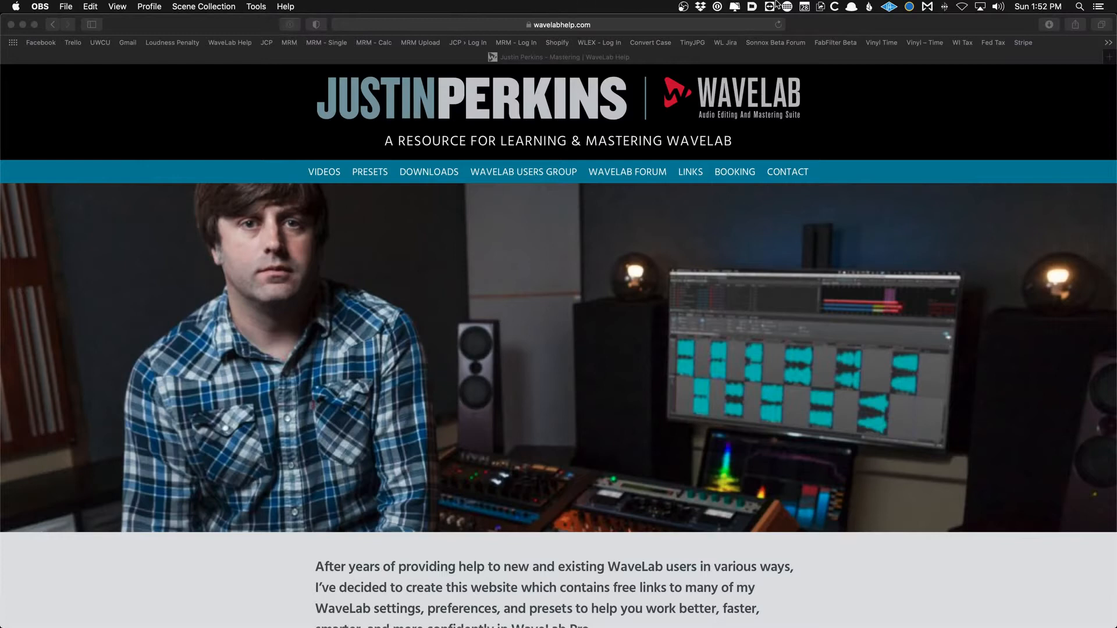
mouse_move(1040, 91)
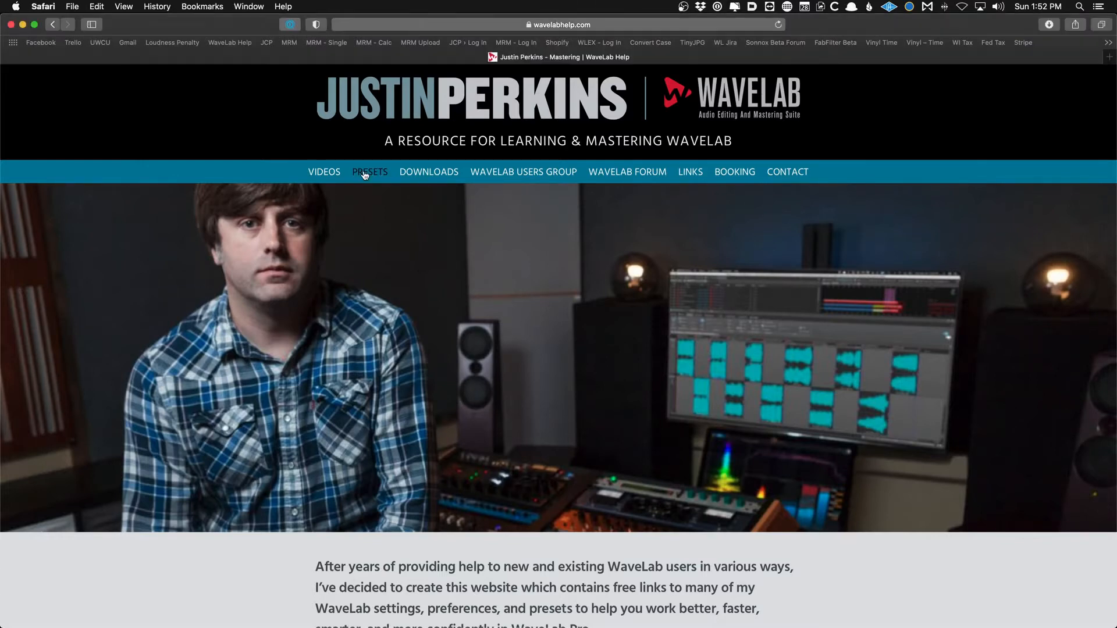
On the Presets page, download 'My Entire Preferences Folder (WaveLab Pro 10)'.
click(368, 172)
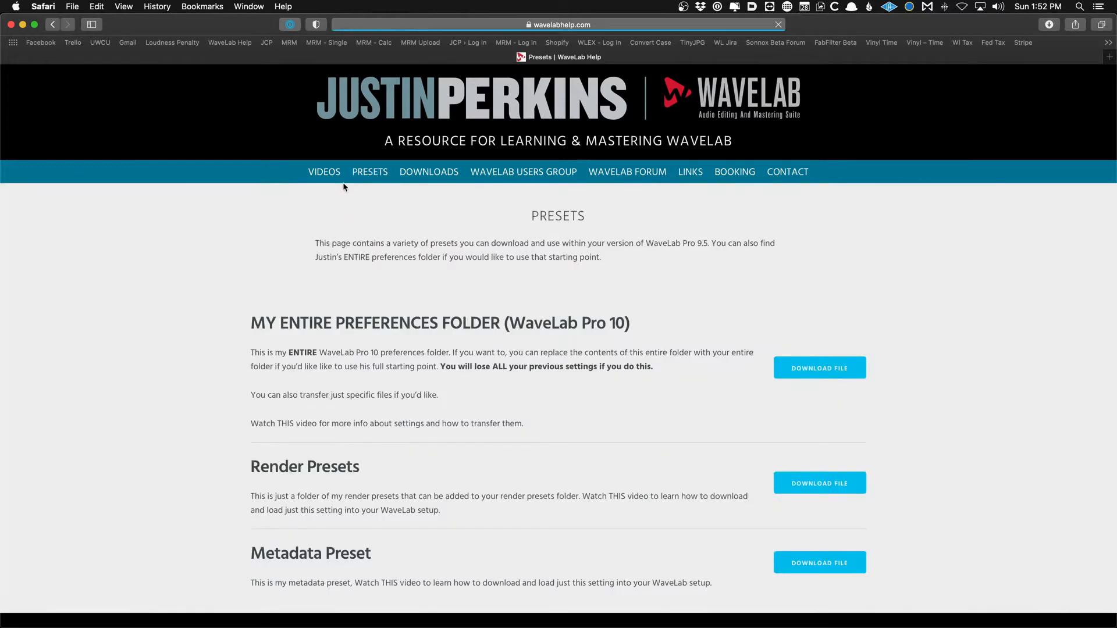
scroll(down, 3)
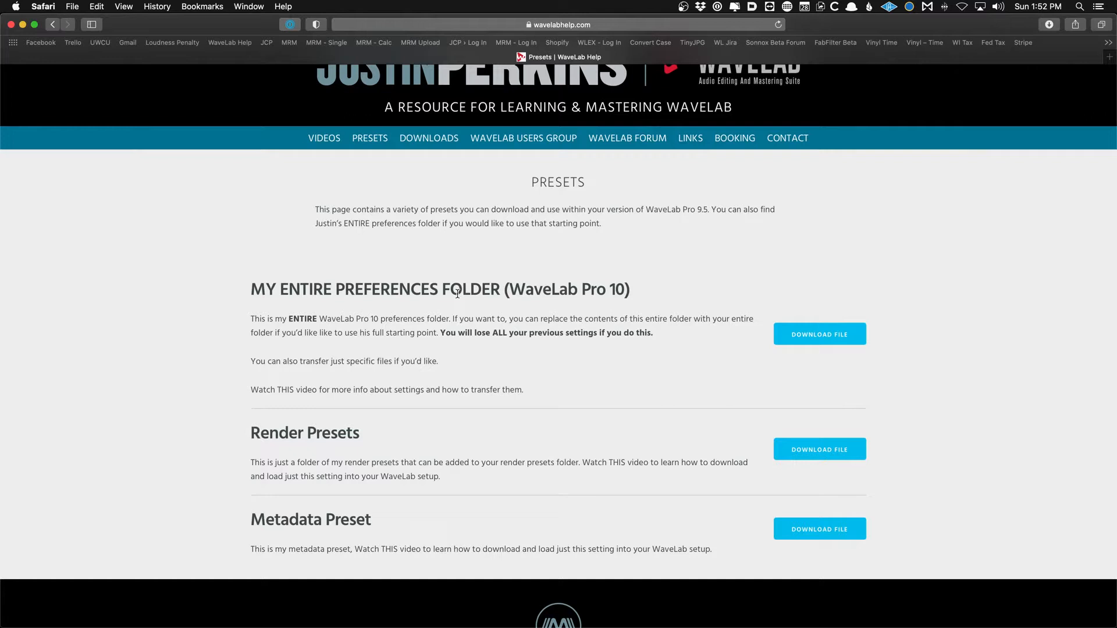
scroll(down, 3)
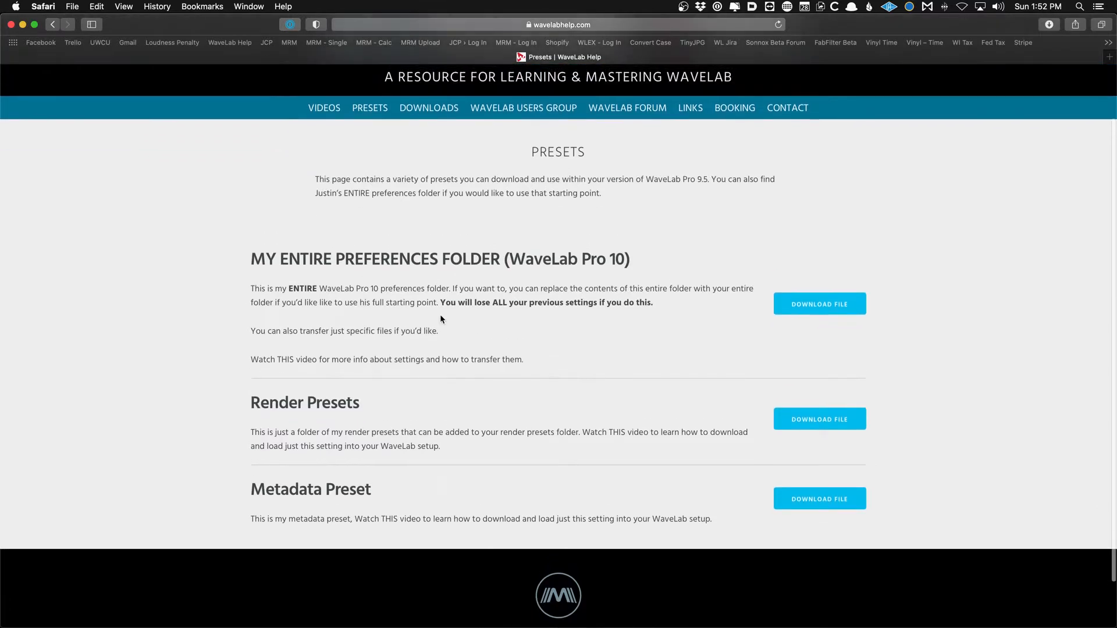
mouse_move(298, 402)
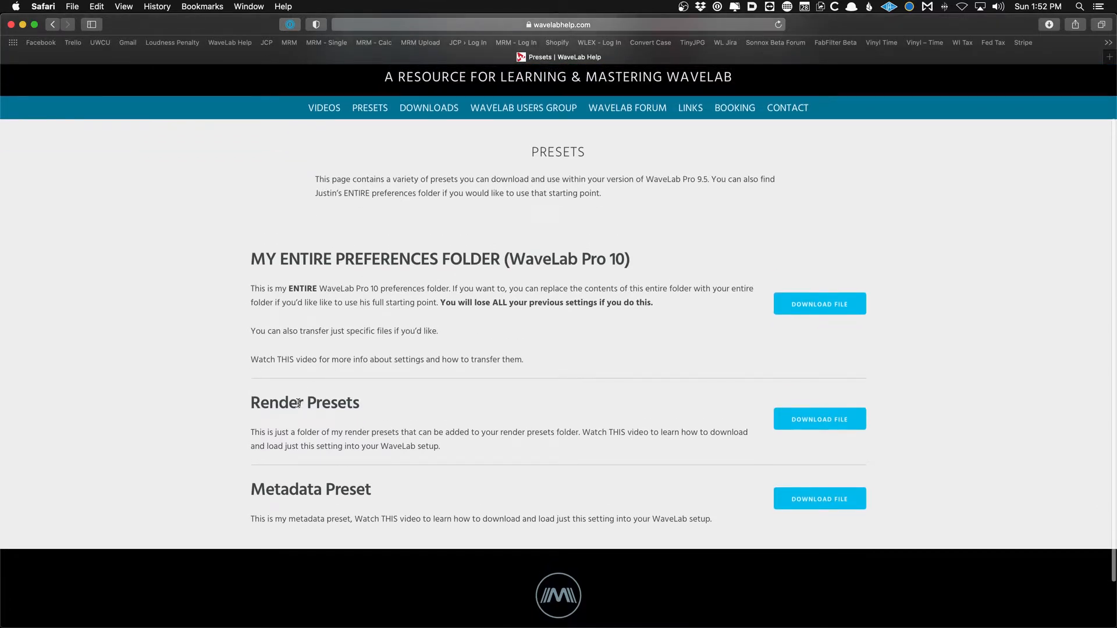
scroll(down, 3)
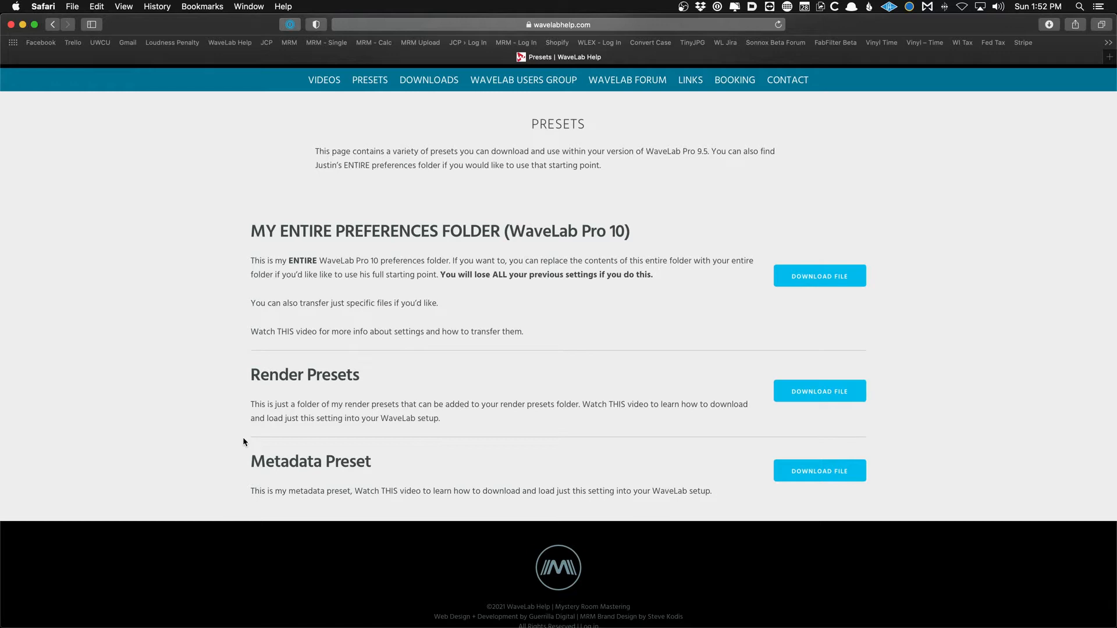
mouse_move(257, 327)
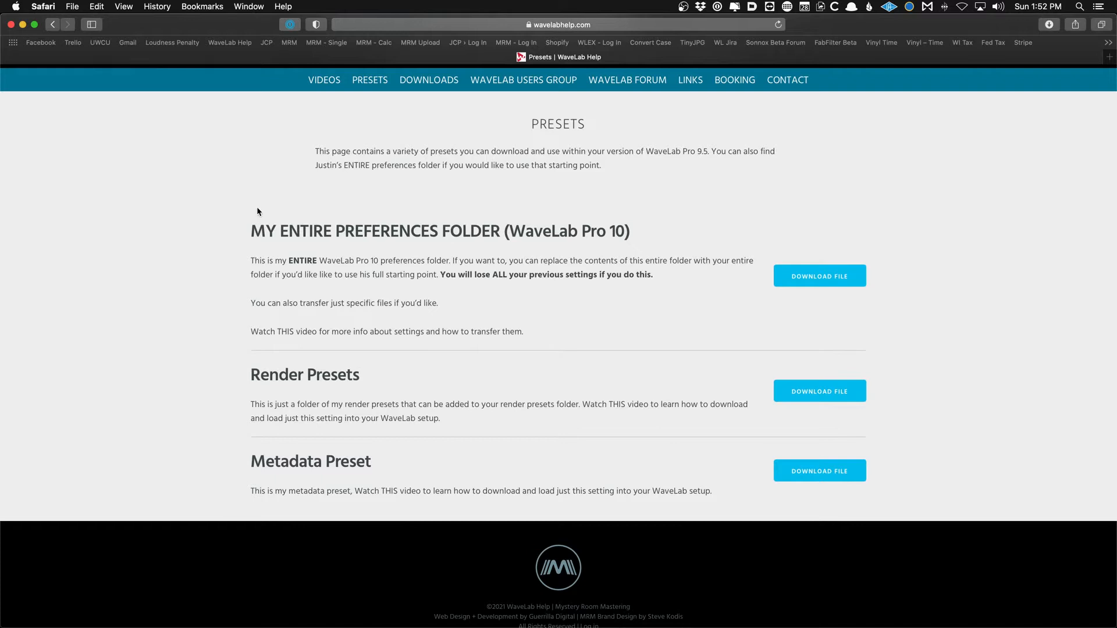
mouse_move(847, 266)
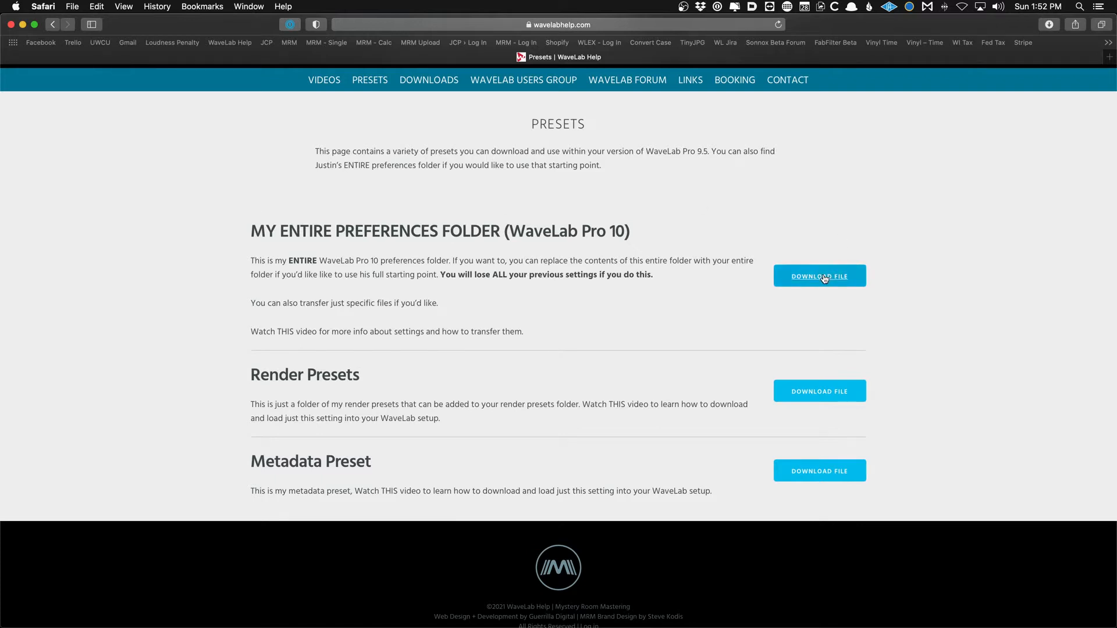
click(819, 276)
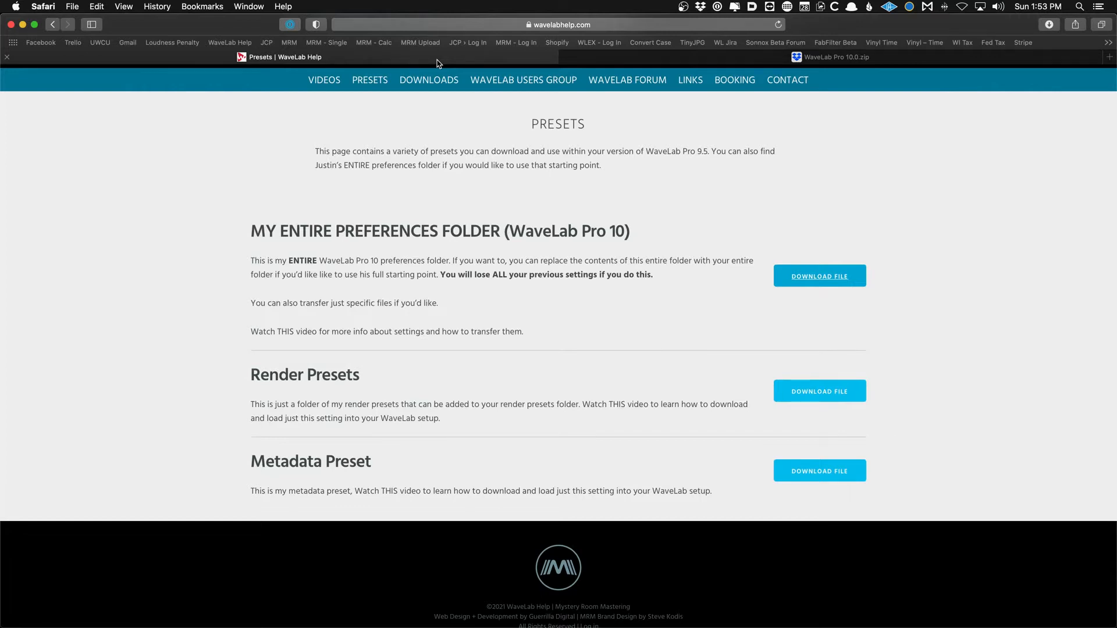
scroll(down, 3)
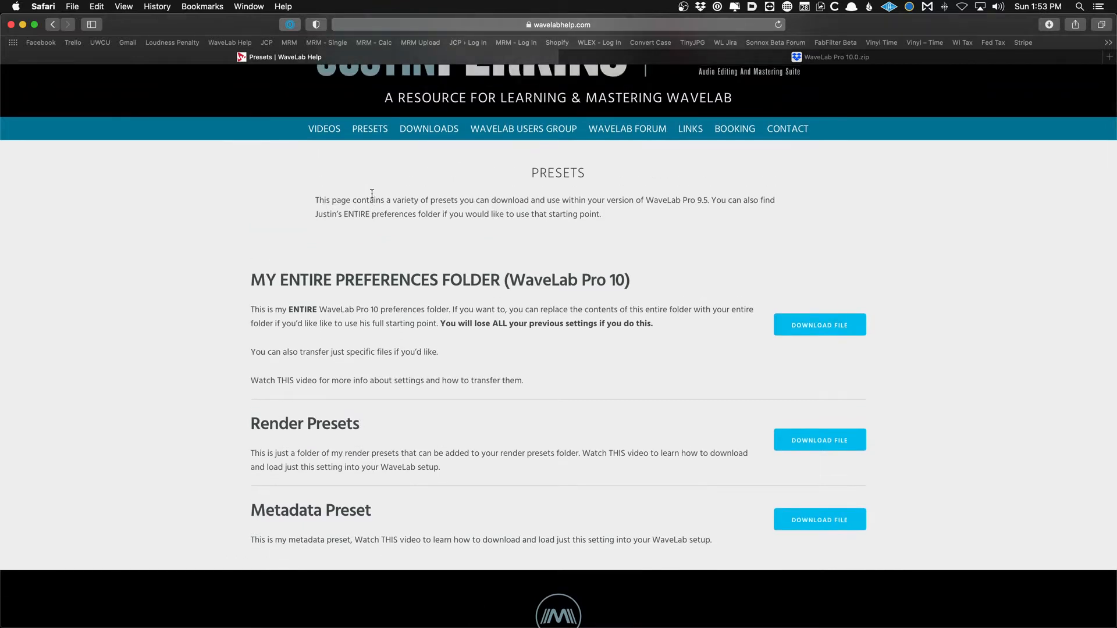
mouse_move(429, 129)
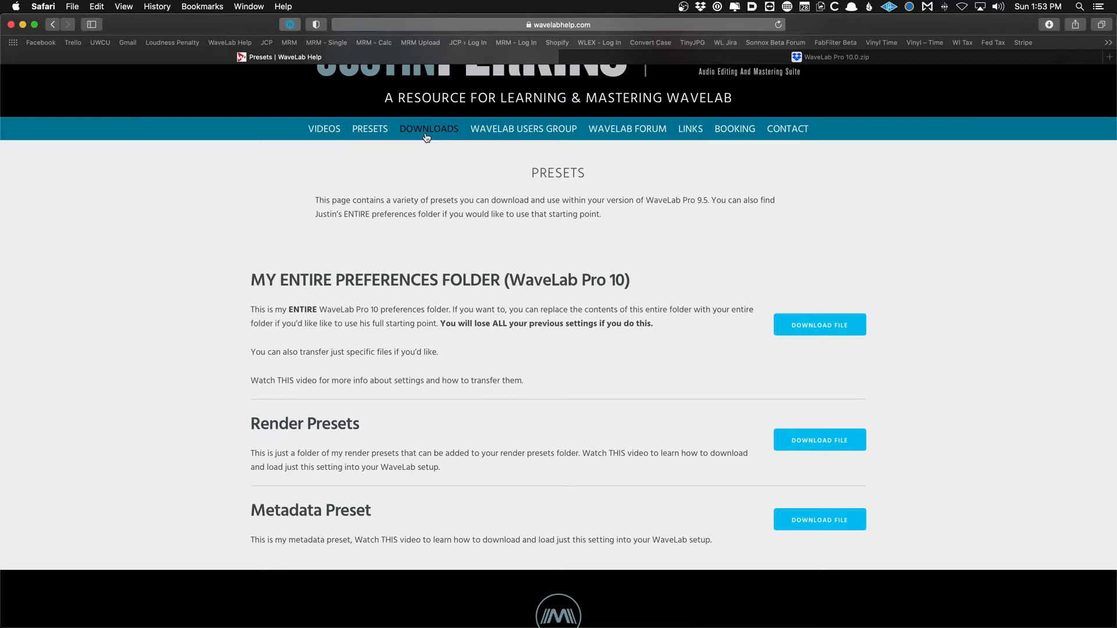
Go to the Downloads page and highlight the Mac and Windows/PC shortcut titles.
click(429, 129)
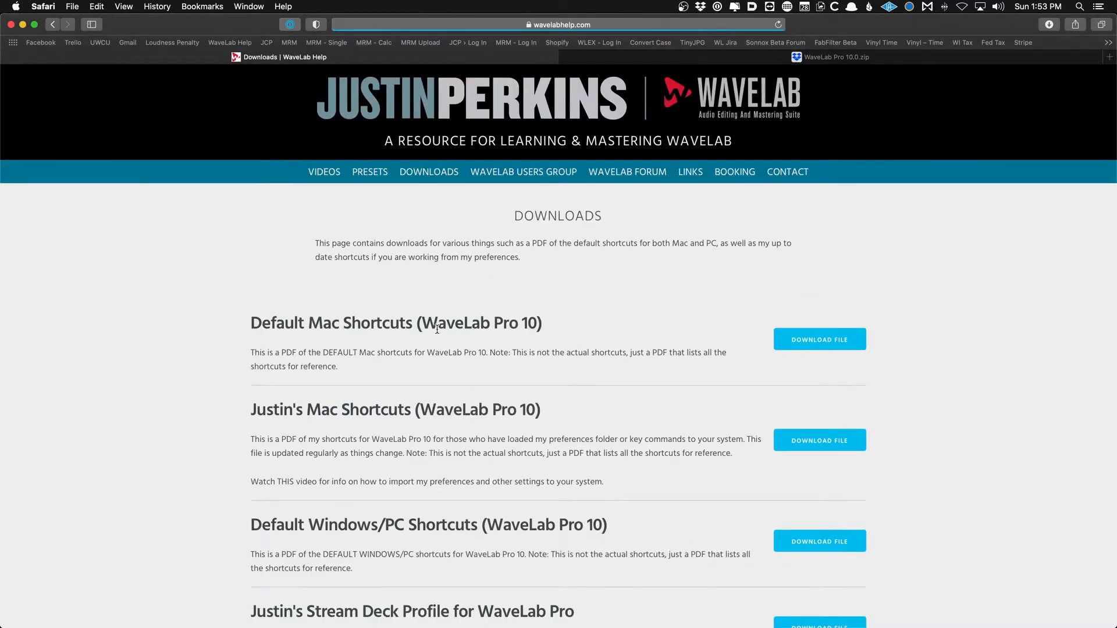
scroll(down, 3)
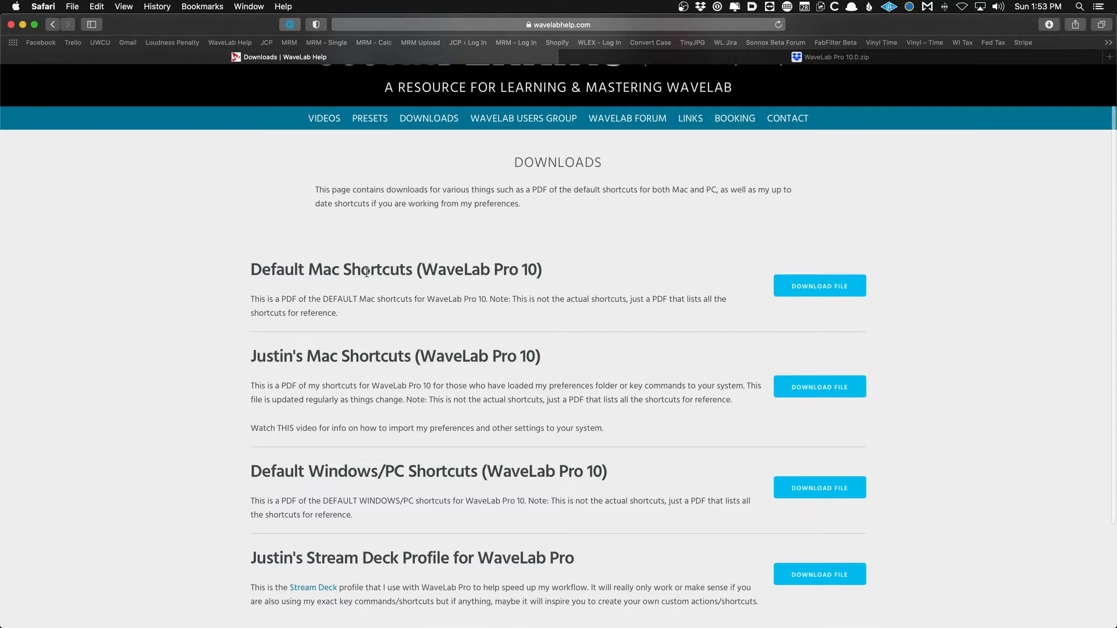
drag(261, 269, 374, 270)
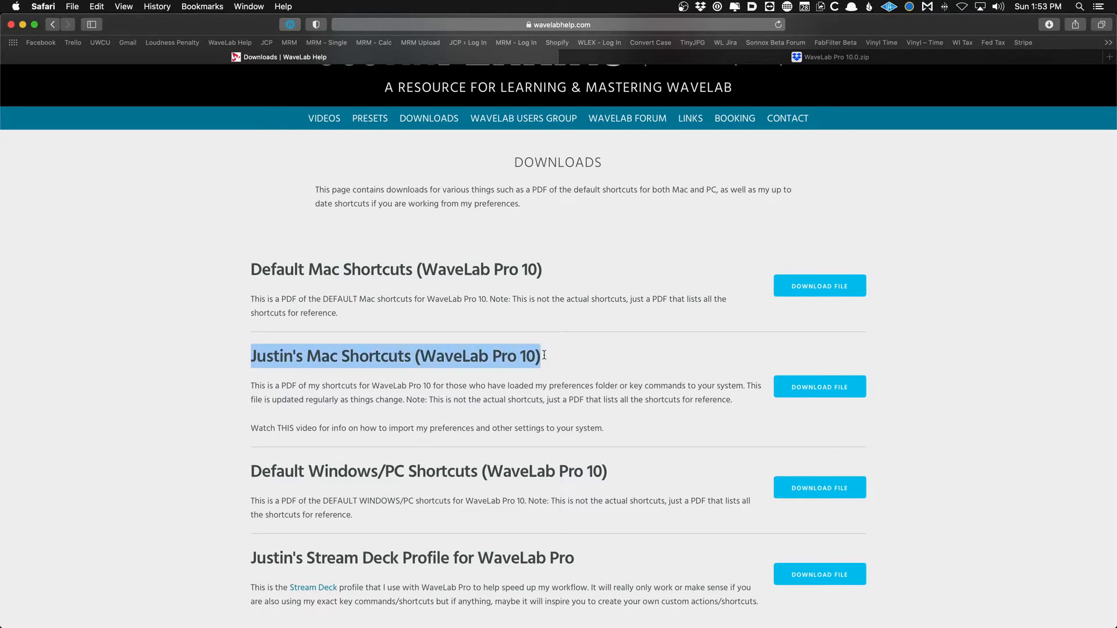
click(263, 470)
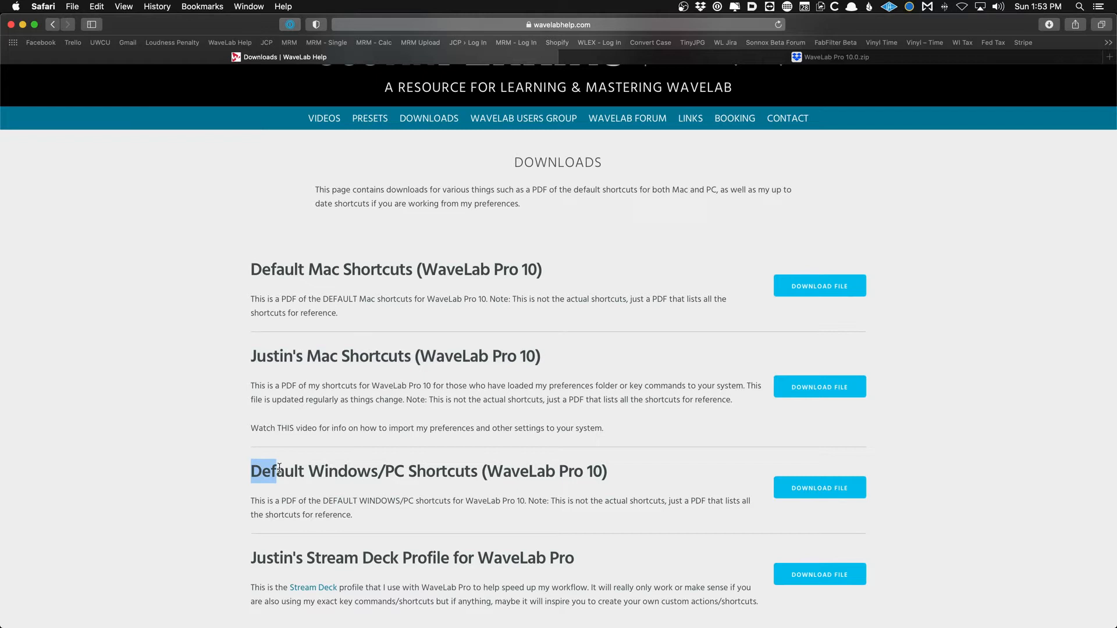
drag(267, 471, 476, 471)
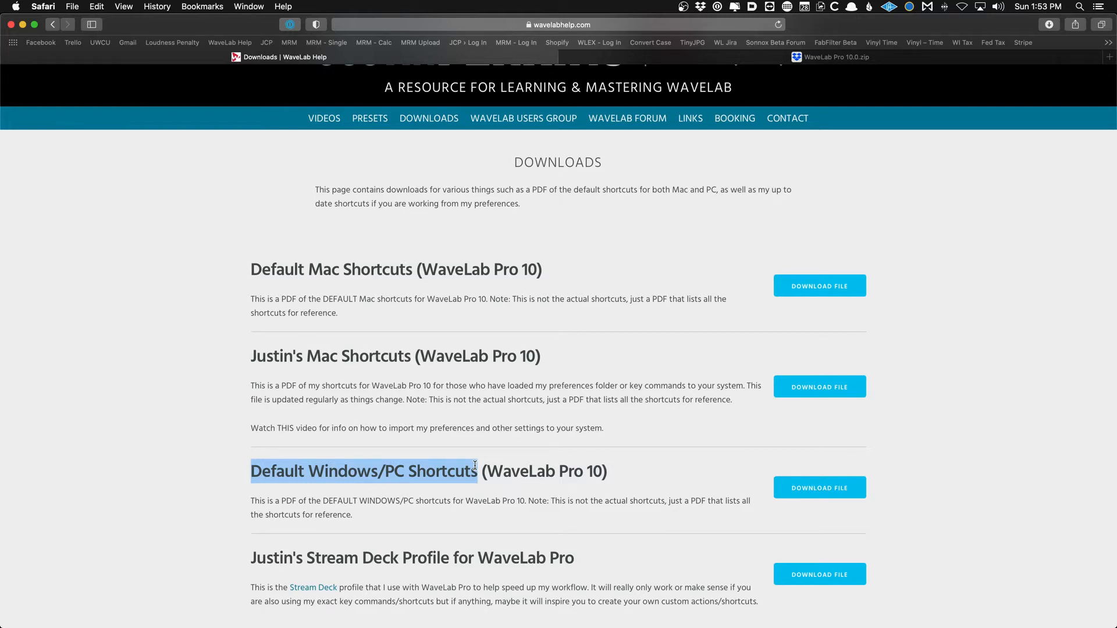
click(202, 307)
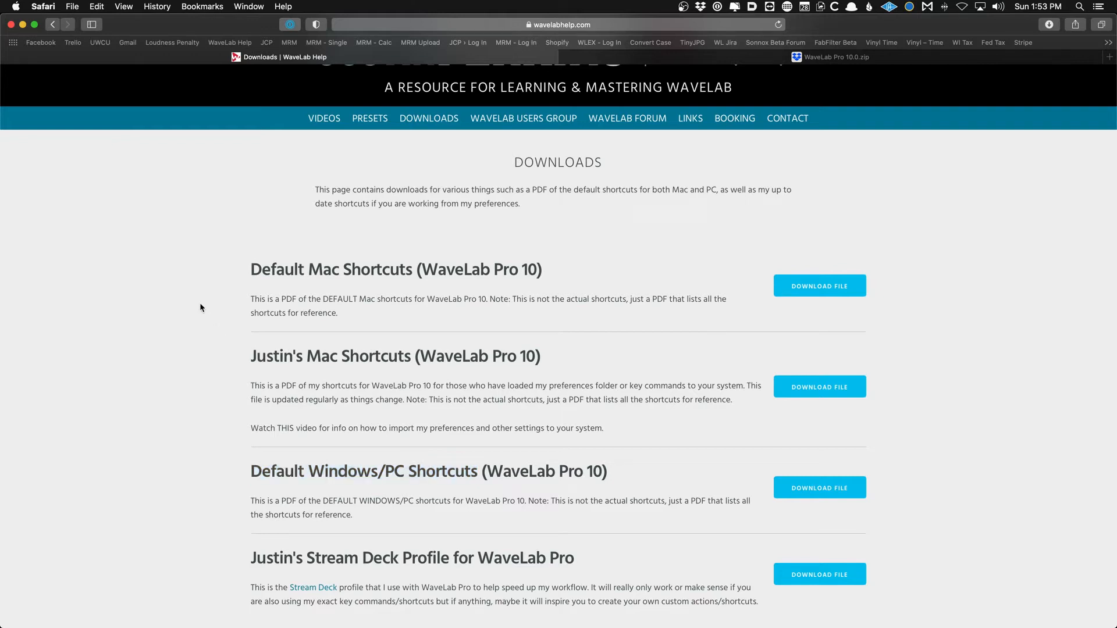
mouse_move(90, 614)
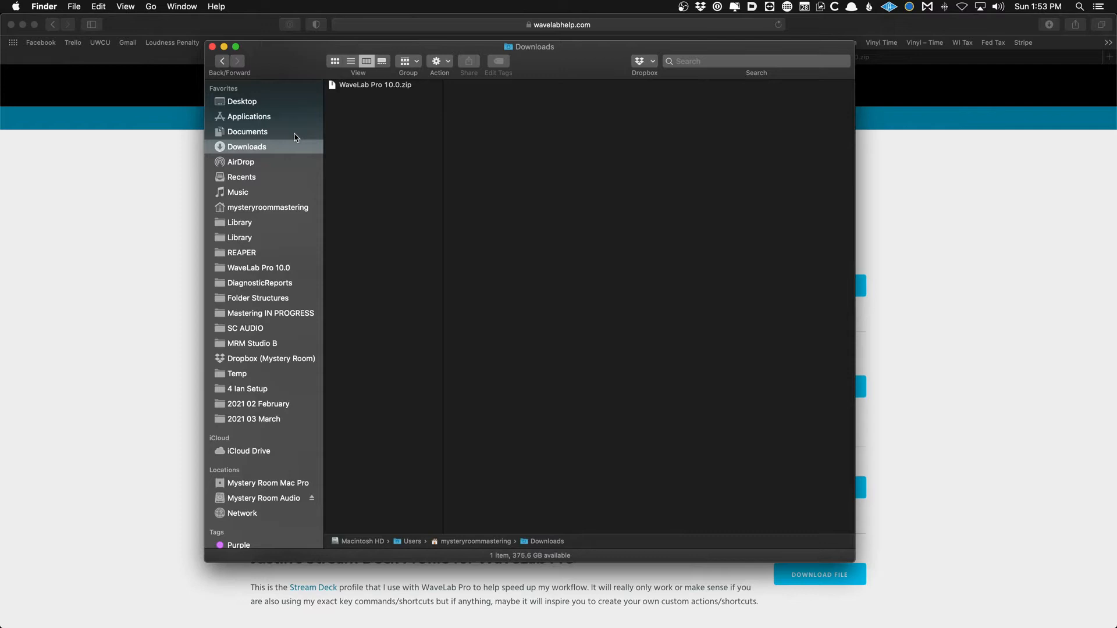
Unzip WaveLab Pro 10.0.zip and preview General, KeyShortcuts, Menus .dat and plugin-registry.txt.
double_click(375, 85)
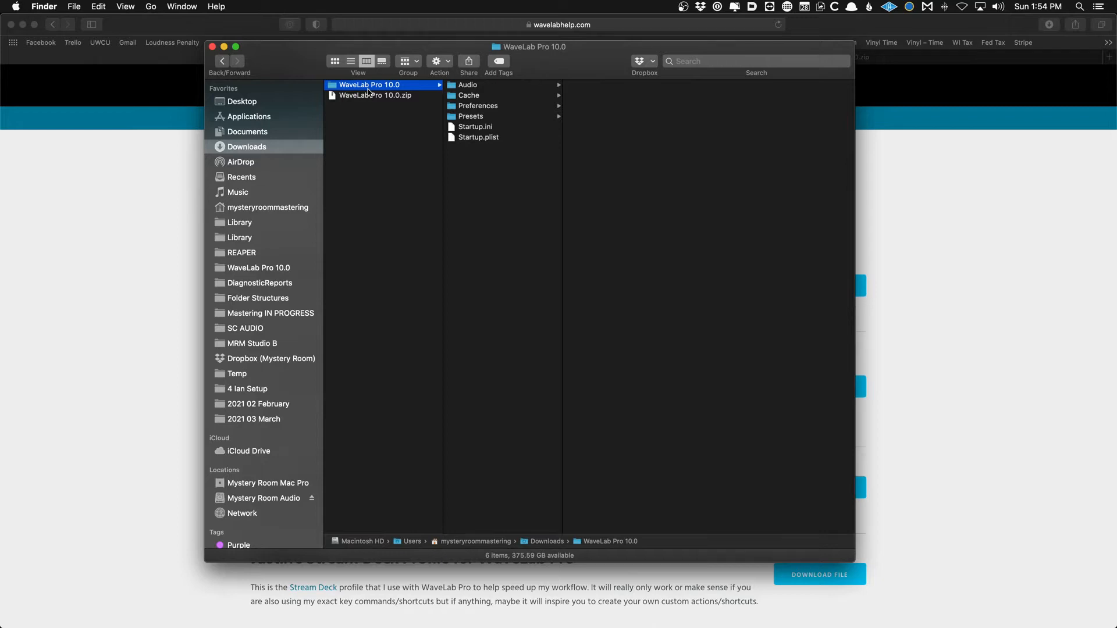
click(477, 105)
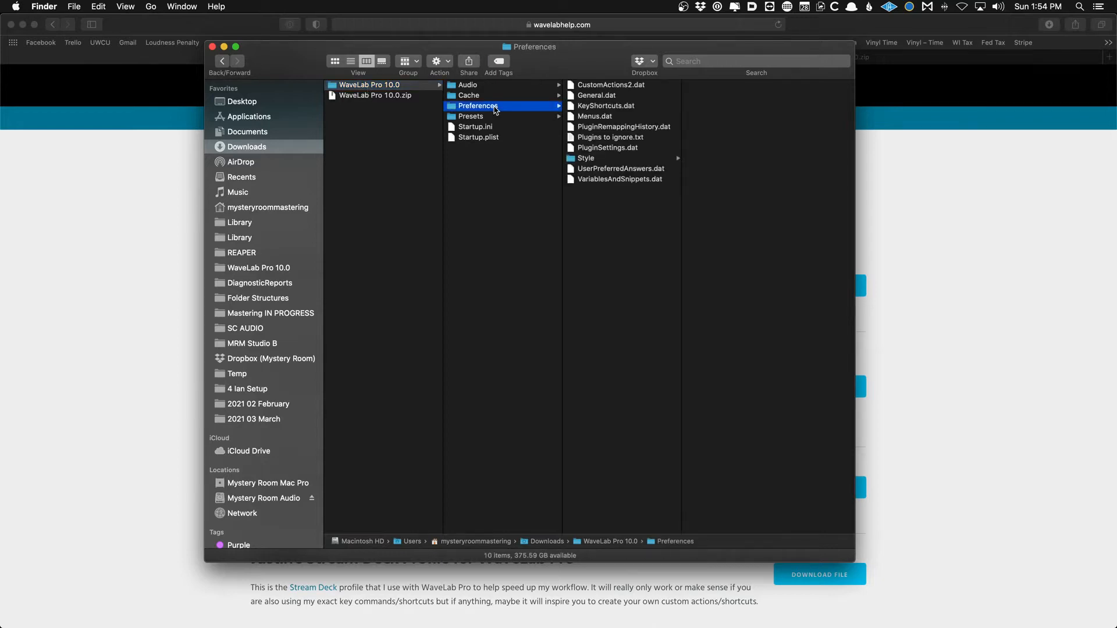
click(597, 94)
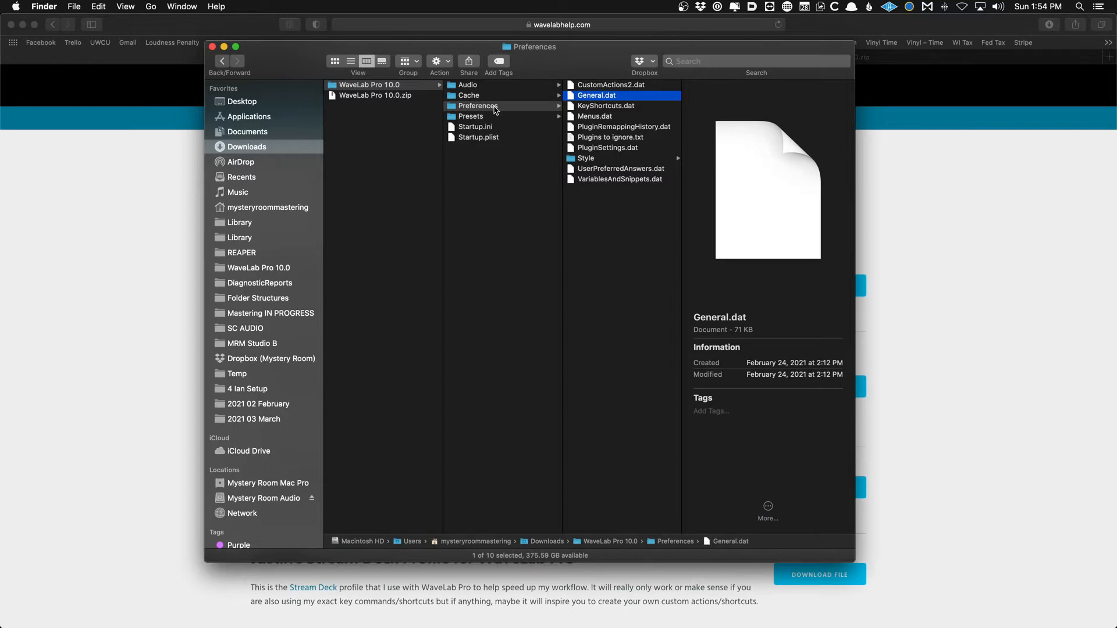
click(606, 105)
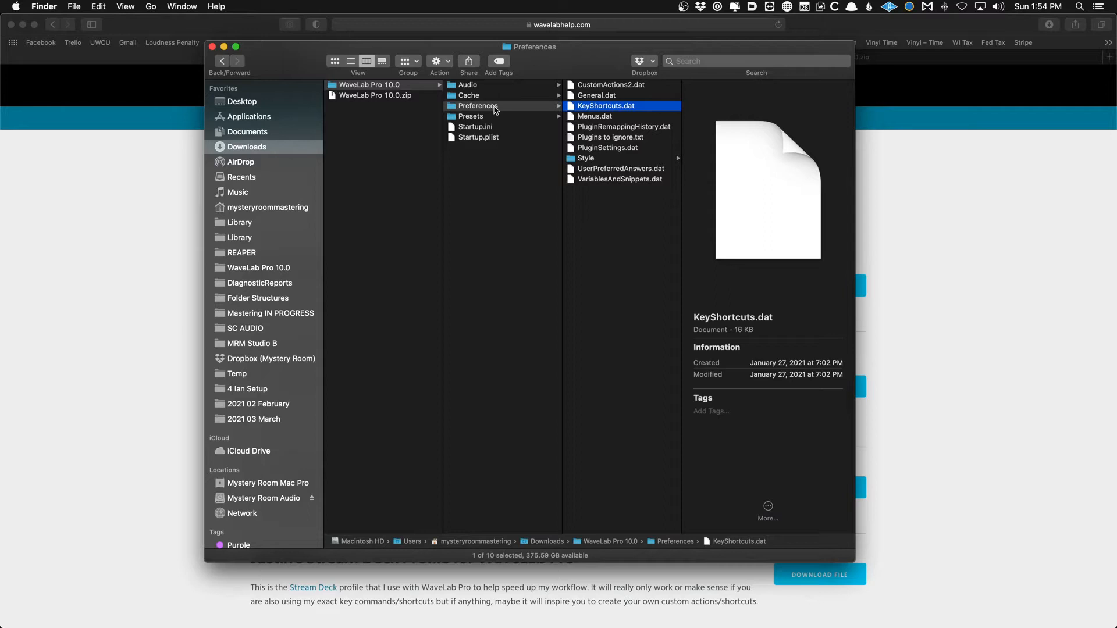
click(595, 116)
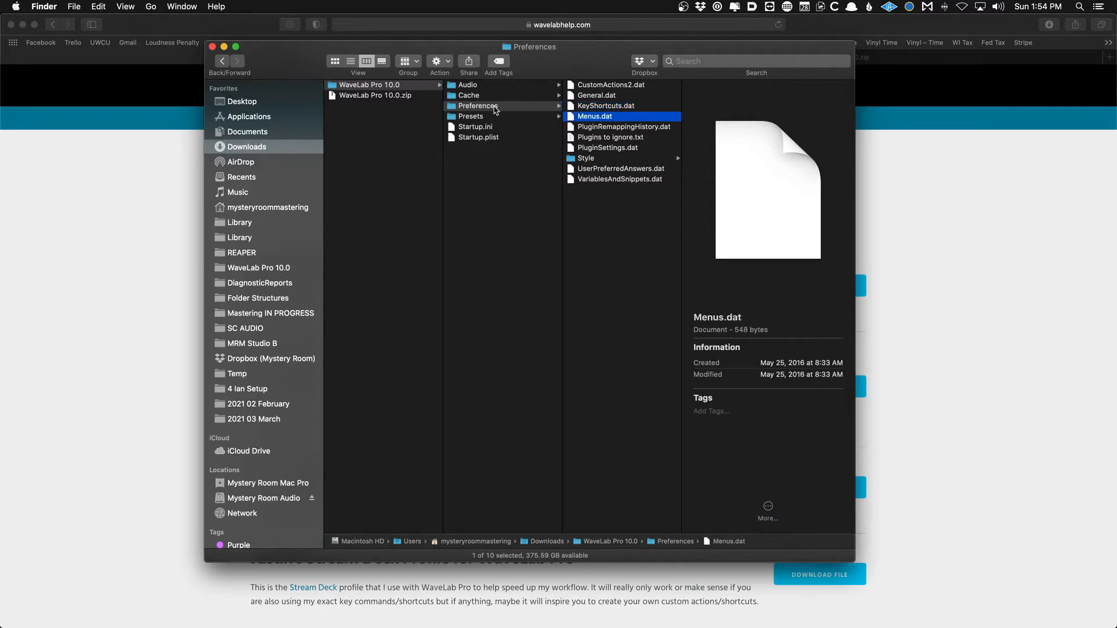
click(475, 106)
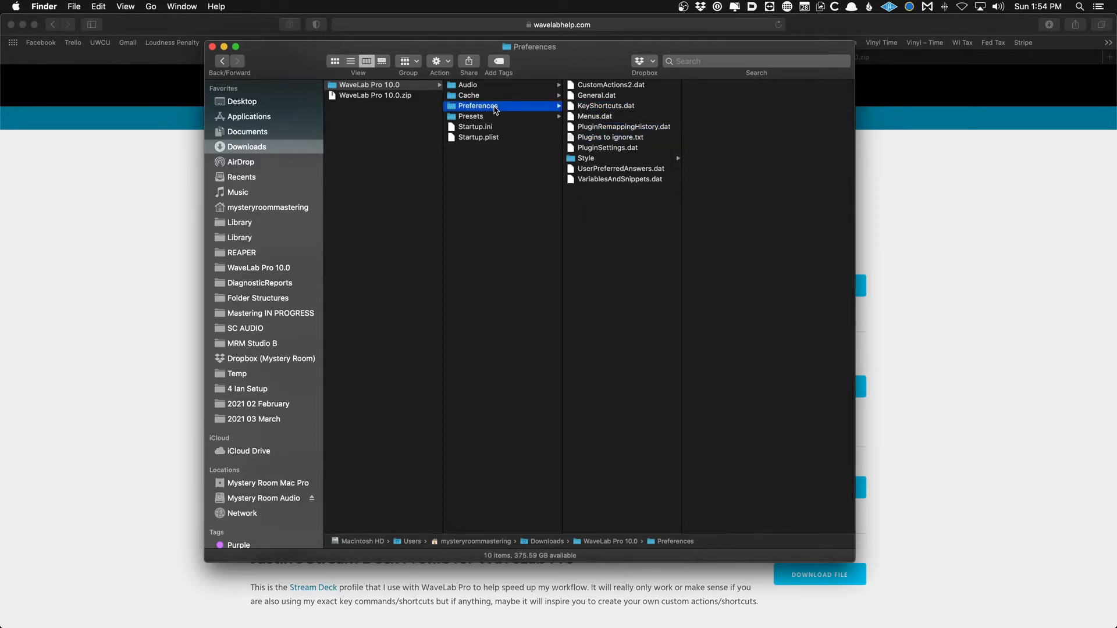
click(469, 95)
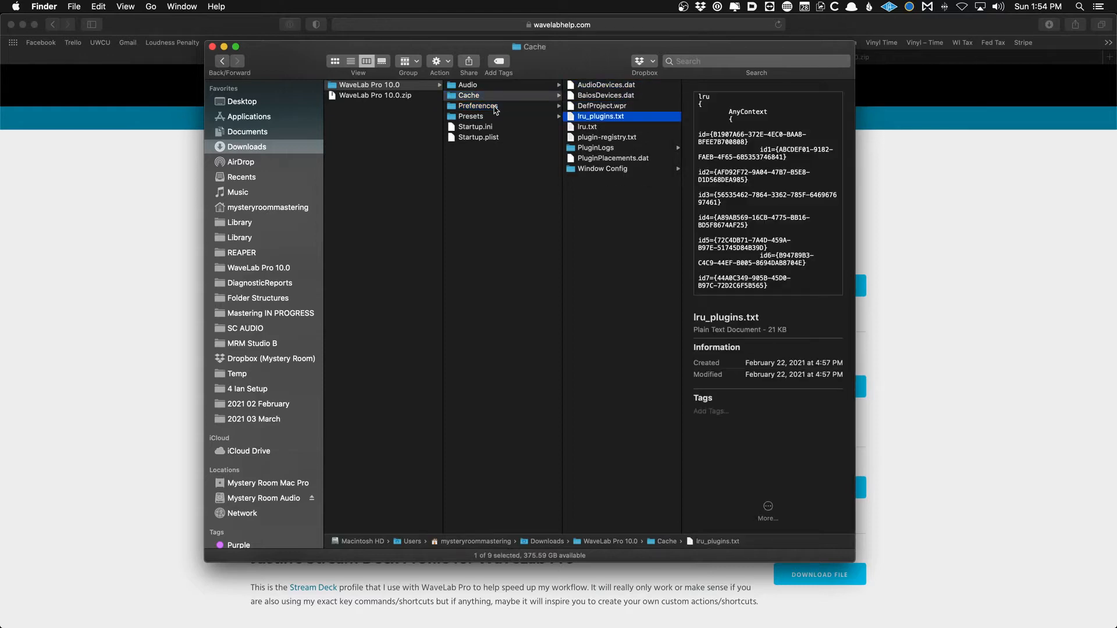
click(607, 136)
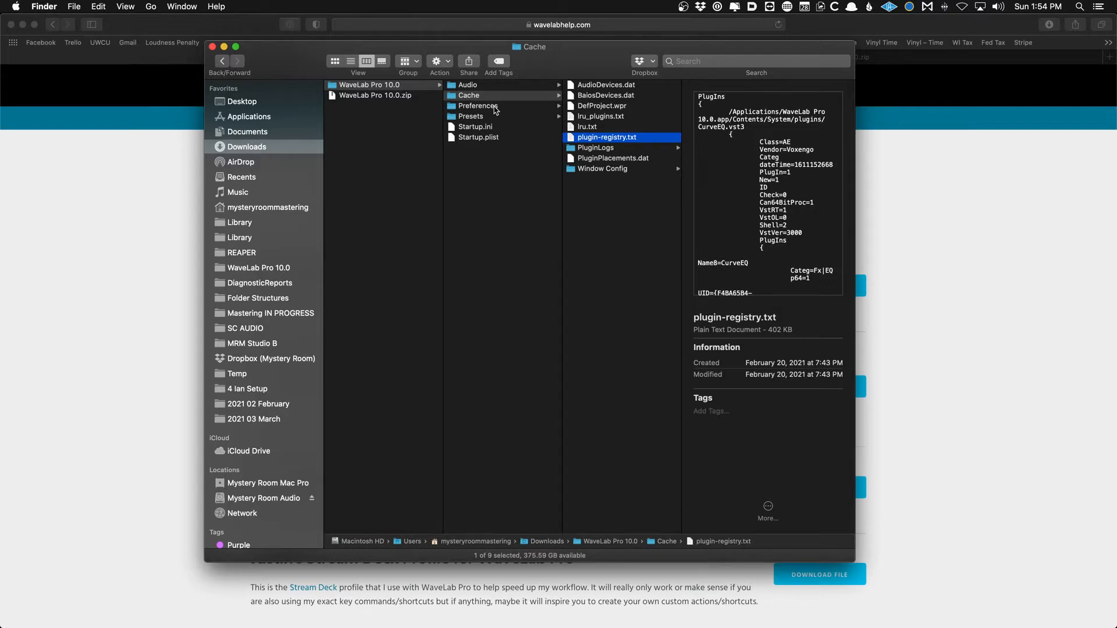
Browse the Presets through RenderingMontage and CD Wizard to AudioFileFormat's wav folder.
click(471, 116)
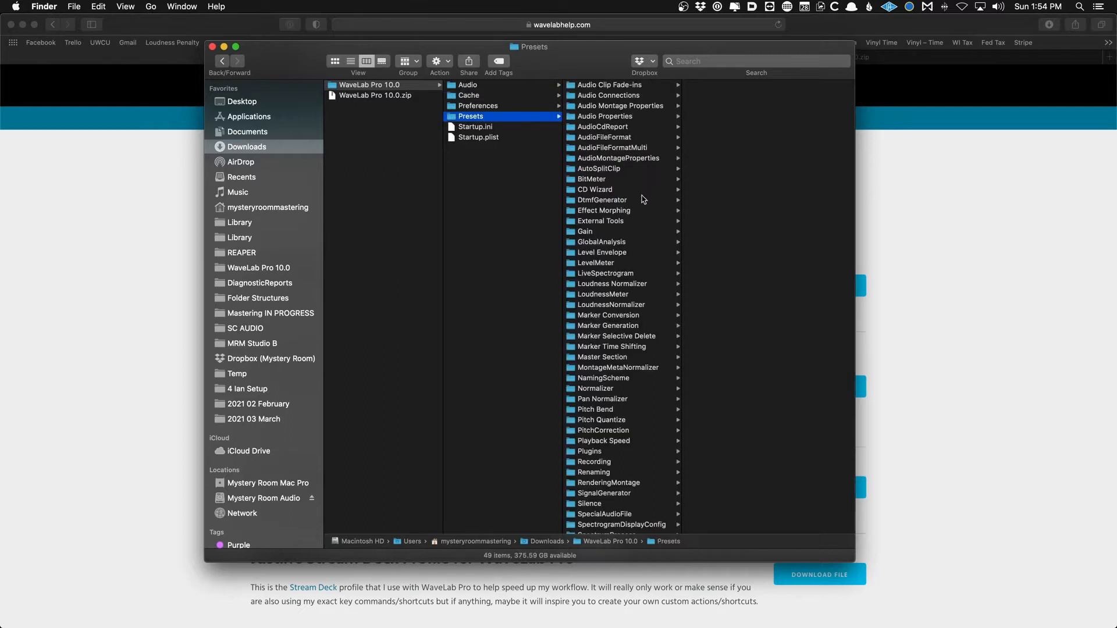
scroll(down, 3)
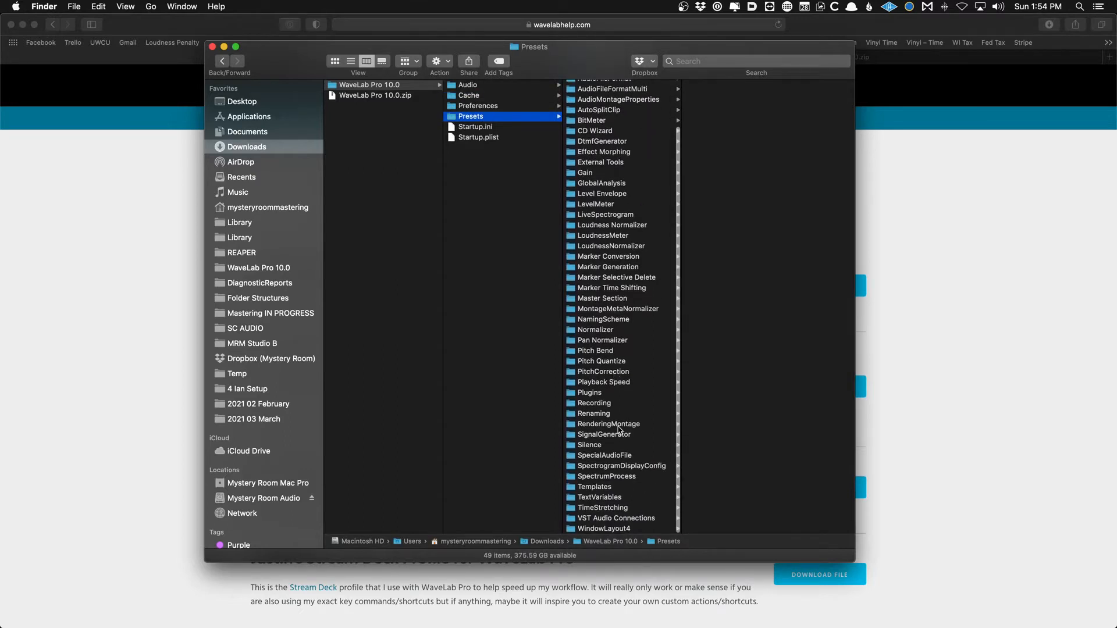
click(607, 424)
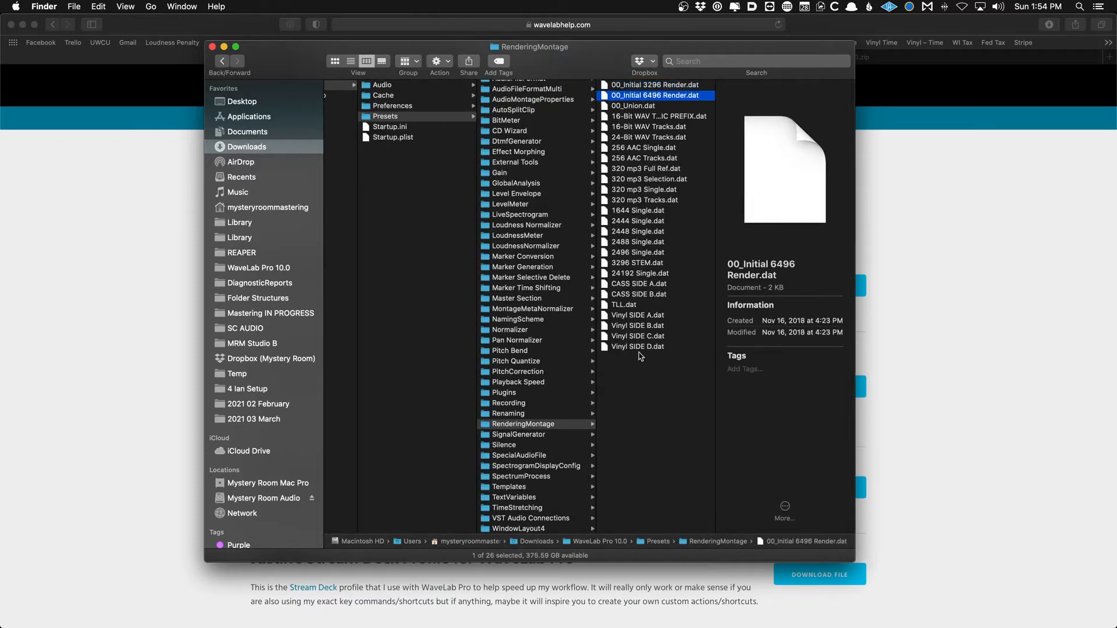
click(637, 346)
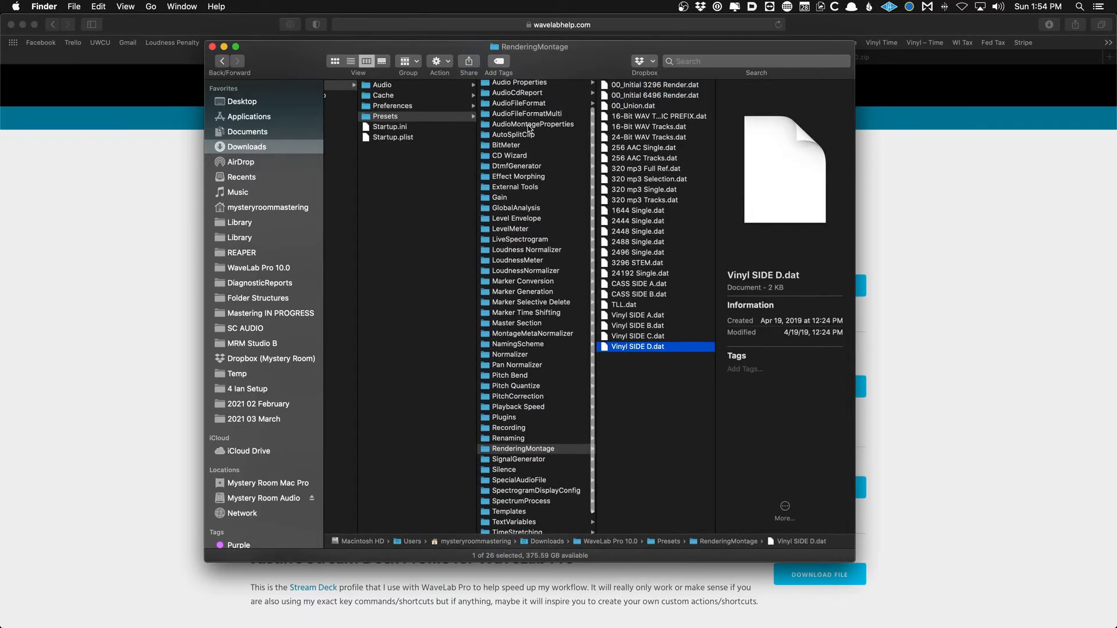
click(511, 156)
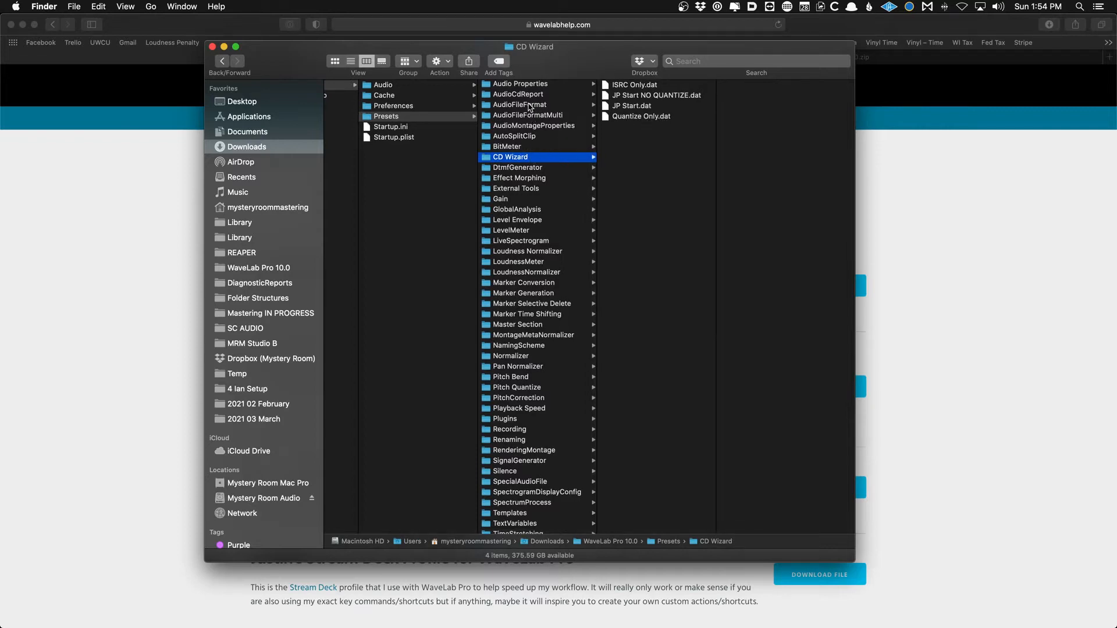
click(518, 104)
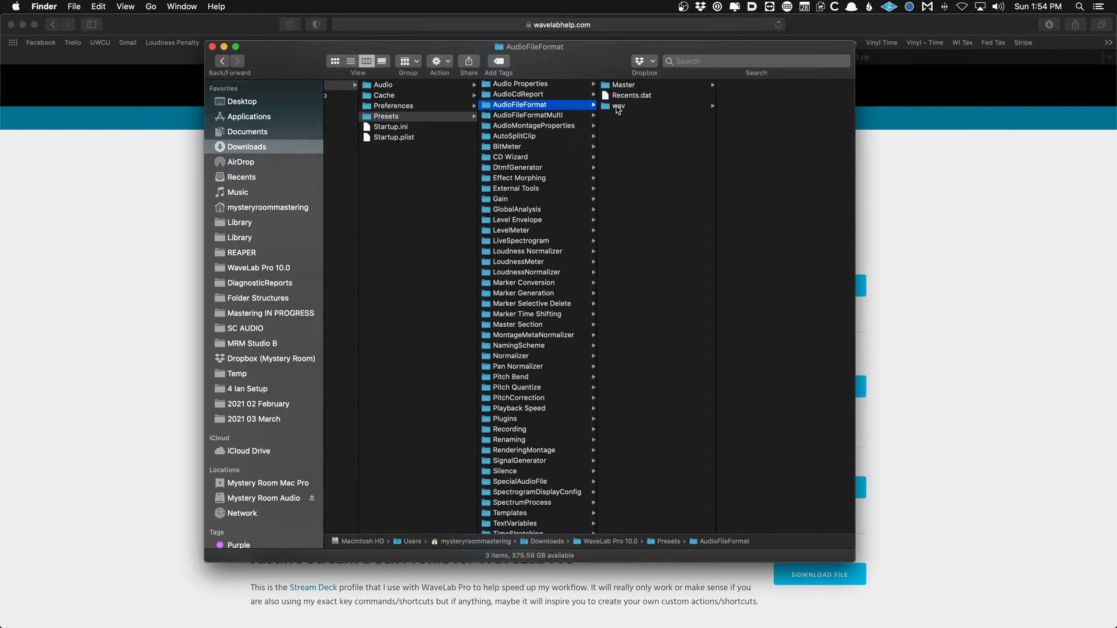
click(618, 106)
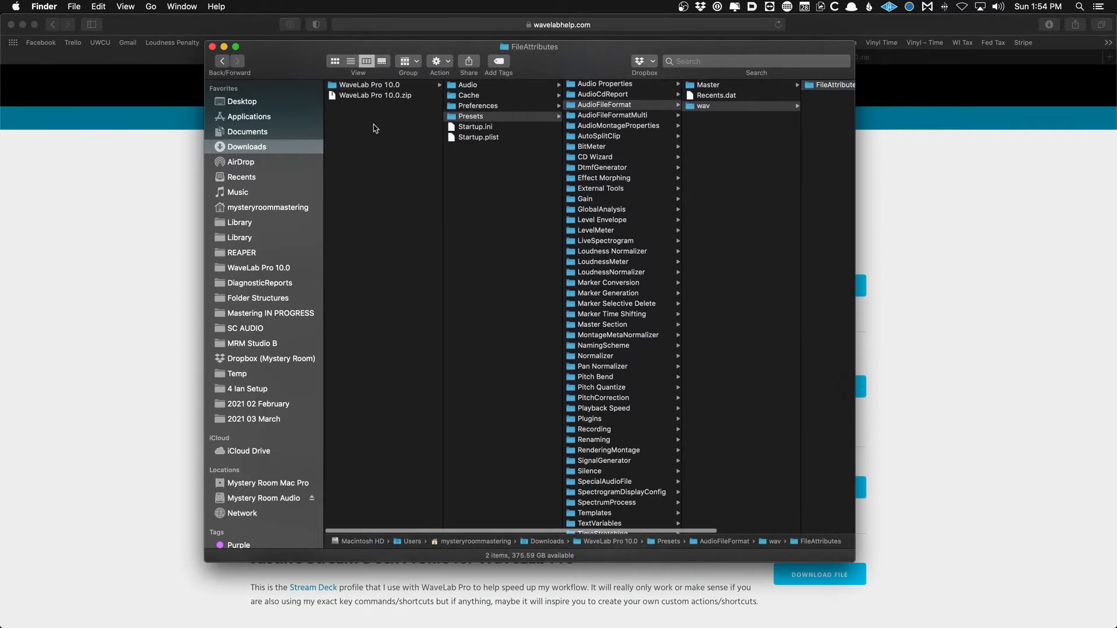
click(368, 85)
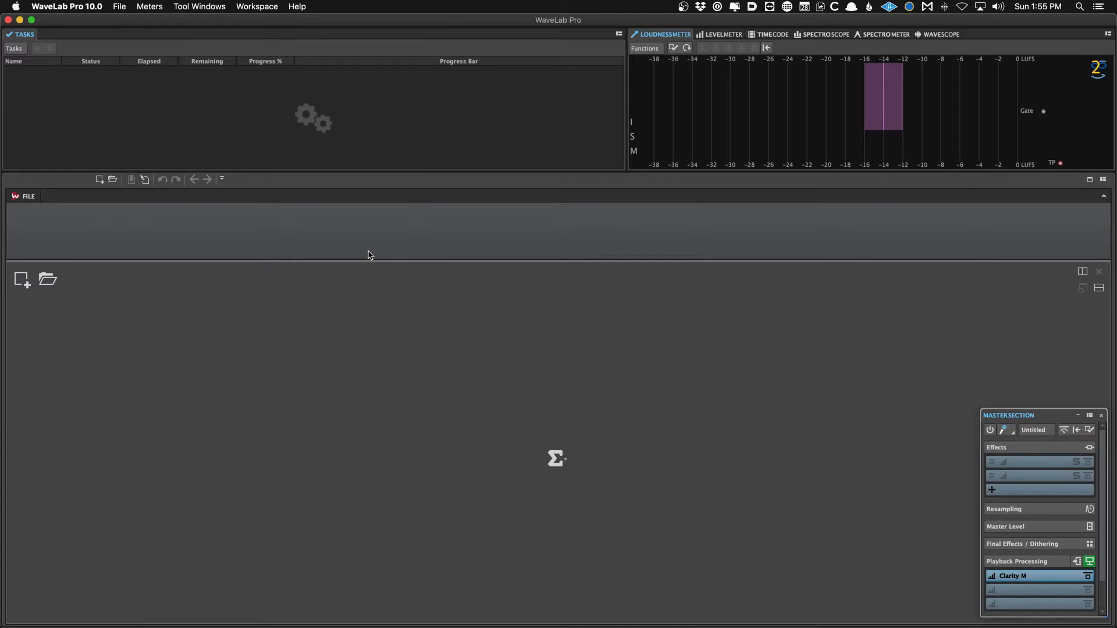
mouse_move(176, 171)
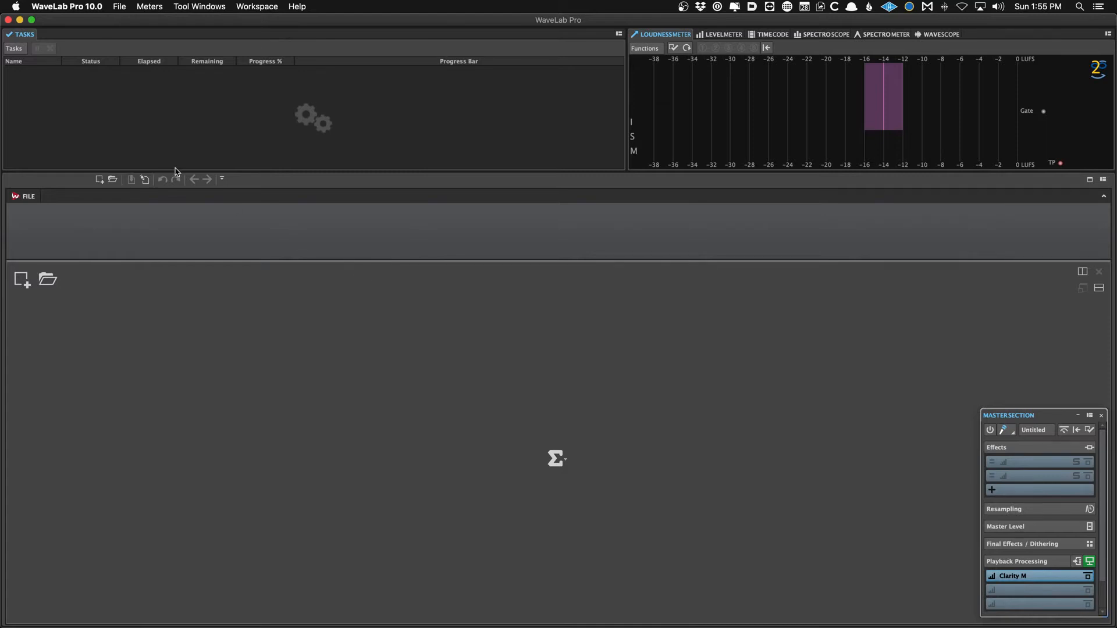
Open the WaveLab Pro 10.0 application menu.
click(67, 7)
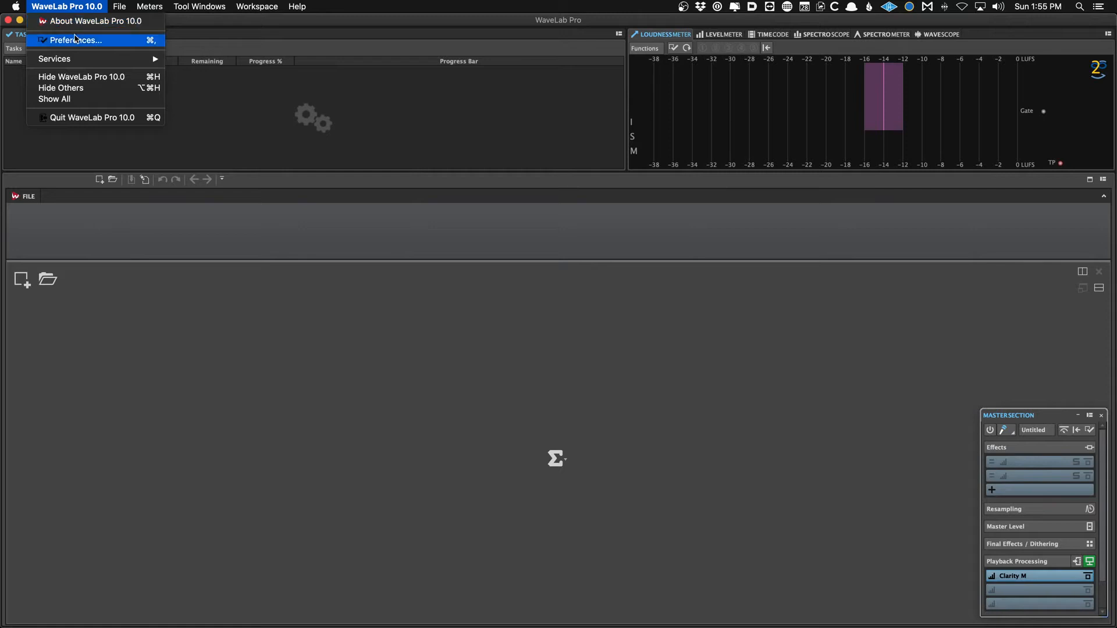
mouse_move(85, 45)
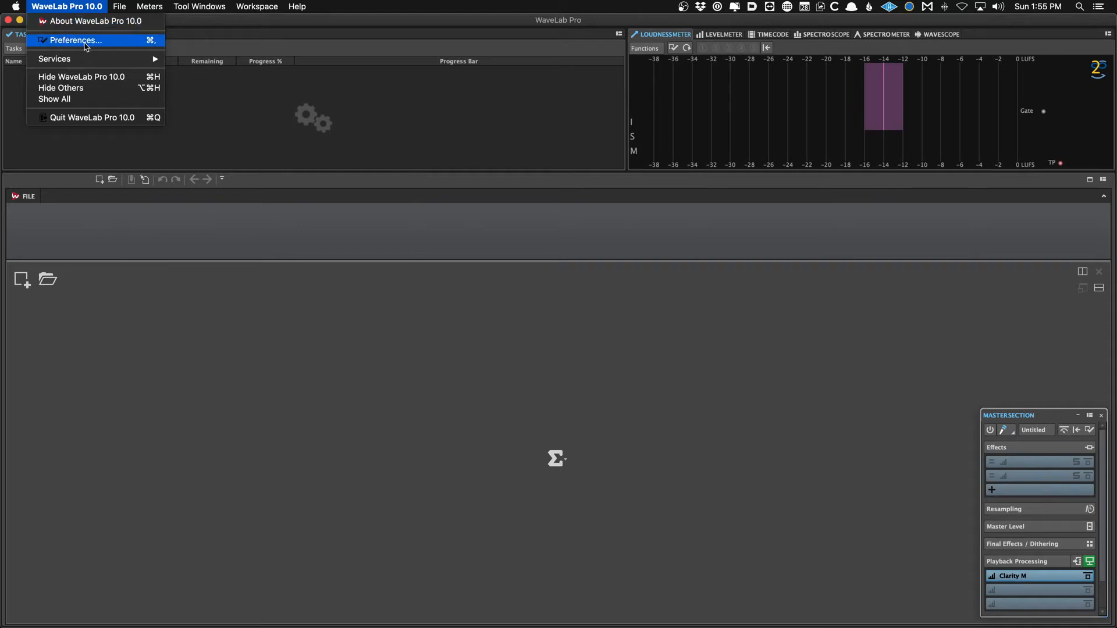
Open Preferences and reveal the settings folder in Finder with Open Setting Folder.
click(76, 40)
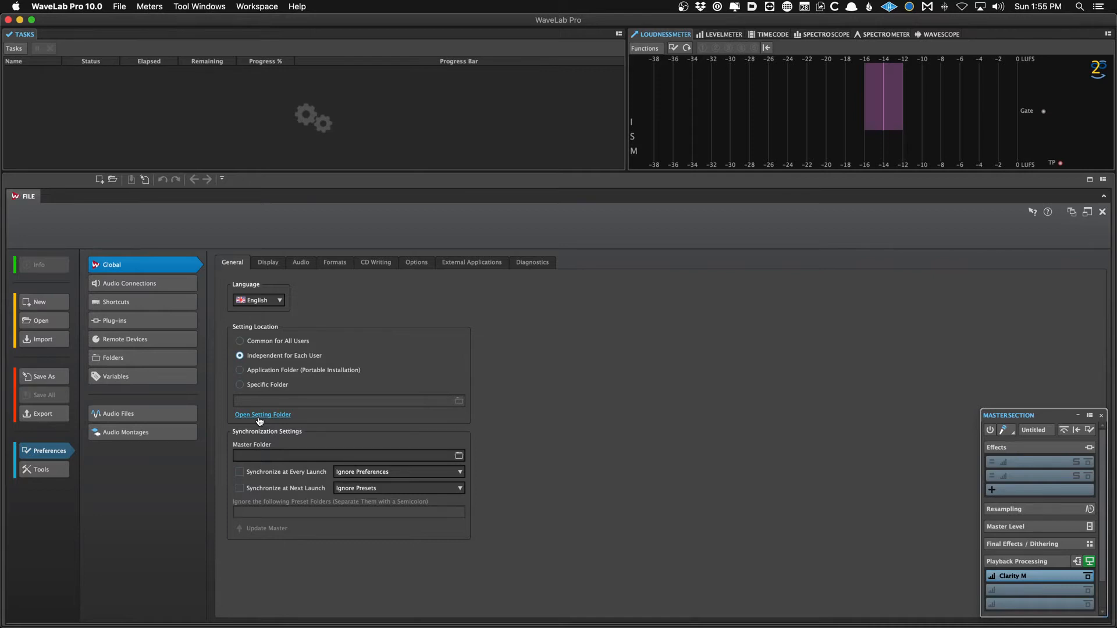
click(263, 415)
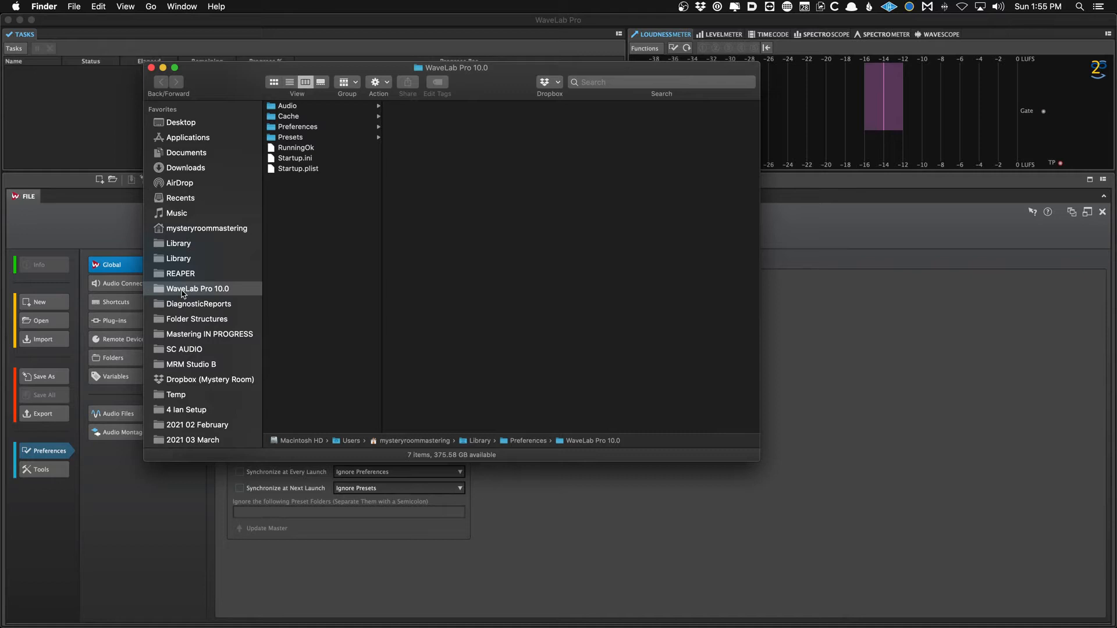
mouse_move(254, 185)
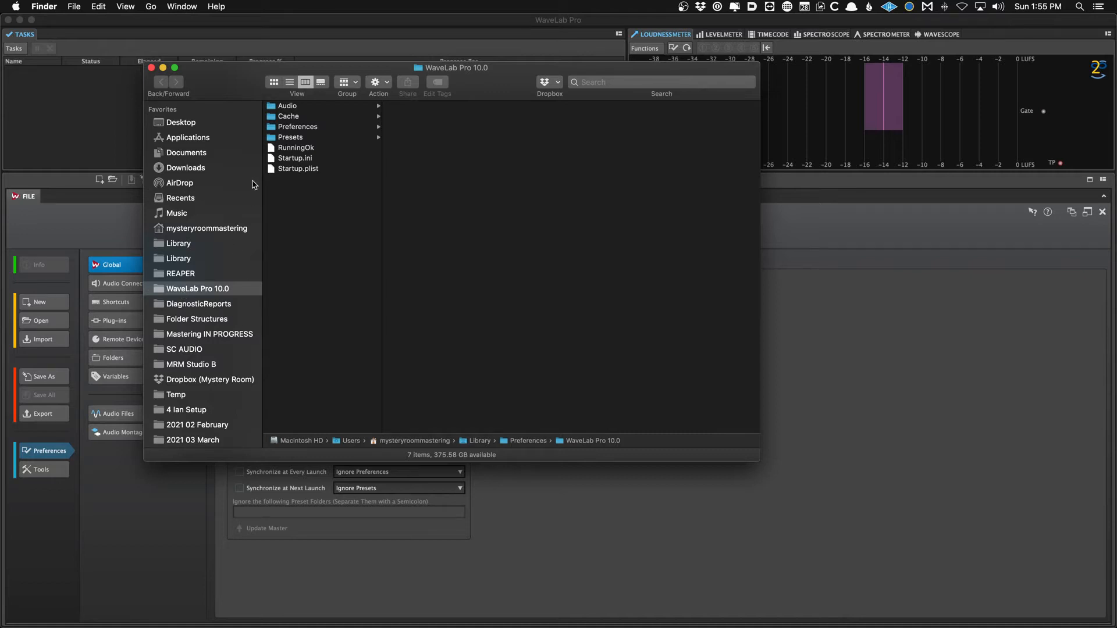
Navigate from Library > Preferences back to the WaveLab Pro 10.0 settings folder.
right_click(197, 289)
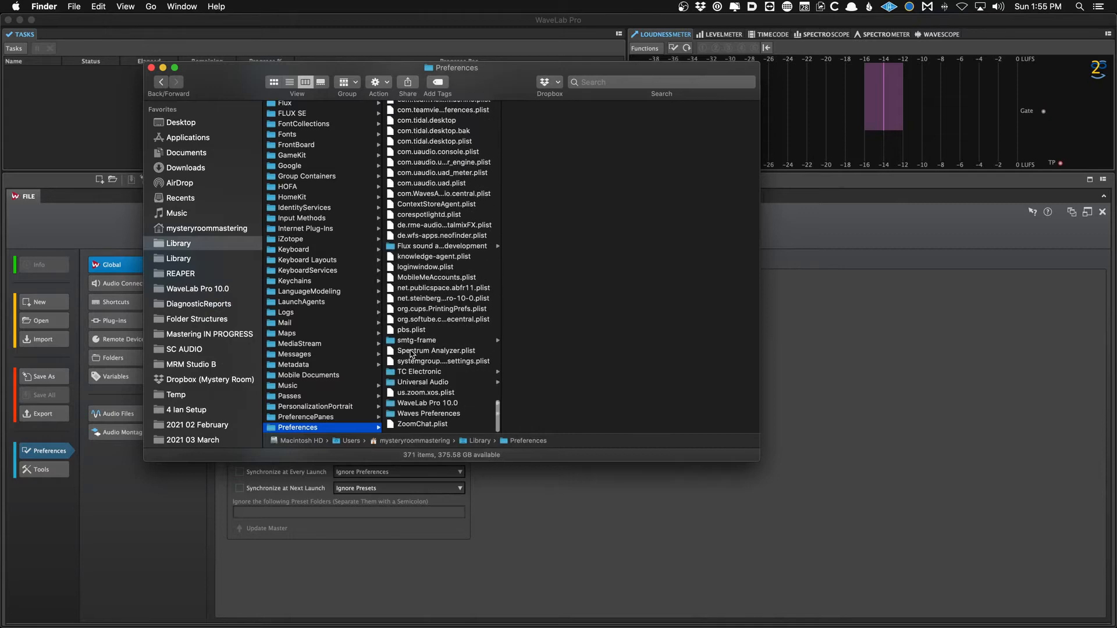
click(427, 407)
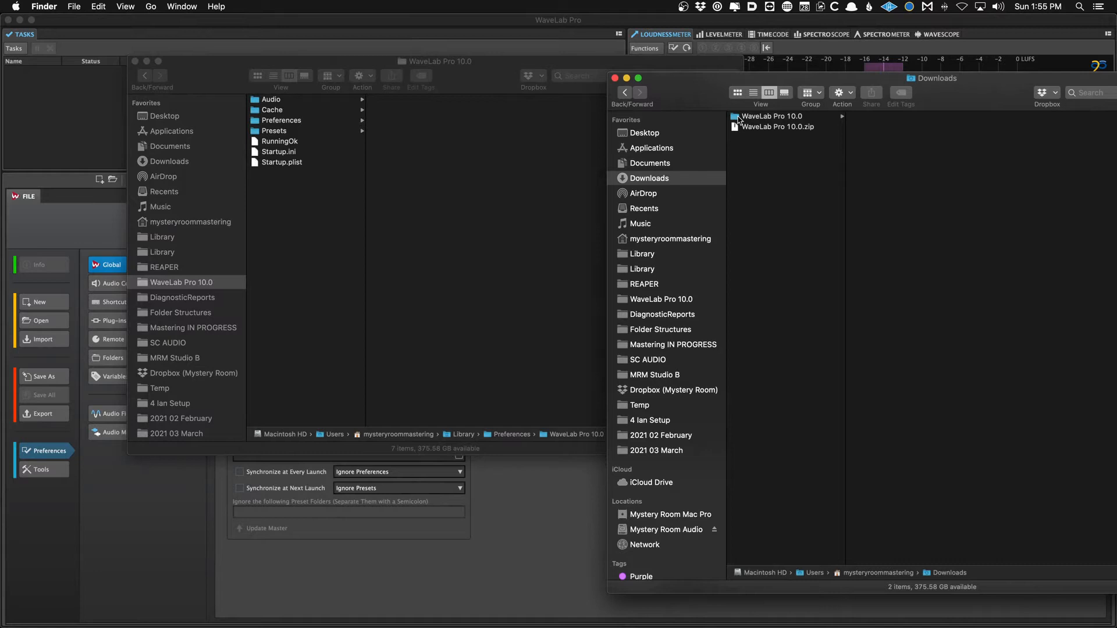
Open the downloaded WaveLab Pro 10.0 folder in the Downloads window.
click(771, 116)
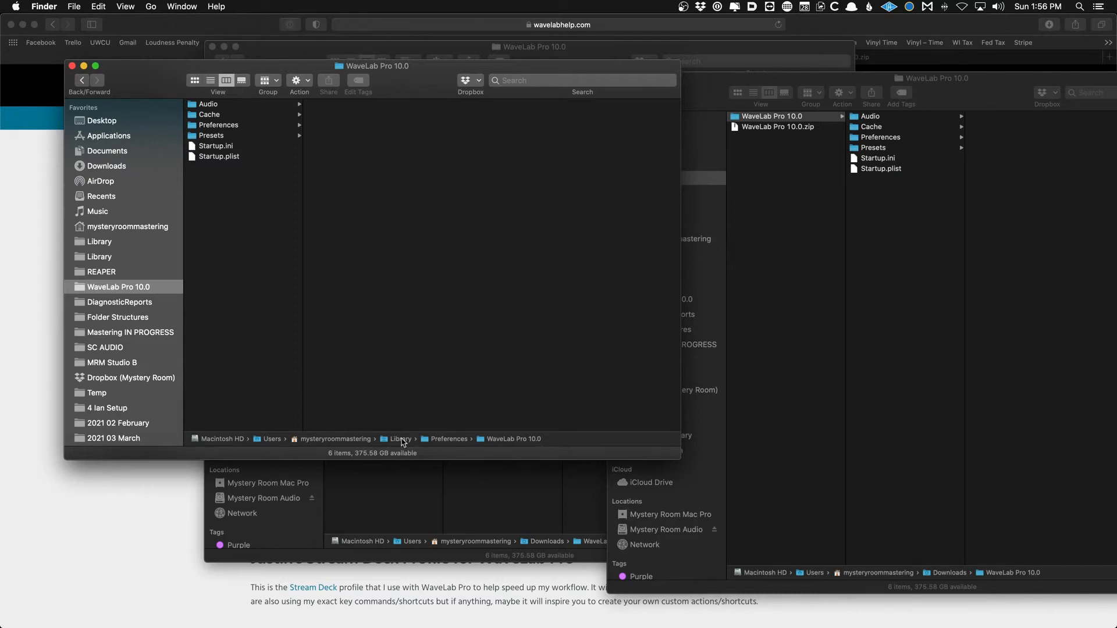
mouse_move(245, 116)
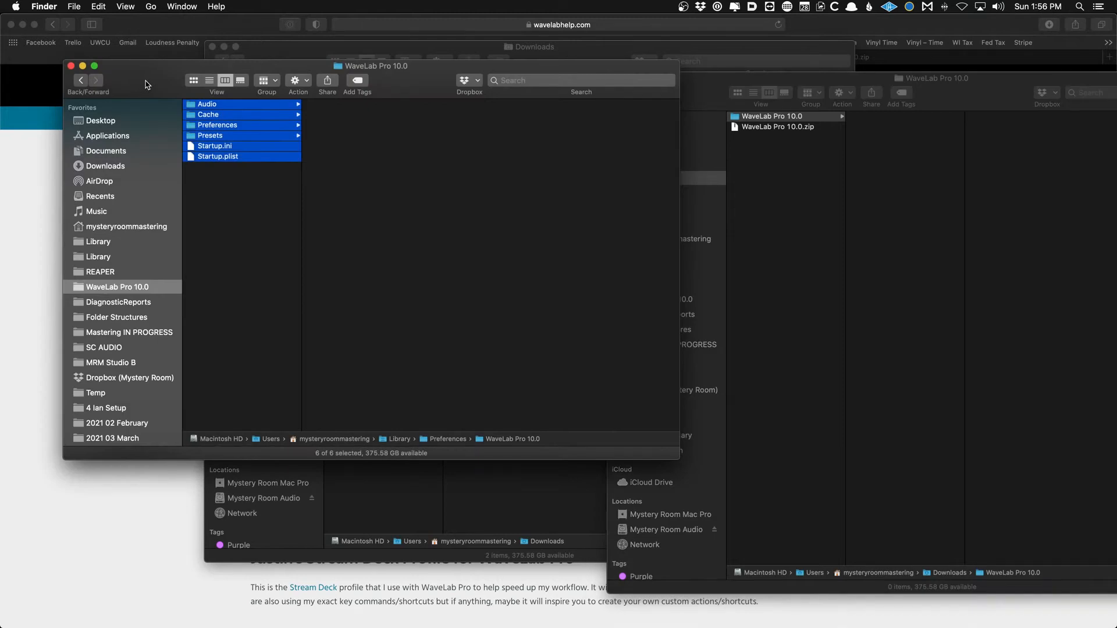
mouse_move(583, 144)
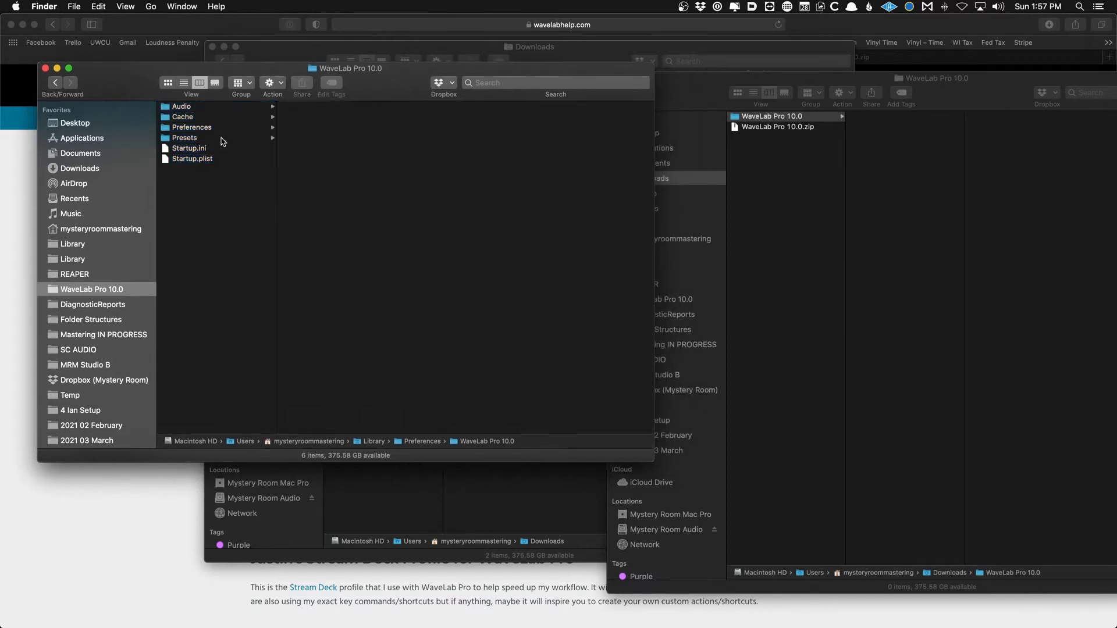
Unzip WaveLab Pro 10.0.zip again in the Downloads window.
click(190, 127)
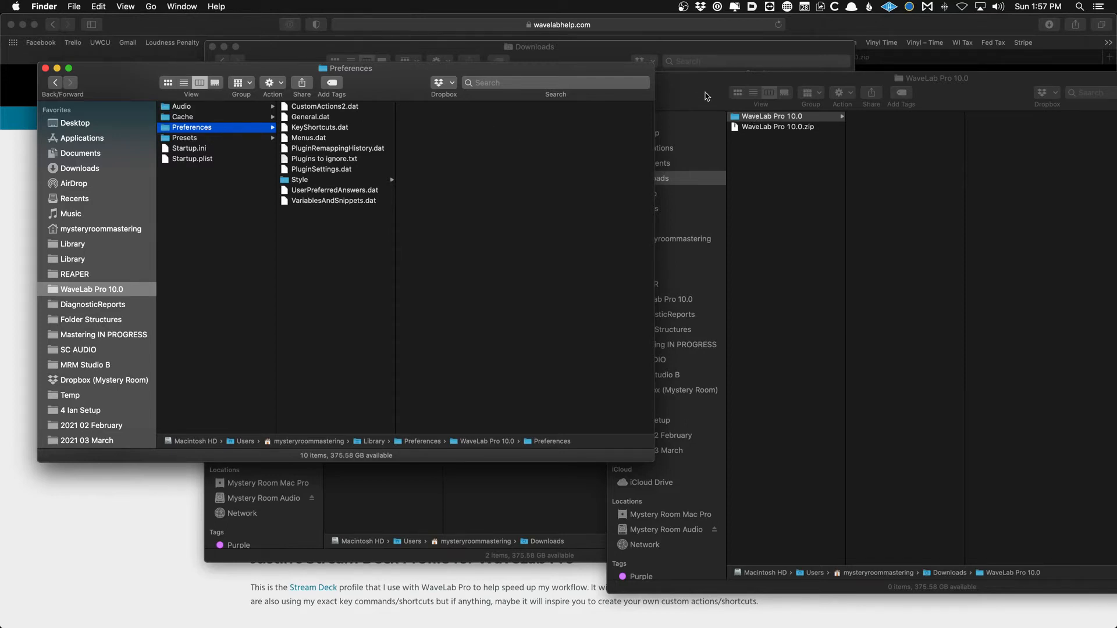
click(784, 77)
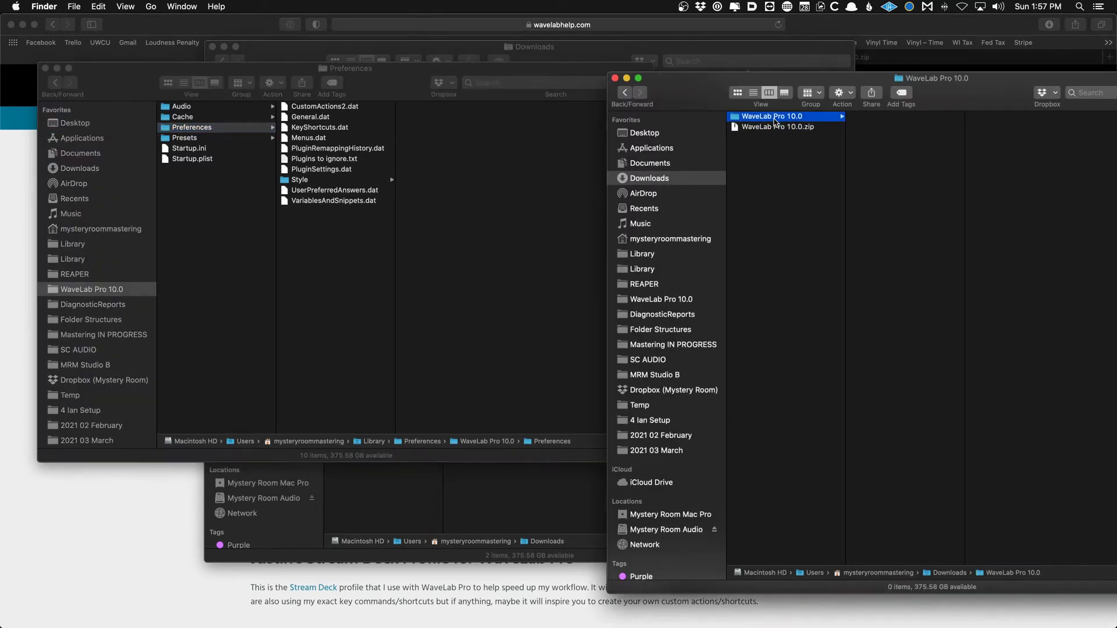
click(777, 126)
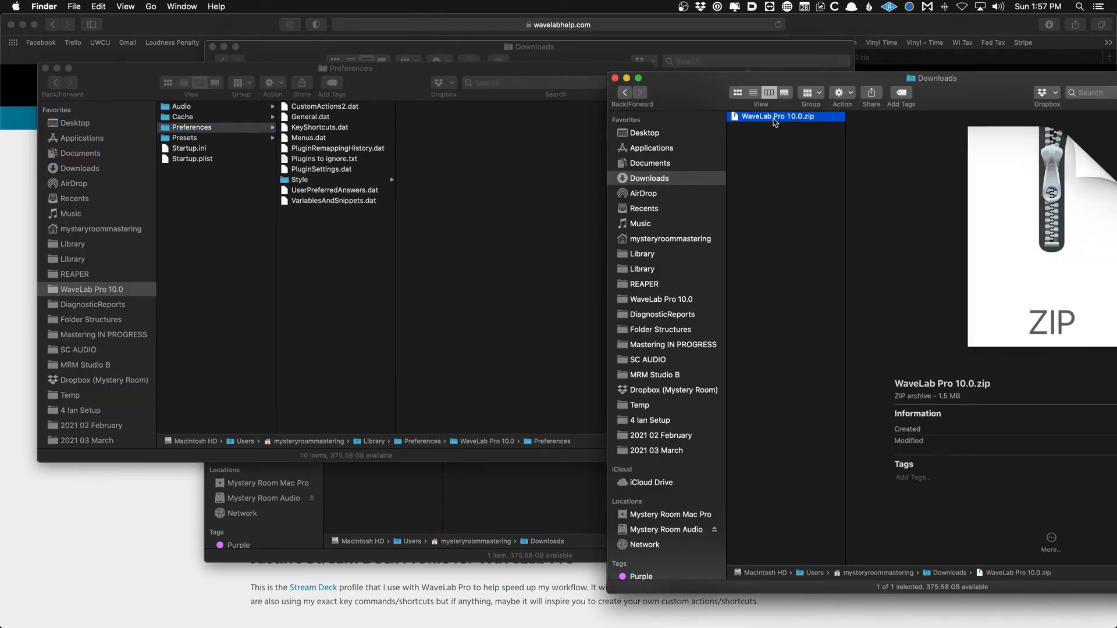
double_click(777, 116)
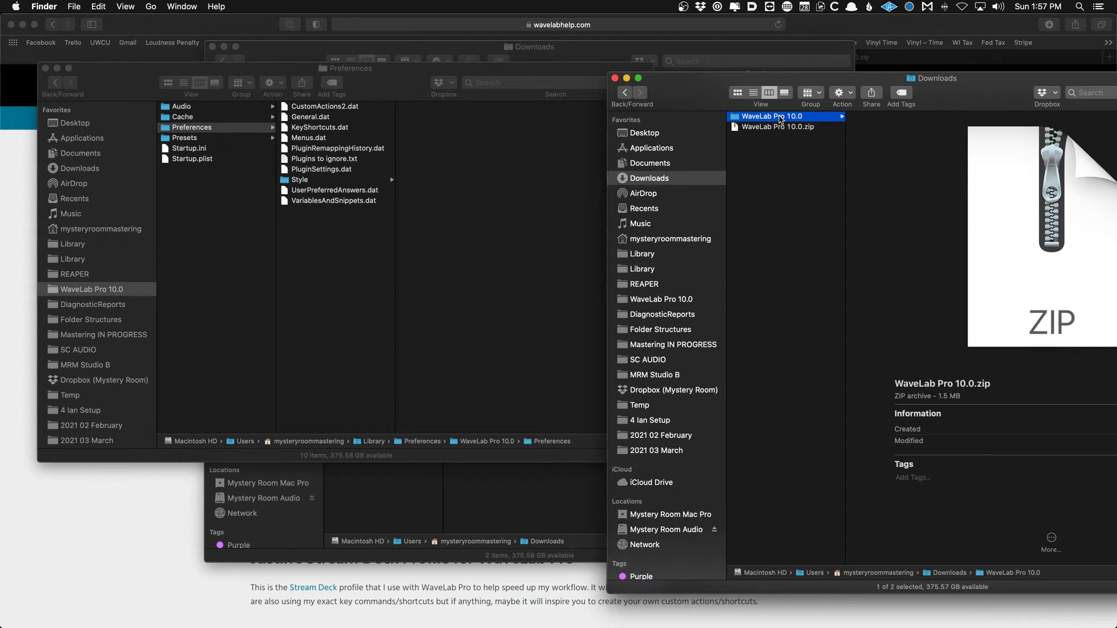
Open the download's Presets > CD Wizard folder and answer the replace-files prompt.
click(882, 137)
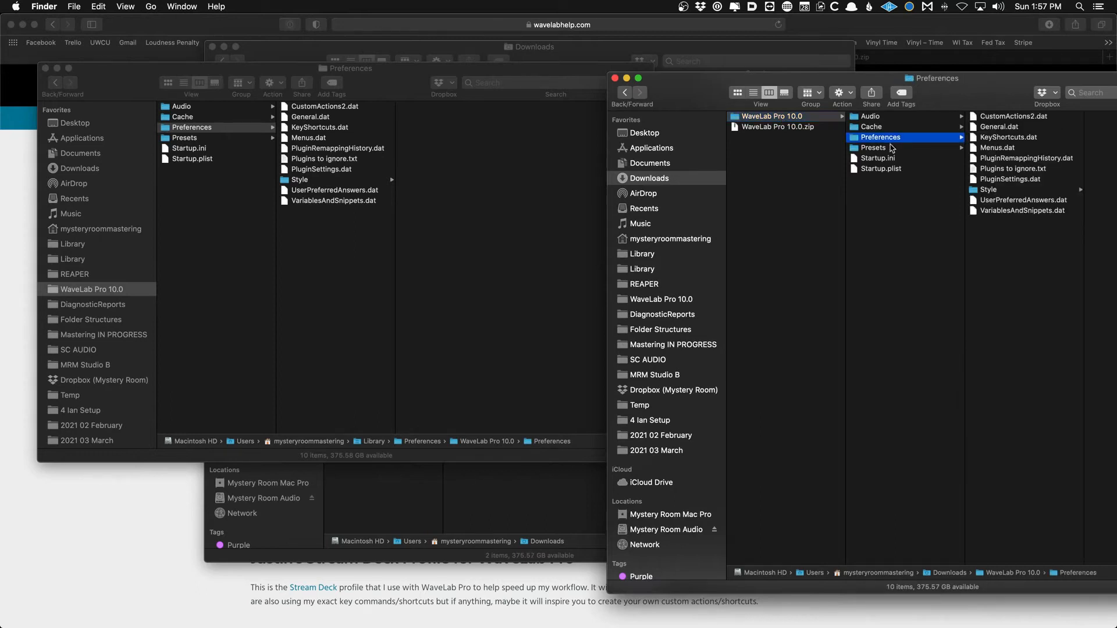
click(872, 147)
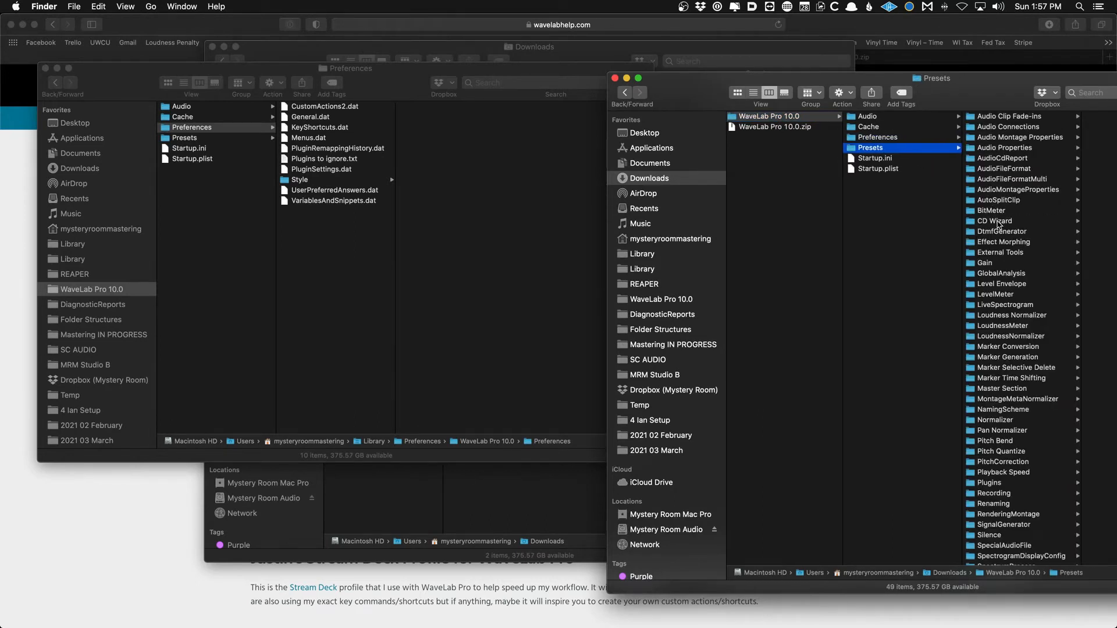
click(995, 220)
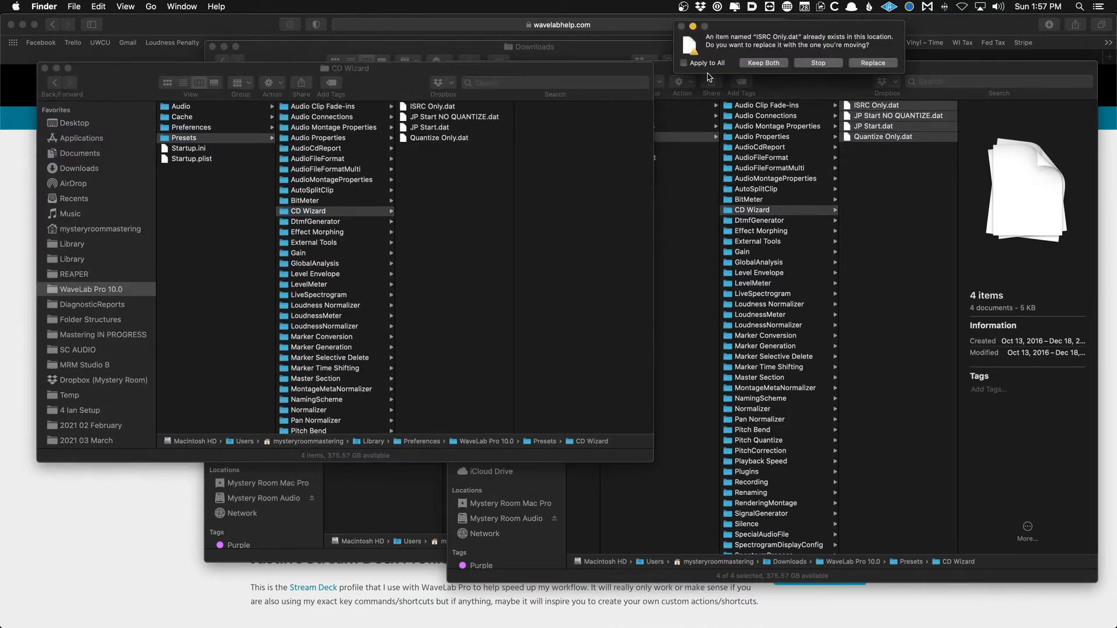
click(872, 63)
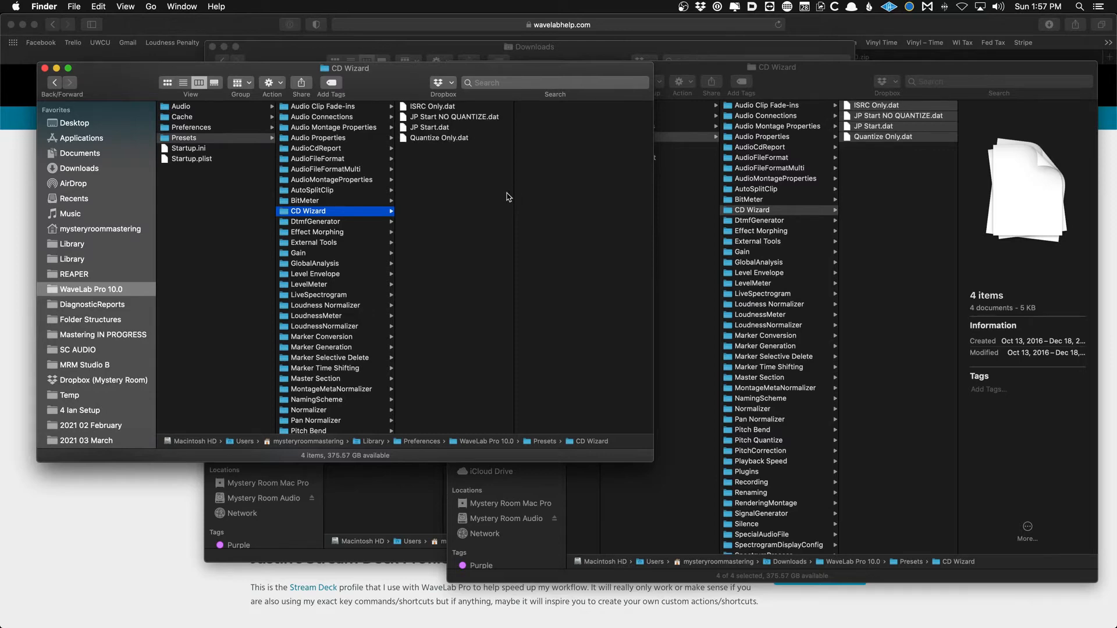
mouse_move(799, 75)
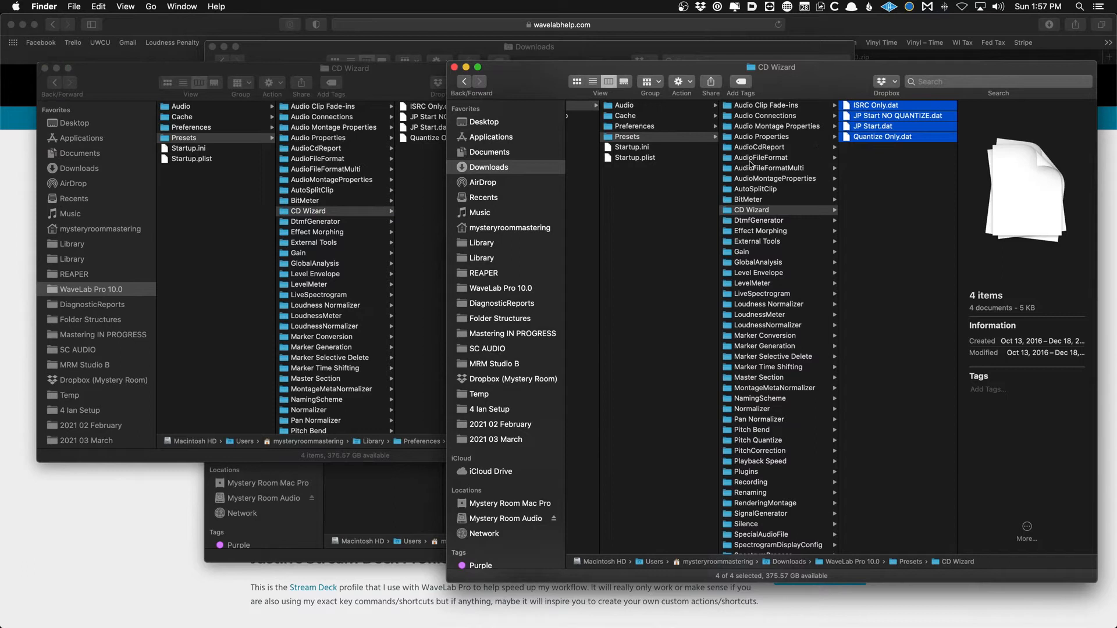
mouse_move(694, 150)
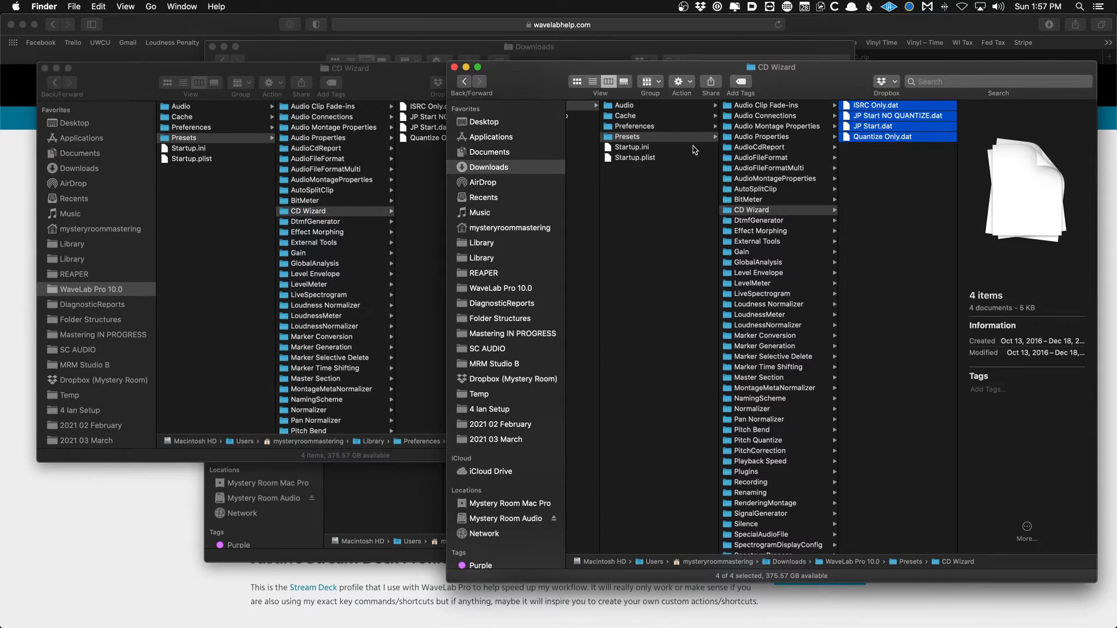
mouse_move(779, 132)
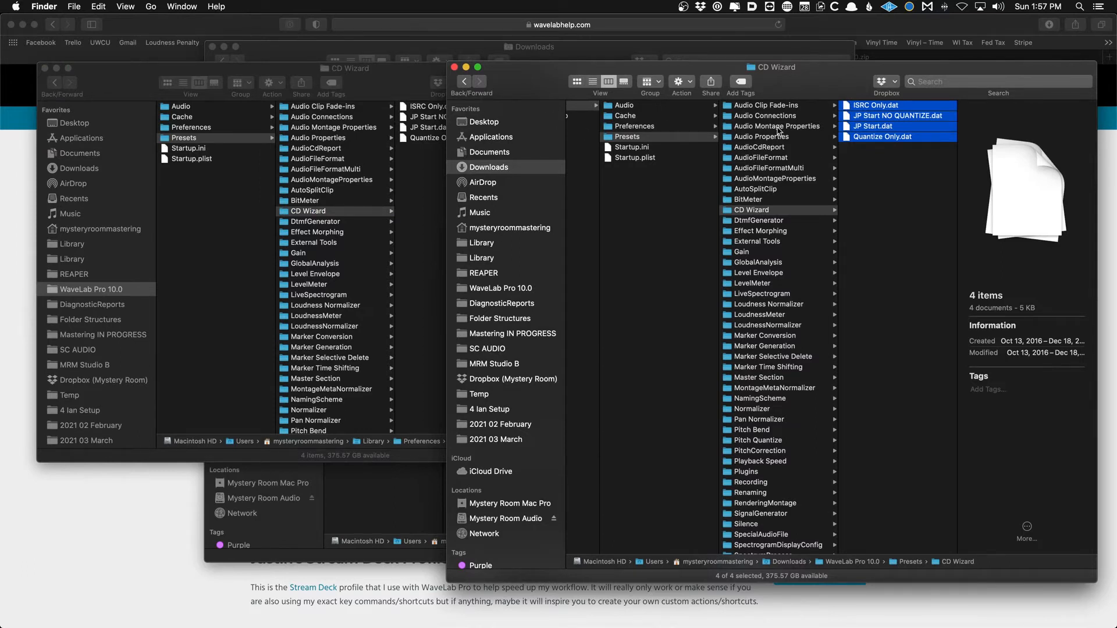
mouse_move(665, 130)
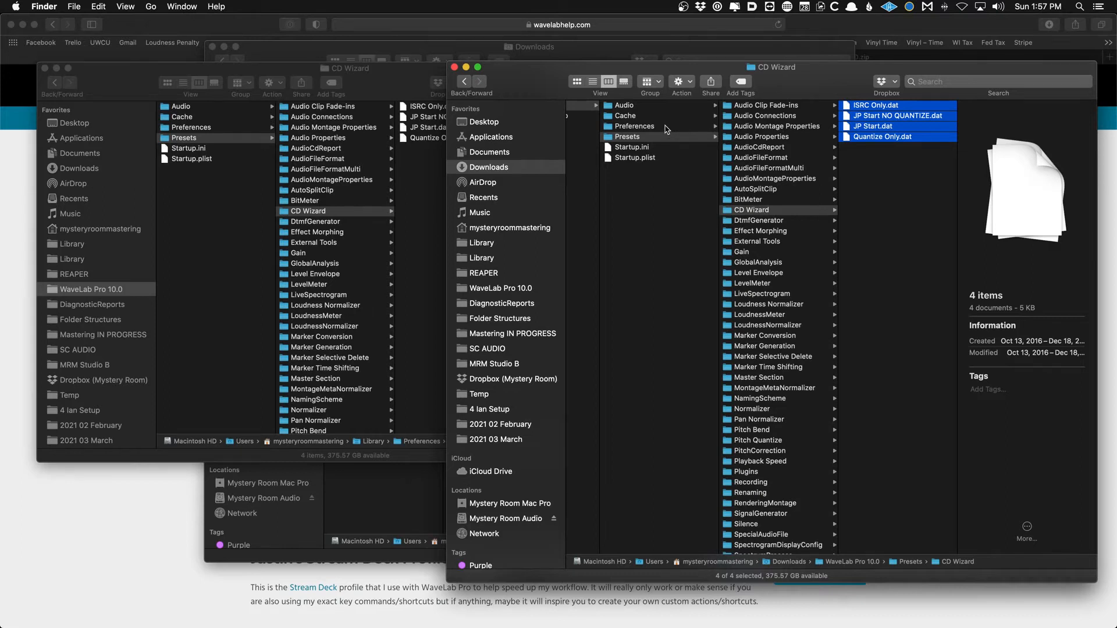
mouse_move(786, 165)
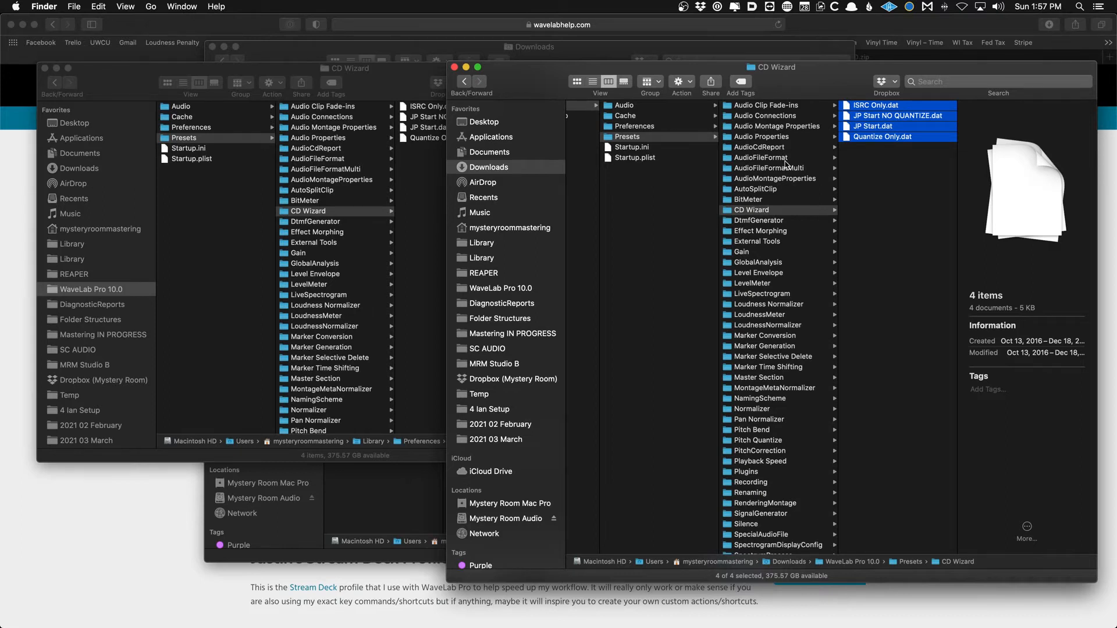
Open the AudioFileFormat presets in both the downloaded and installed settings folders.
click(761, 158)
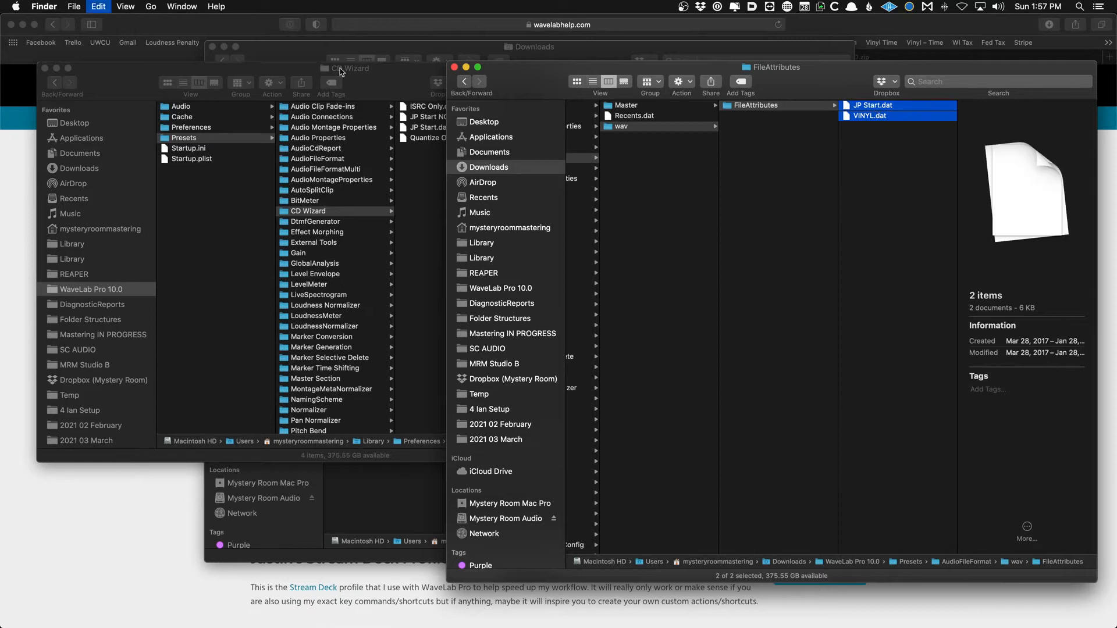
click(318, 137)
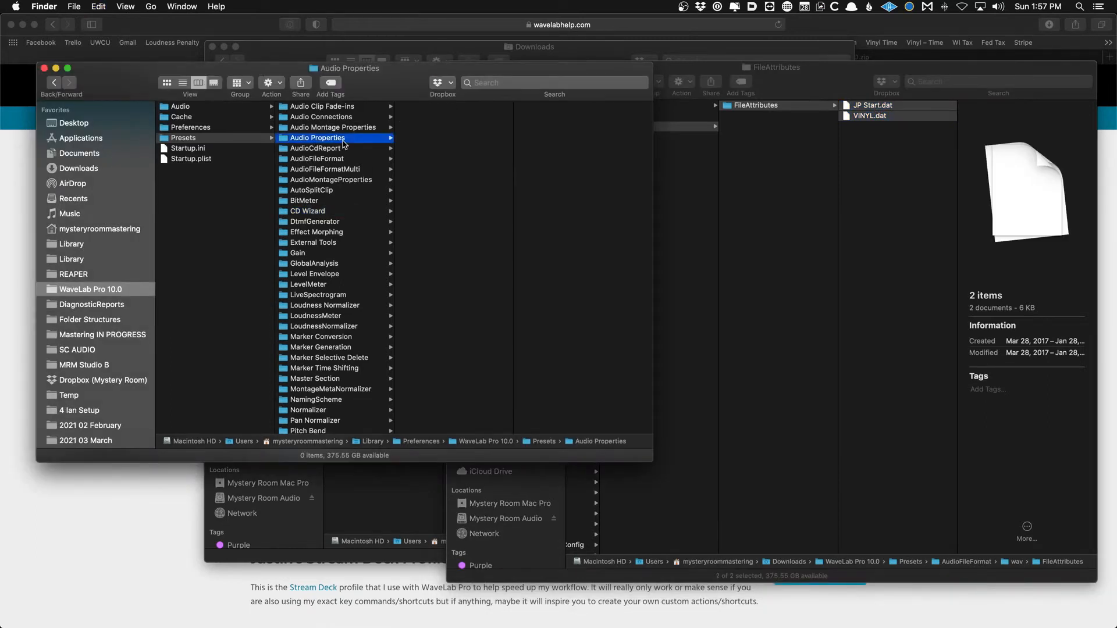
mouse_move(346, 171)
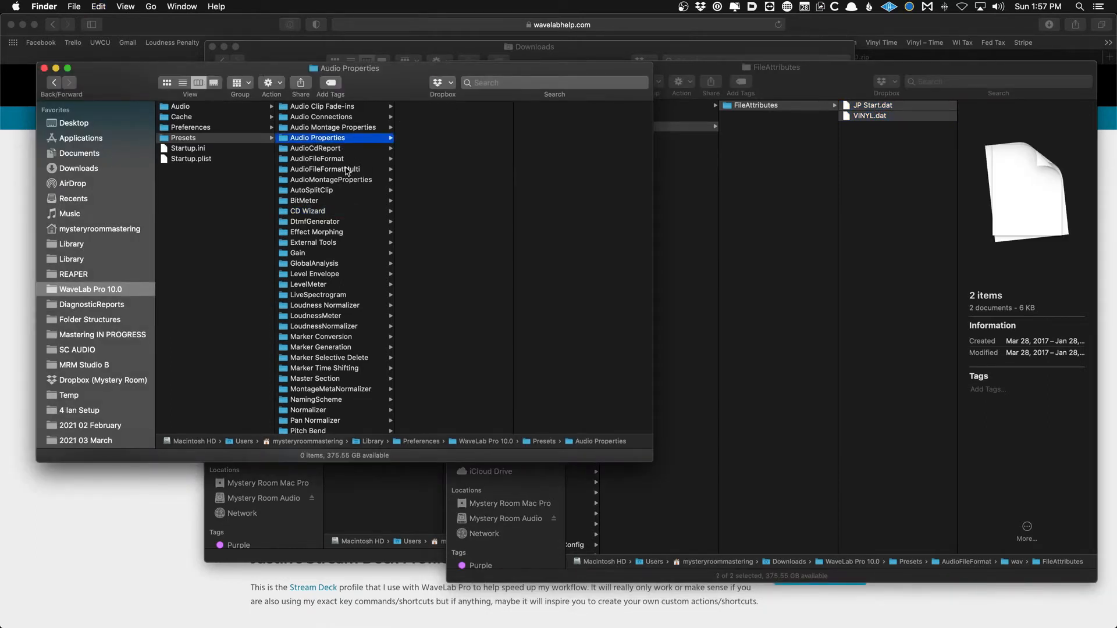
click(317, 159)
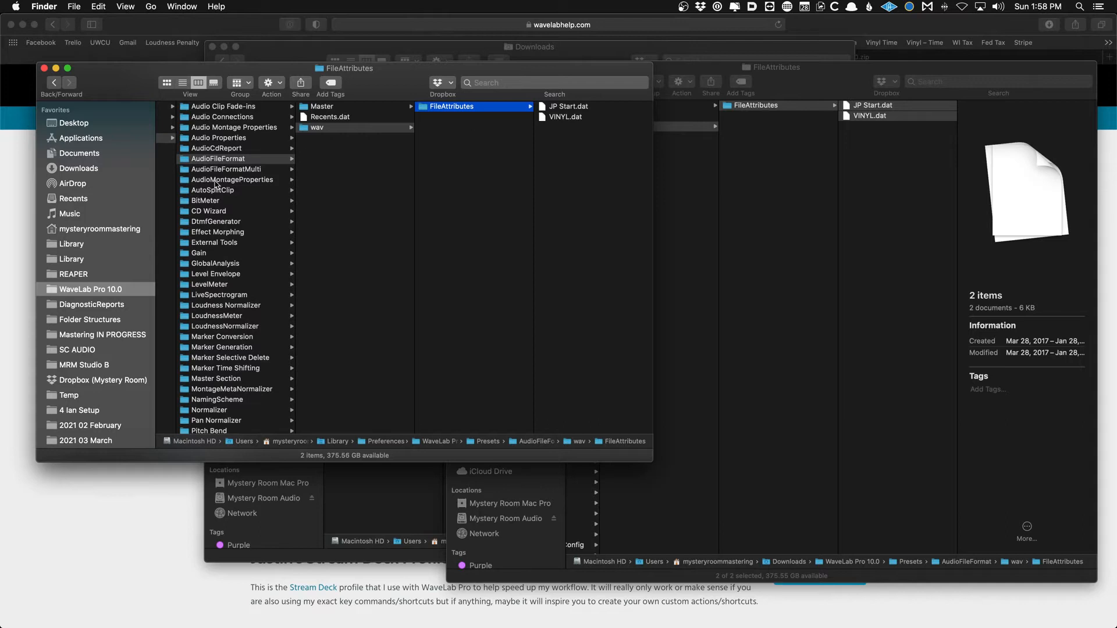
mouse_move(274, 259)
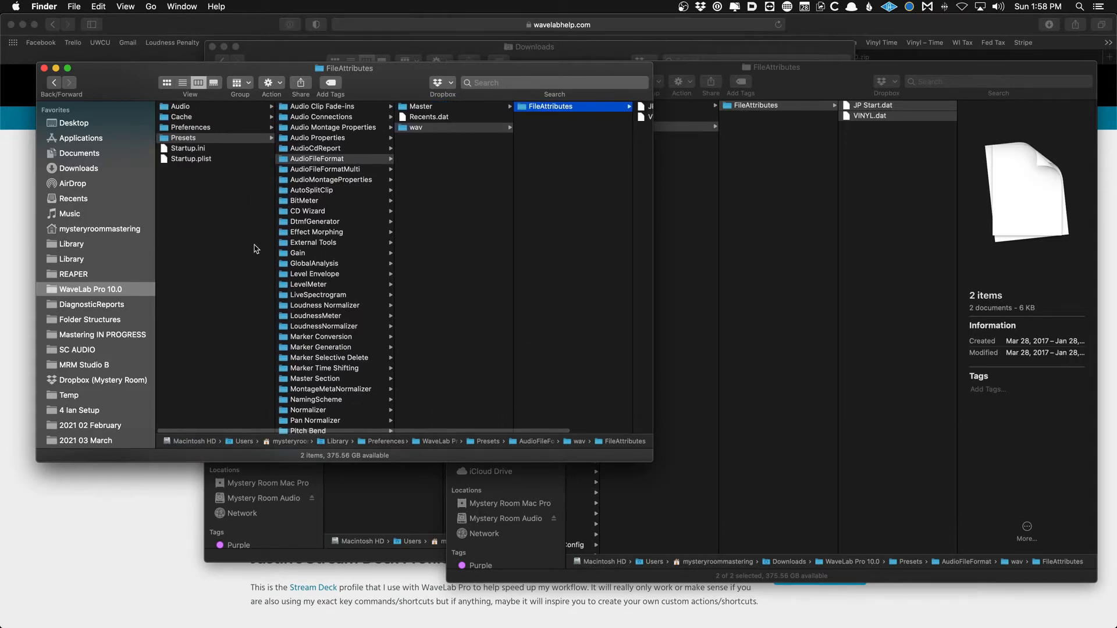
mouse_move(239, 251)
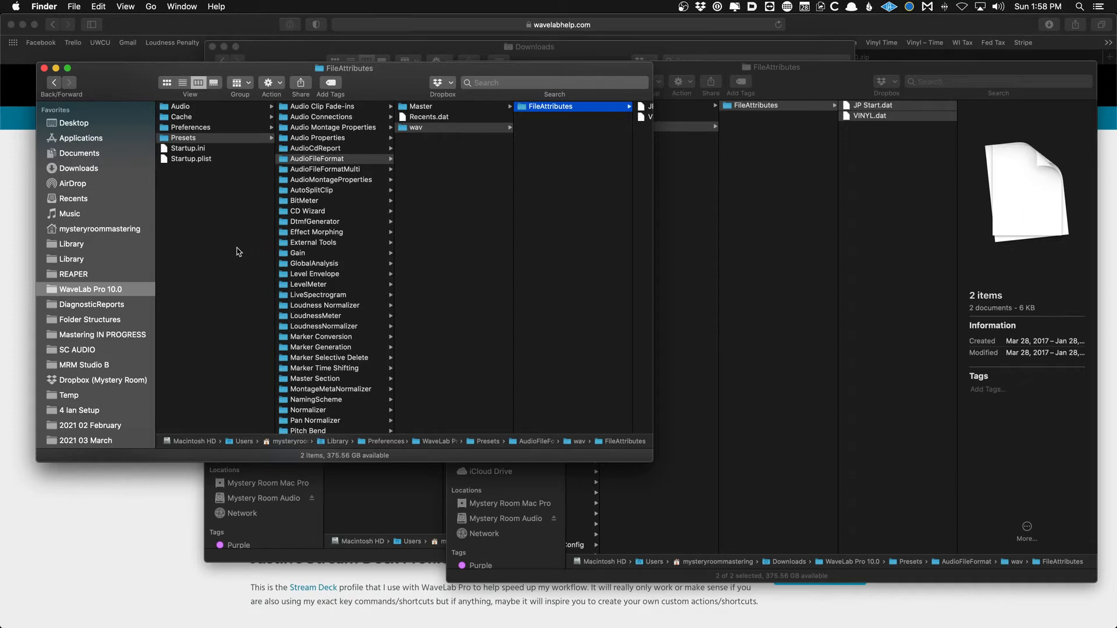
mouse_move(622, 608)
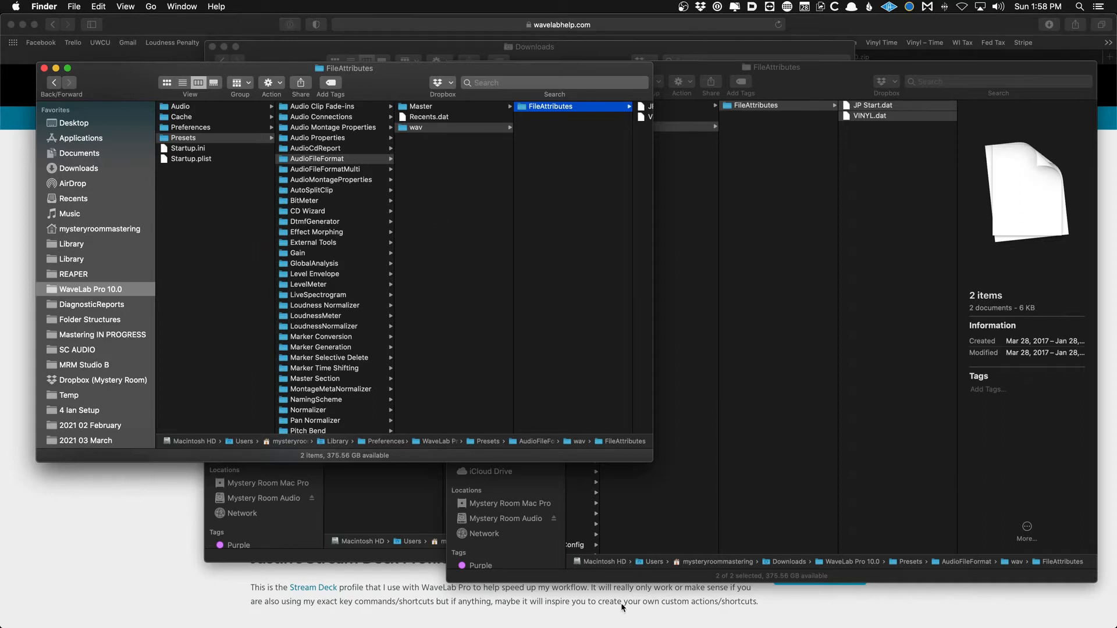
mouse_move(602, 597)
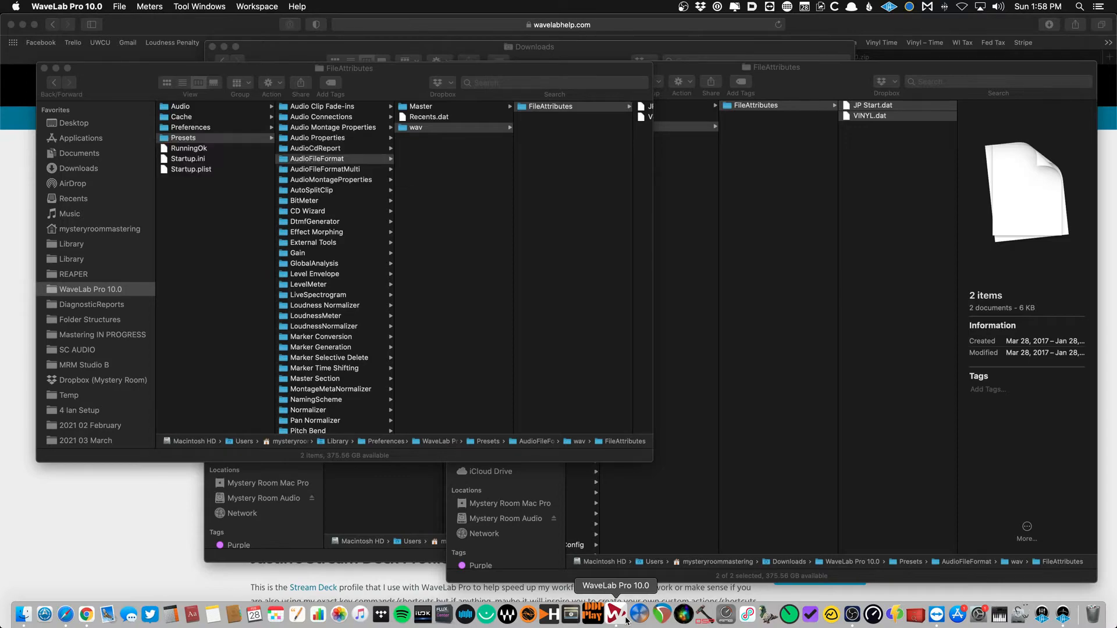
Relaunch WaveLab Pro 10.0 and pick the saved layout with Tasks and loudness meter panes.
click(615, 614)
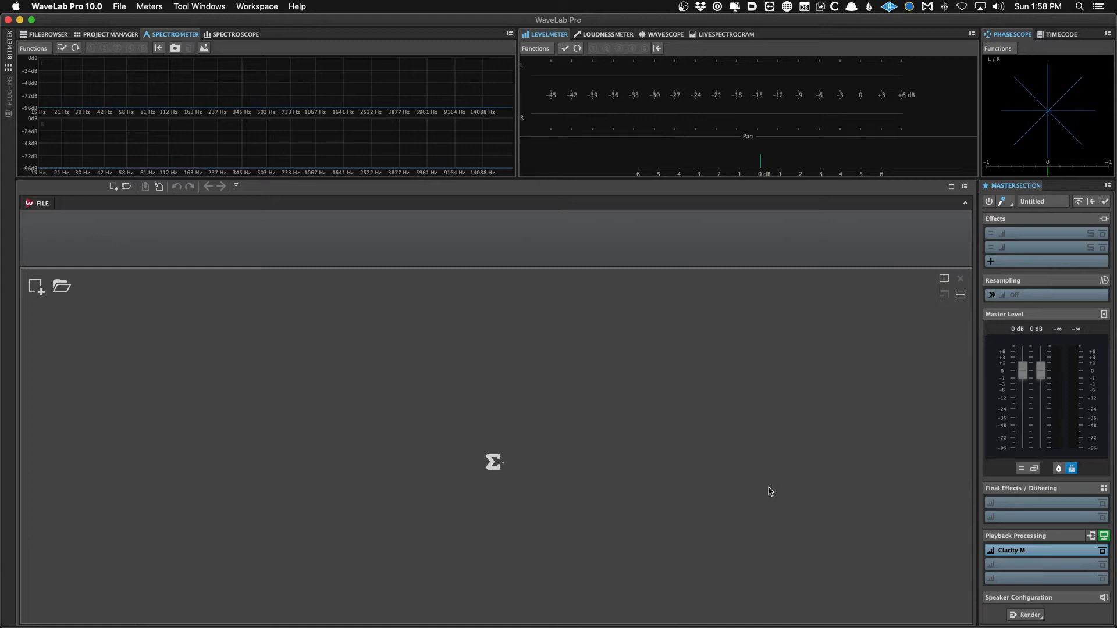
mouse_move(747, 505)
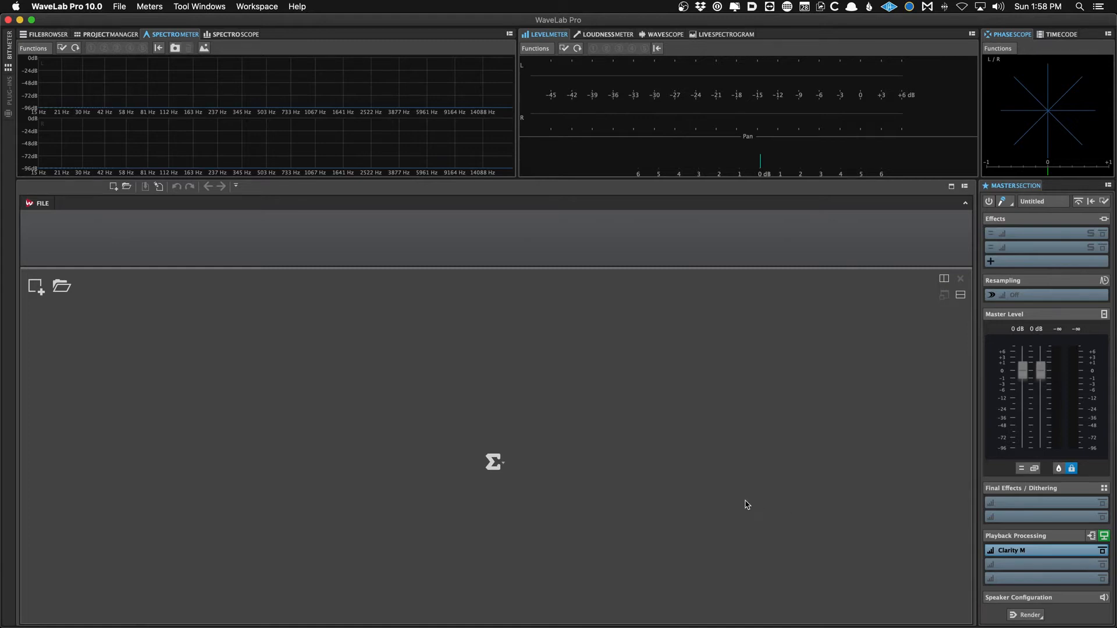
mouse_move(253, 7)
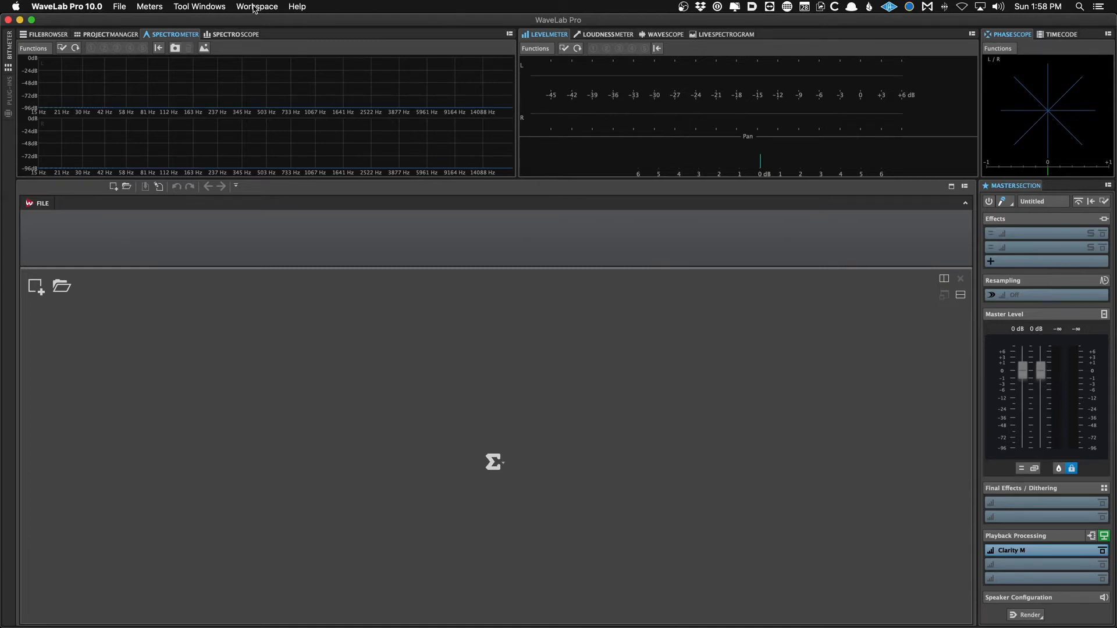
click(257, 6)
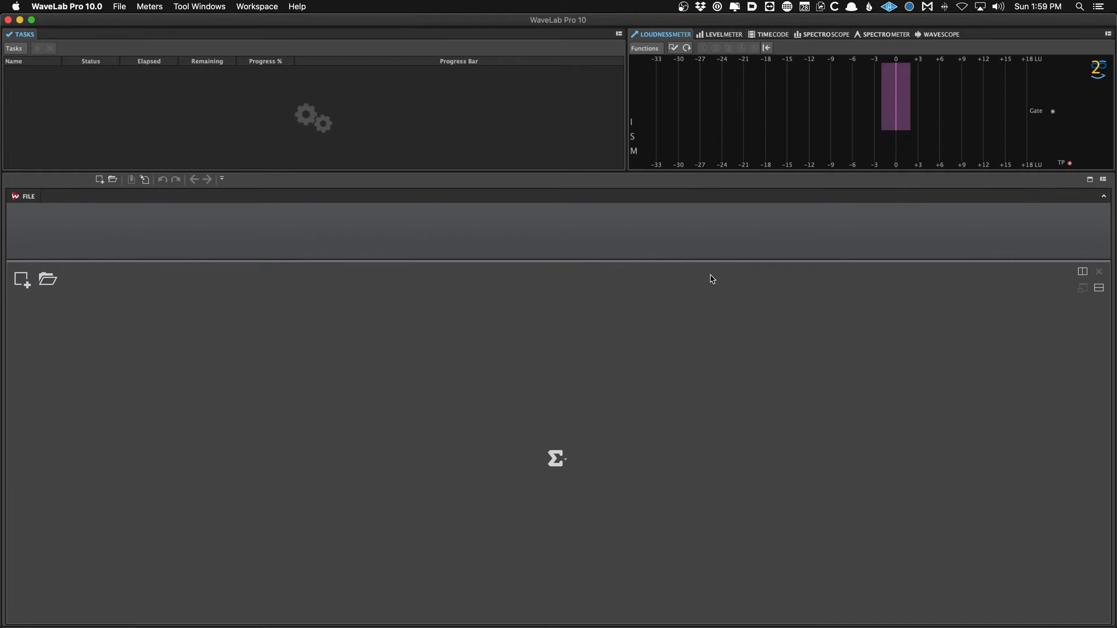
mouse_move(701, 102)
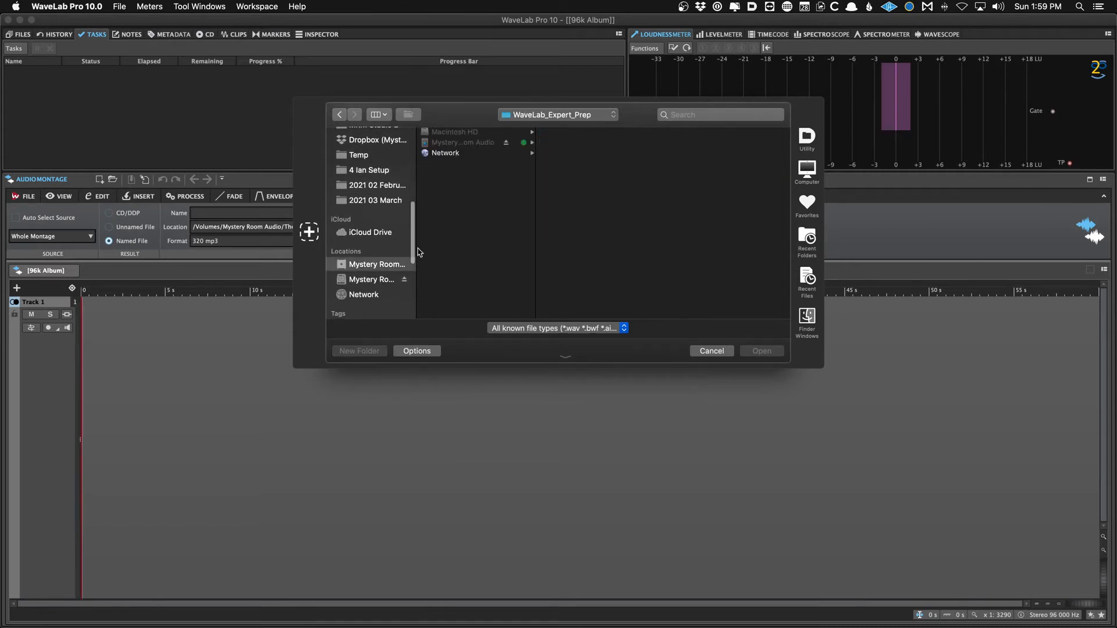
Browse Mystery Room Audio > l minus l > Emergence and open Emergence_2496_V2.
click(461, 142)
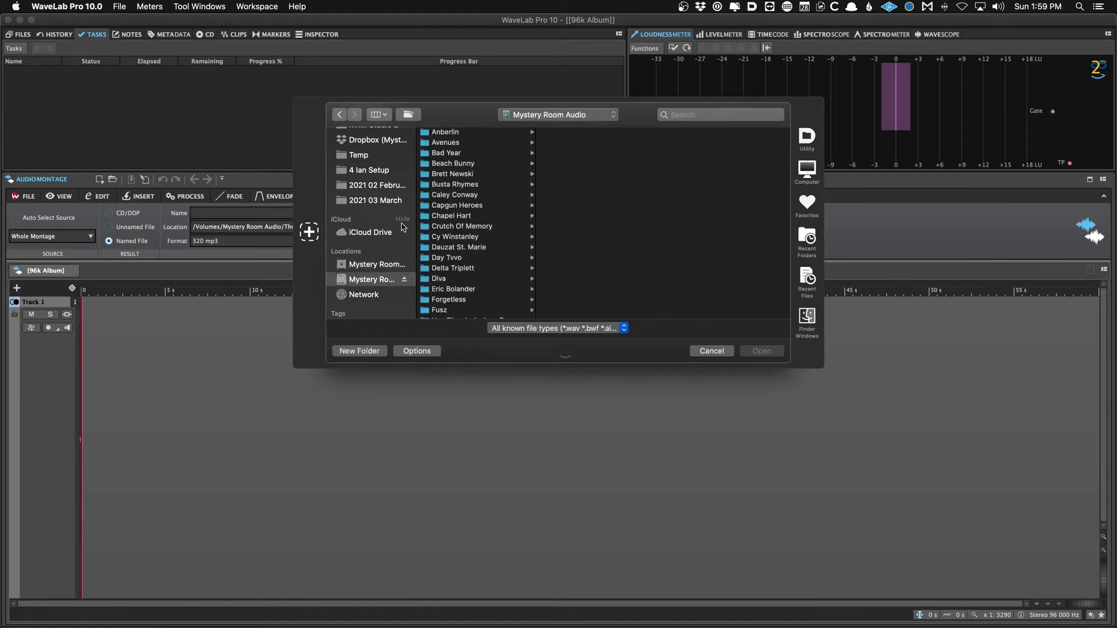
scroll(down, 3)
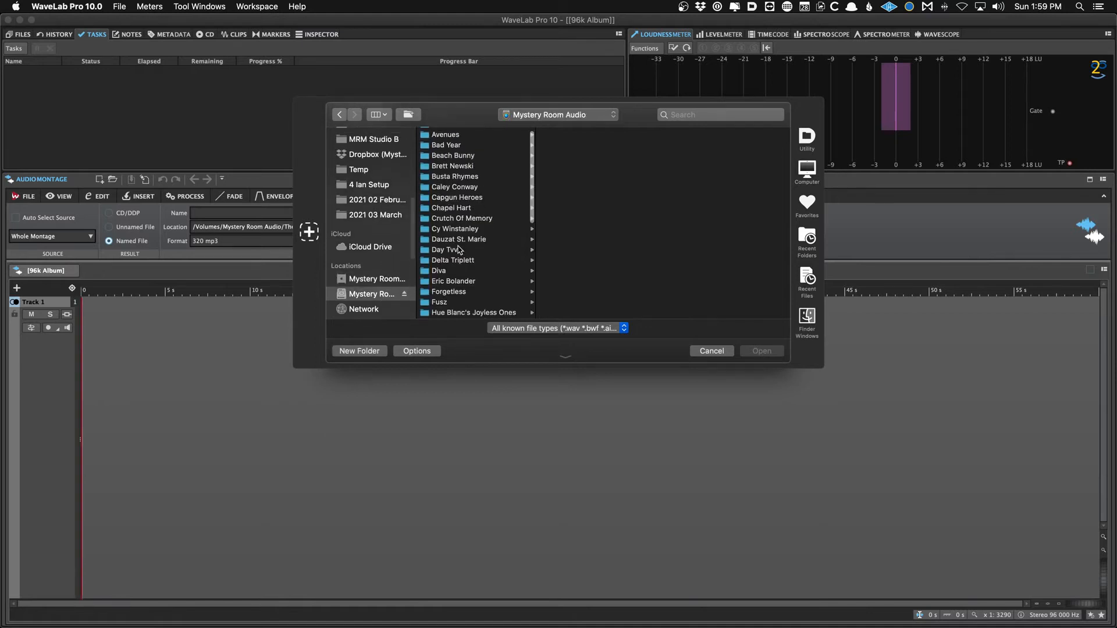
click(445, 268)
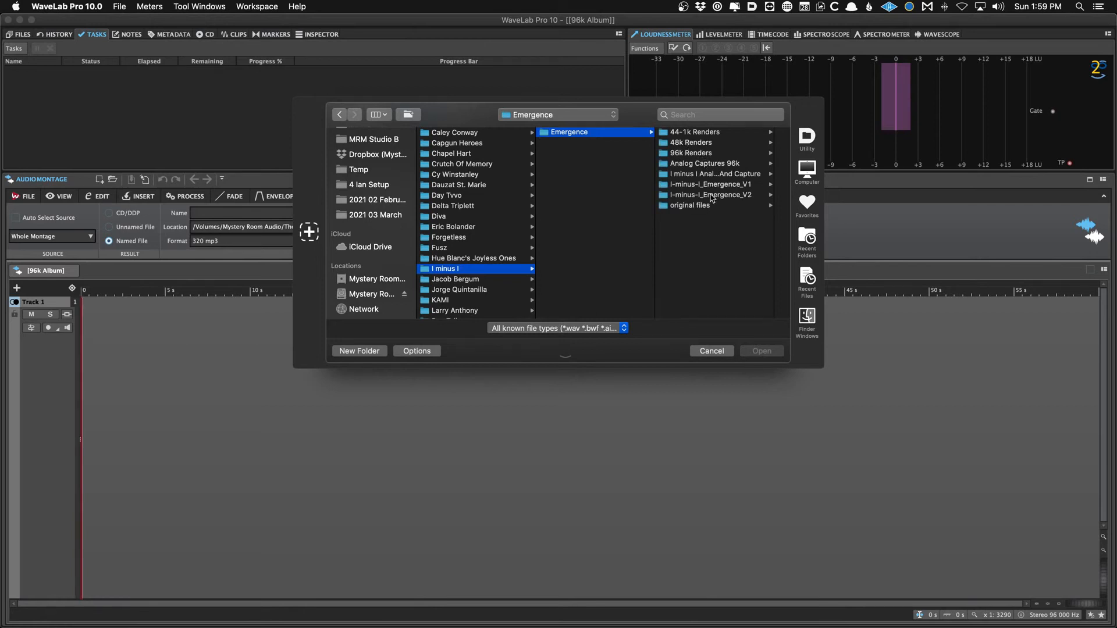
click(711, 194)
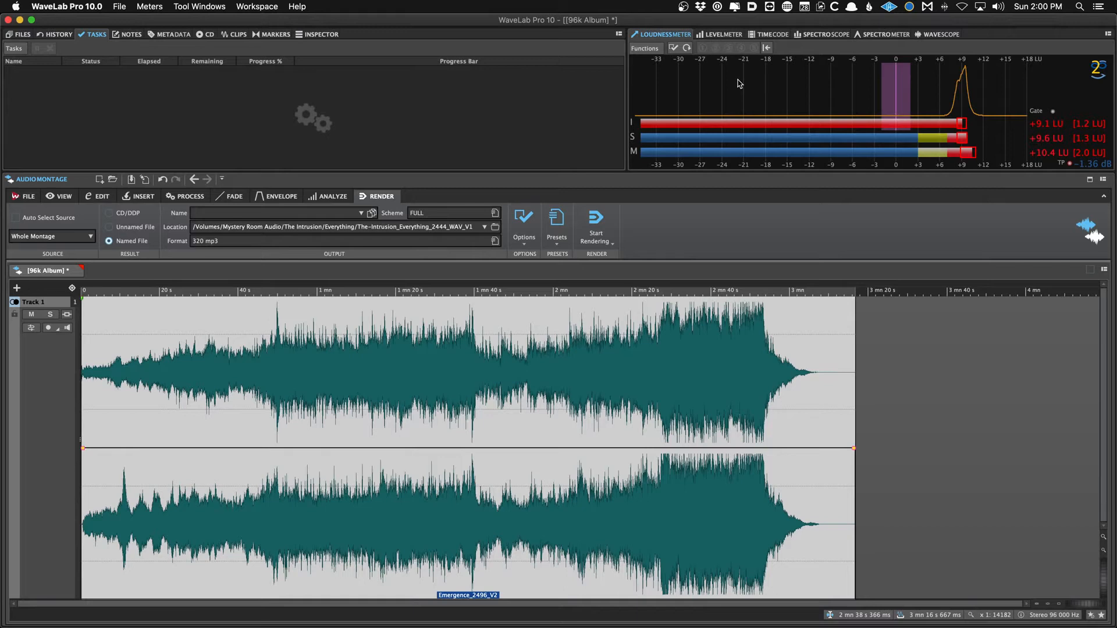
mouse_move(667, 45)
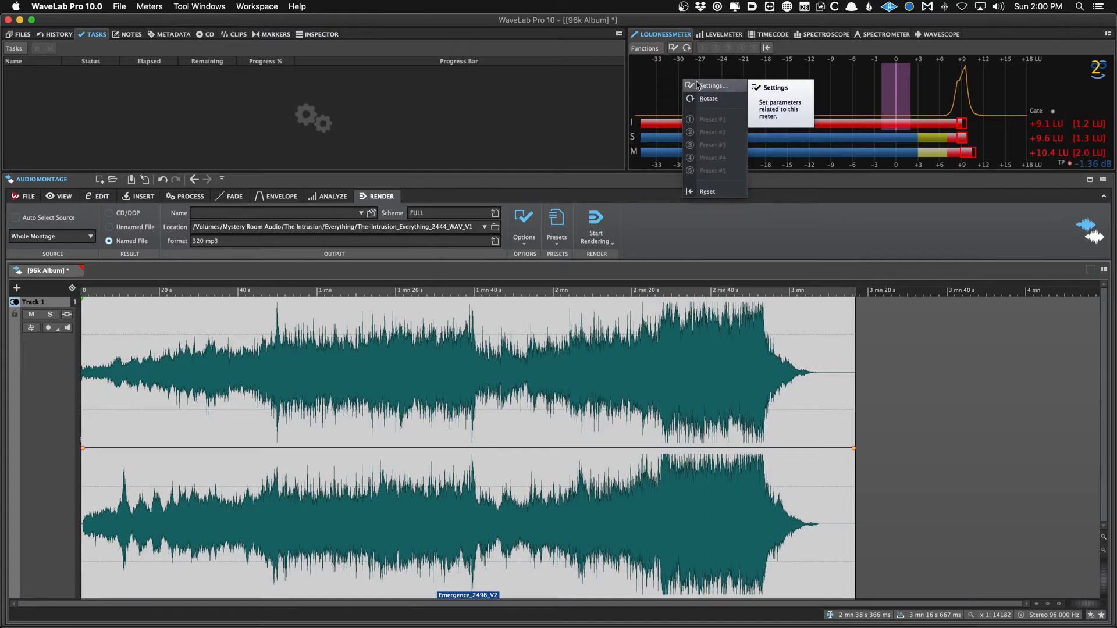
Choose the JP Start preset in the Loudness Meter settings and confirm with OK.
click(711, 85)
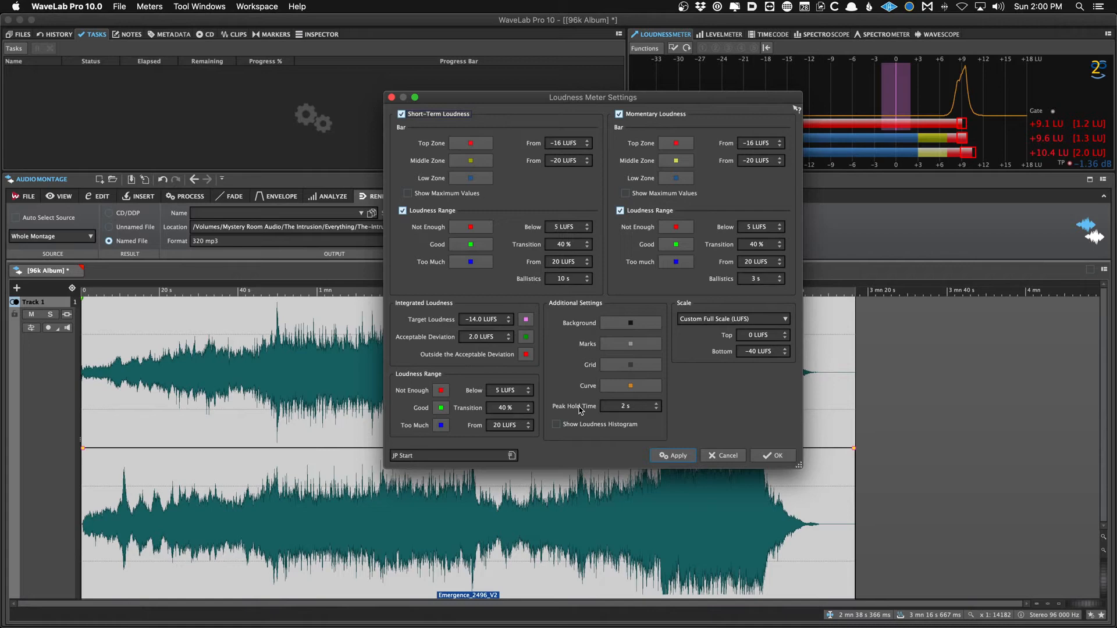
click(511, 455)
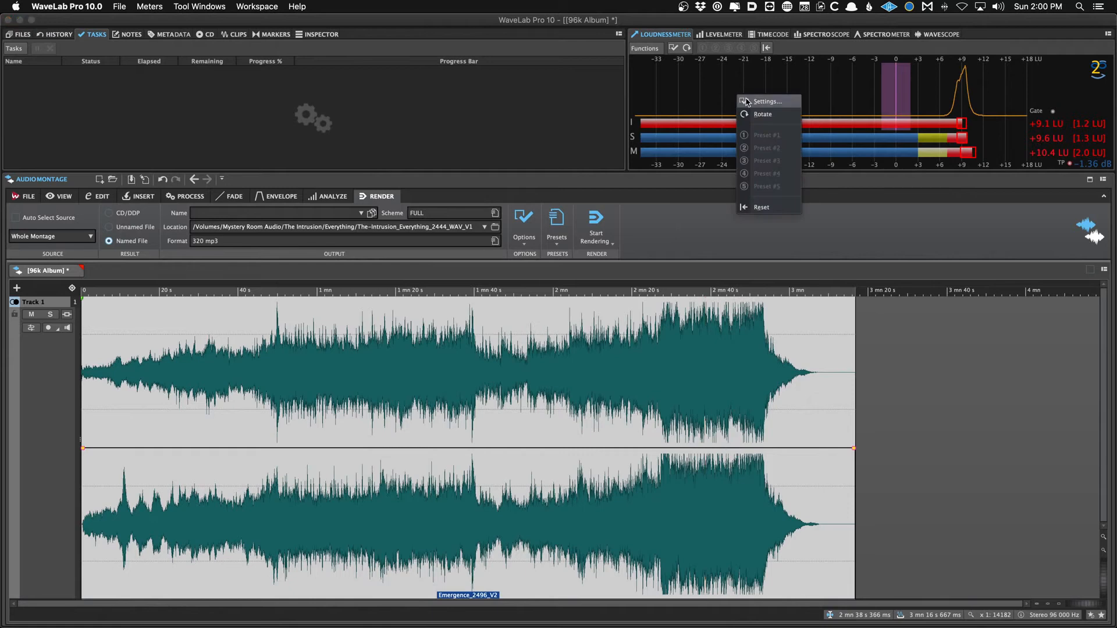
click(766, 100)
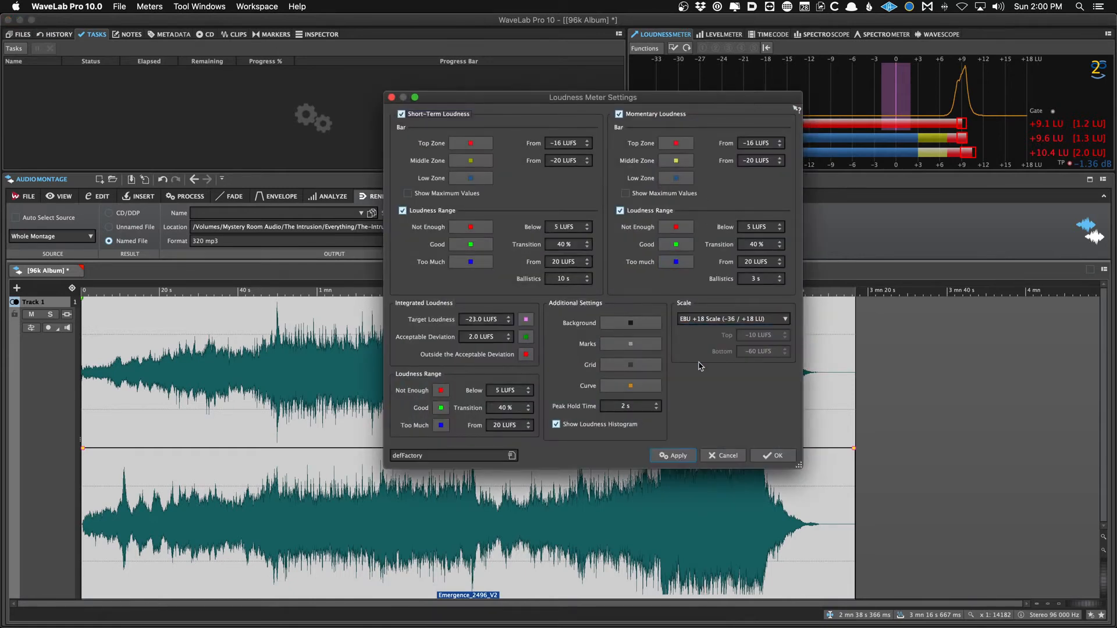
click(511, 455)
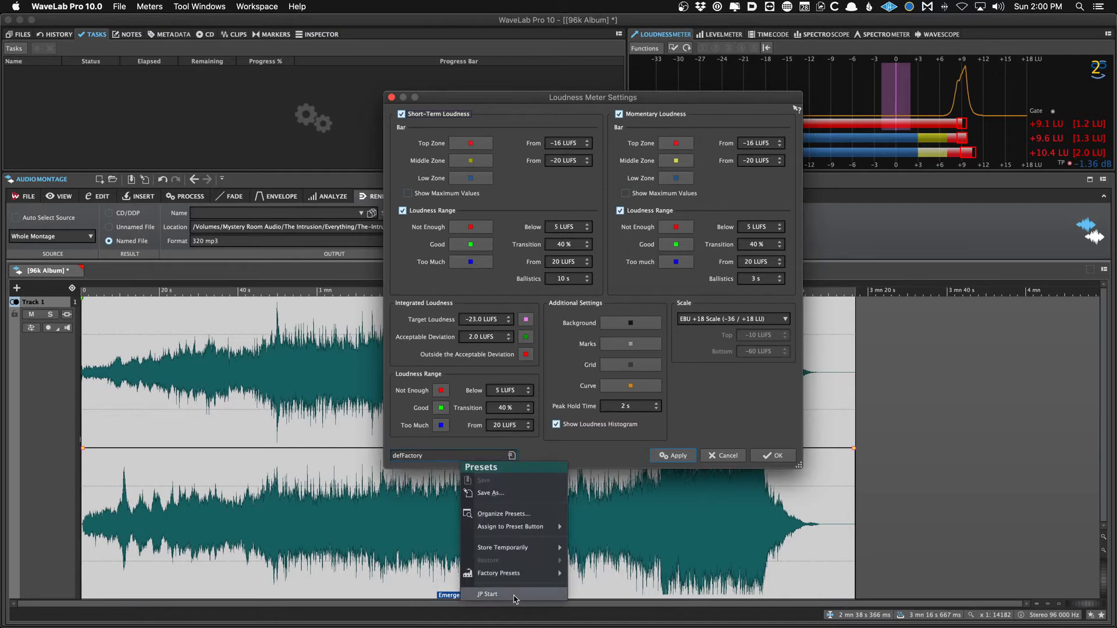
click(487, 594)
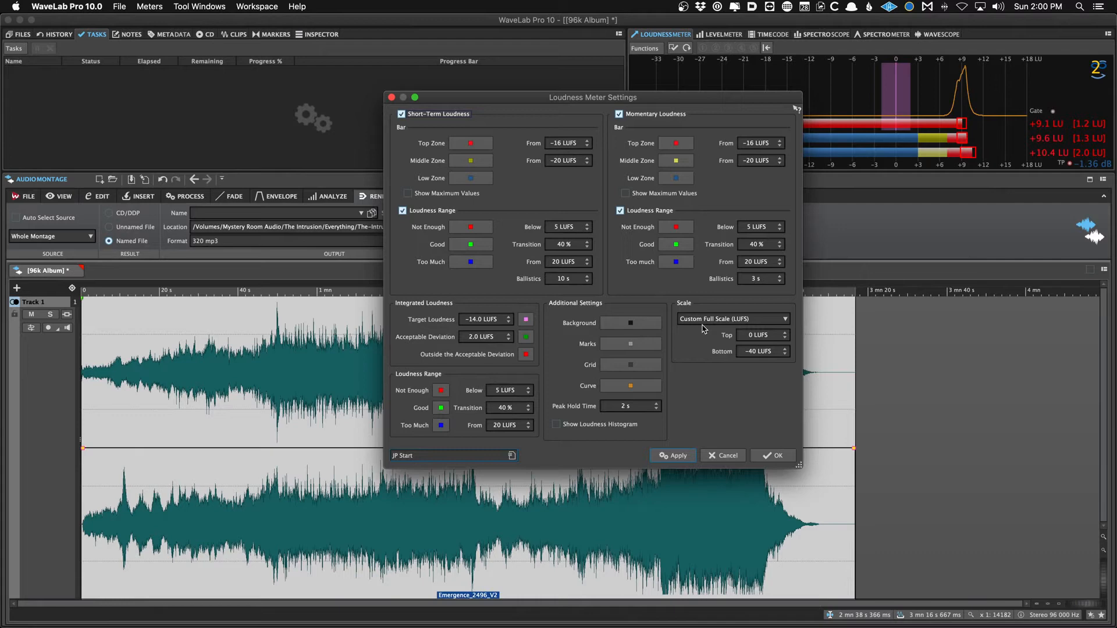
click(771, 454)
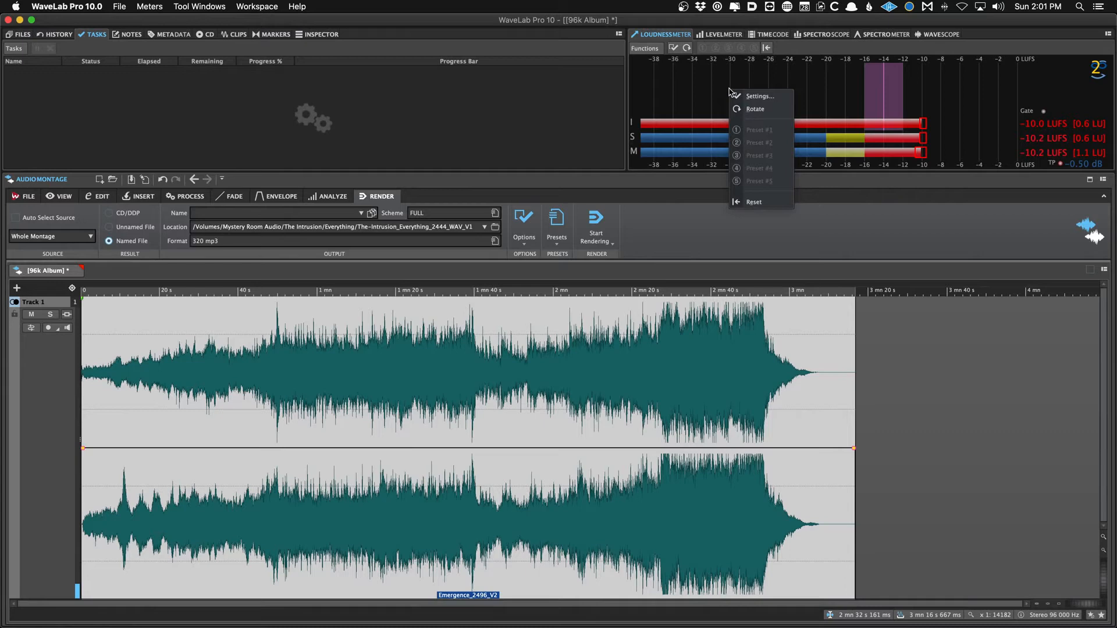
mouse_move(722, 91)
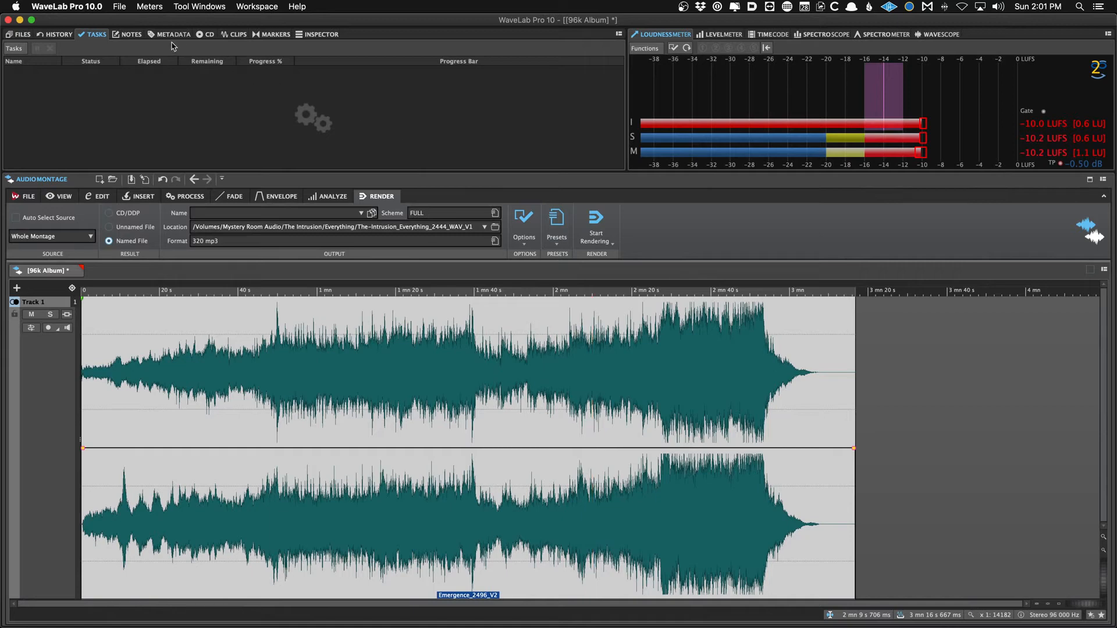
Reveal the metadata preset files in Finder from the metadata editor's preset list.
click(171, 34)
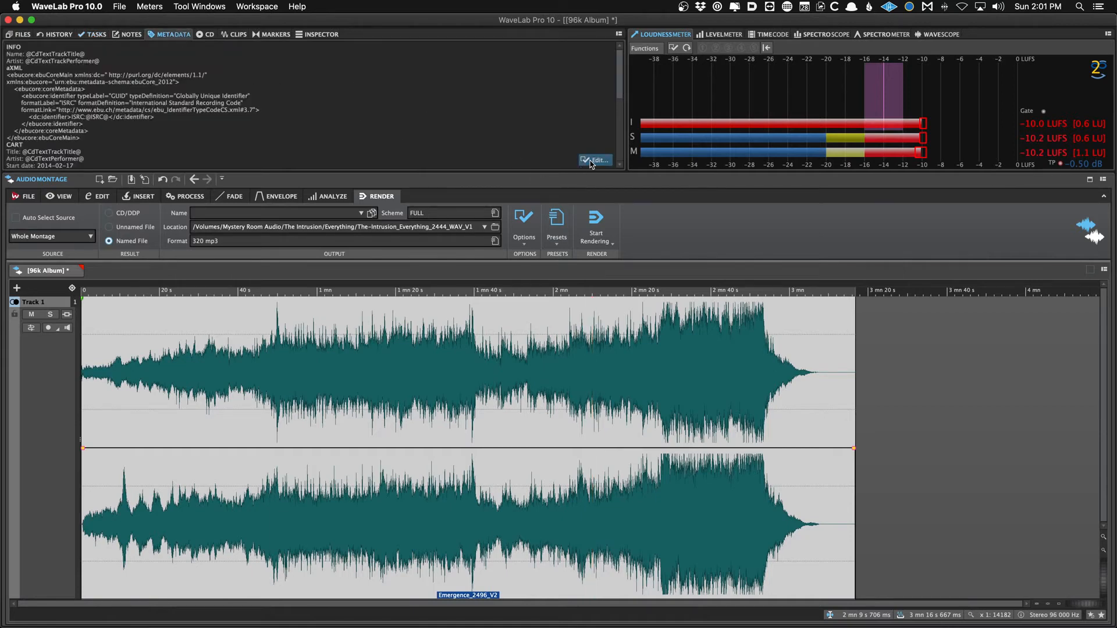
click(597, 160)
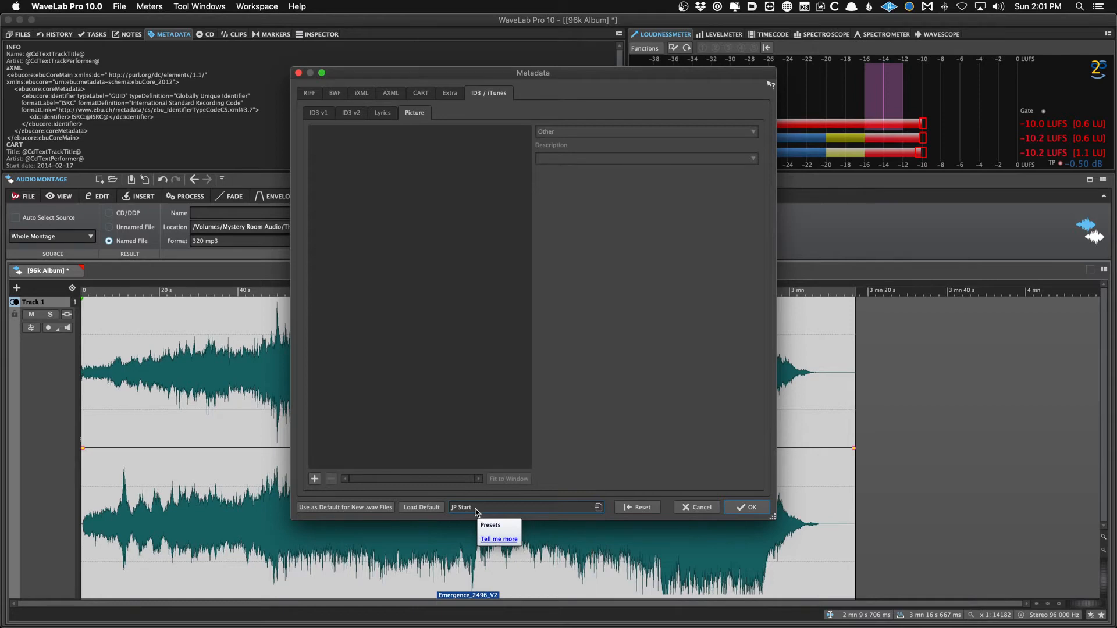
click(489, 524)
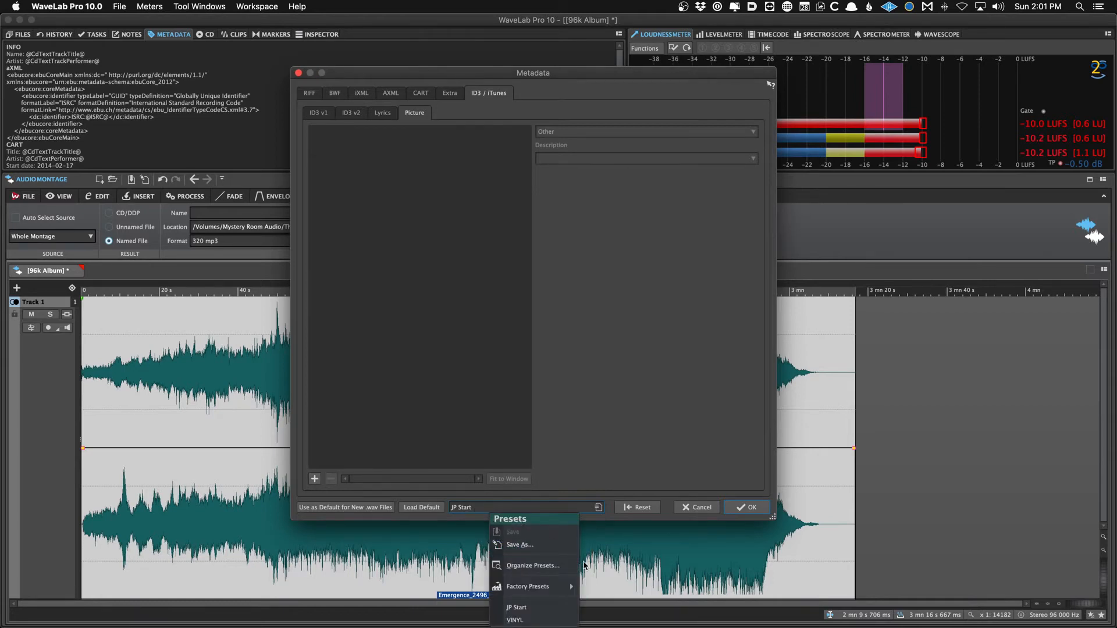
mouse_move(533, 565)
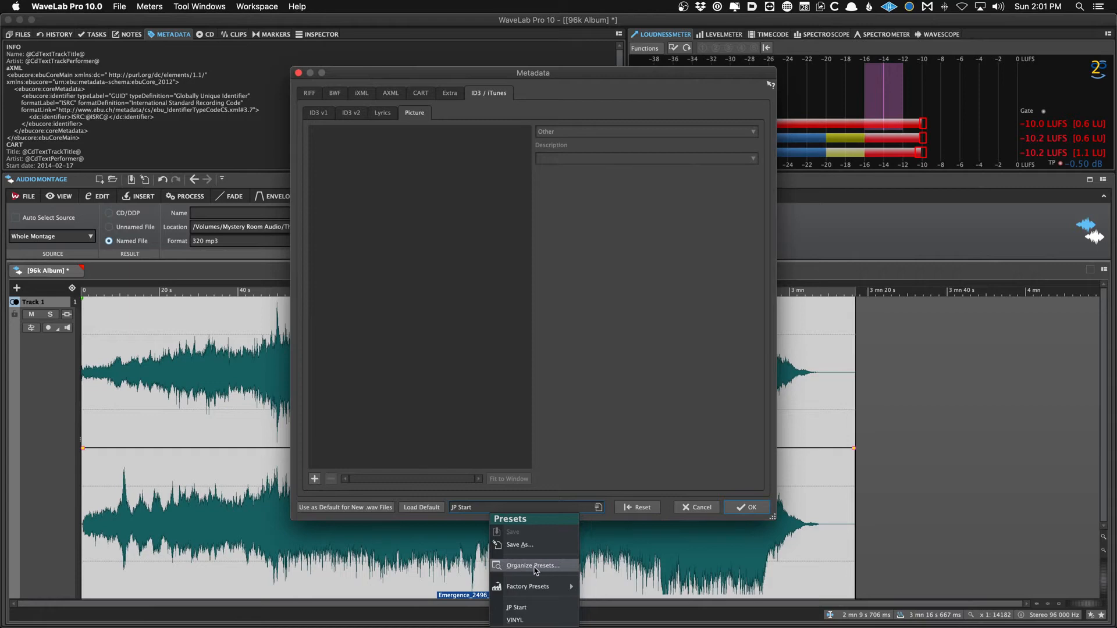
click(532, 565)
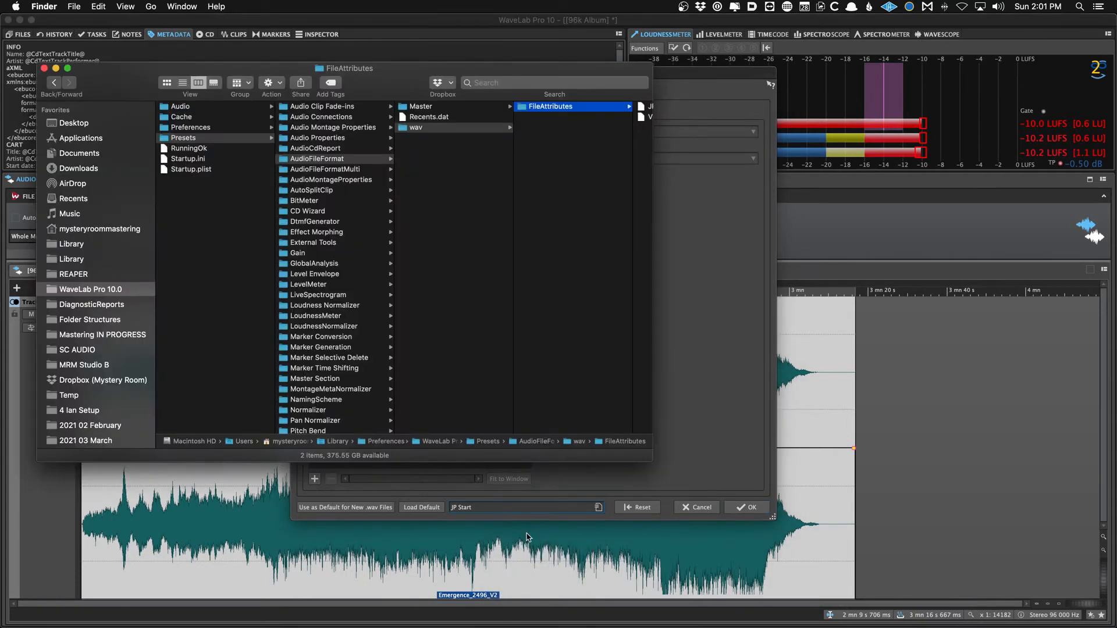
mouse_move(376, 171)
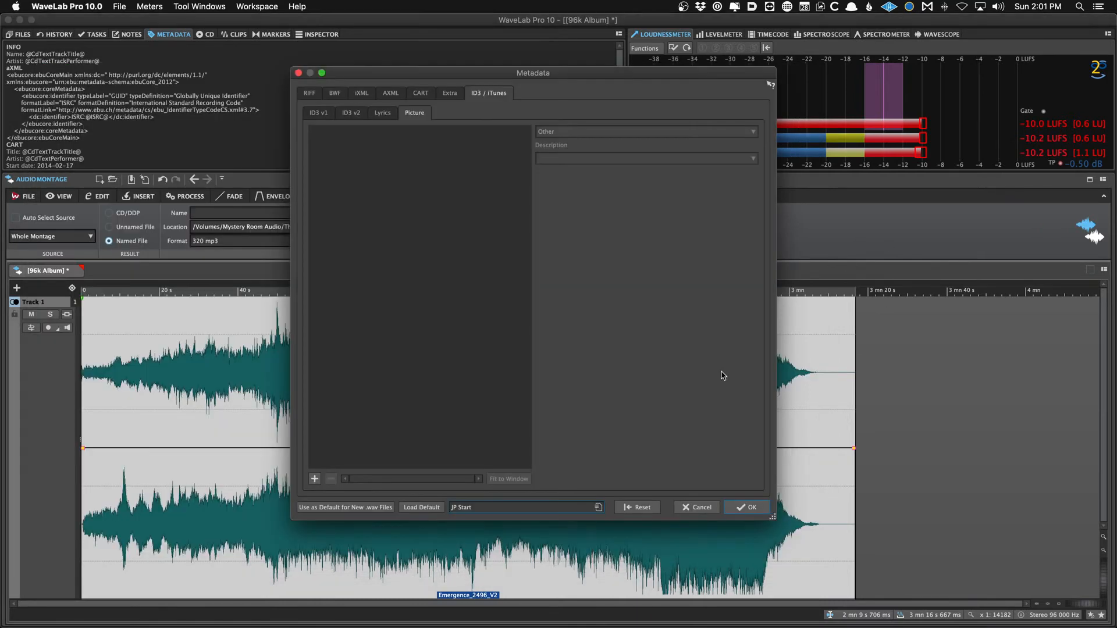
Return to the Metadata dialog showing JP Start and cancel it.
click(598, 508)
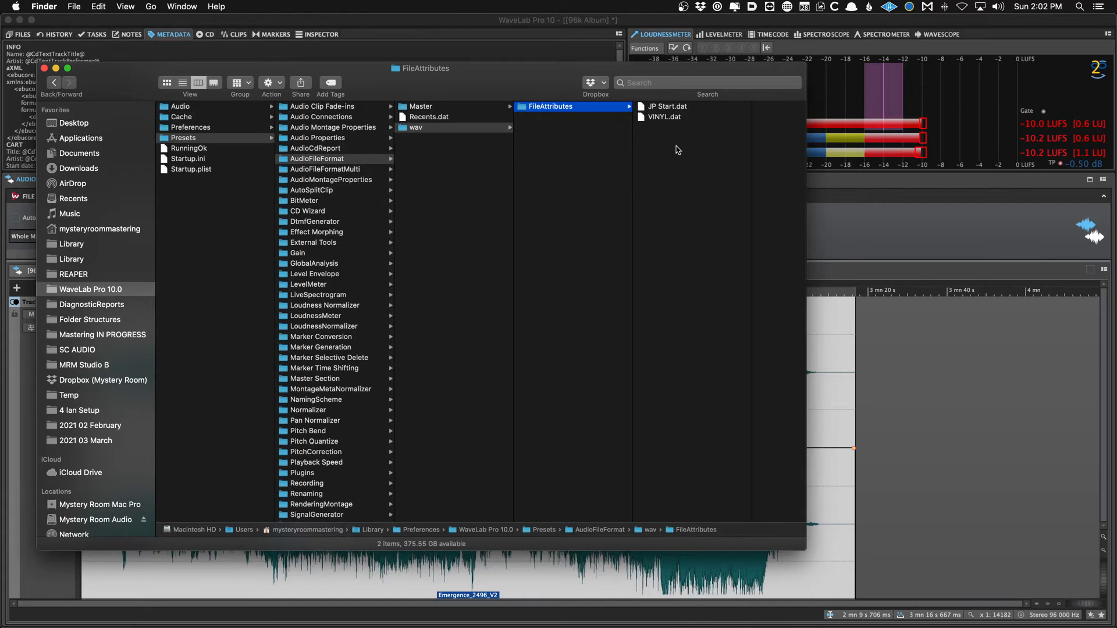
click(667, 106)
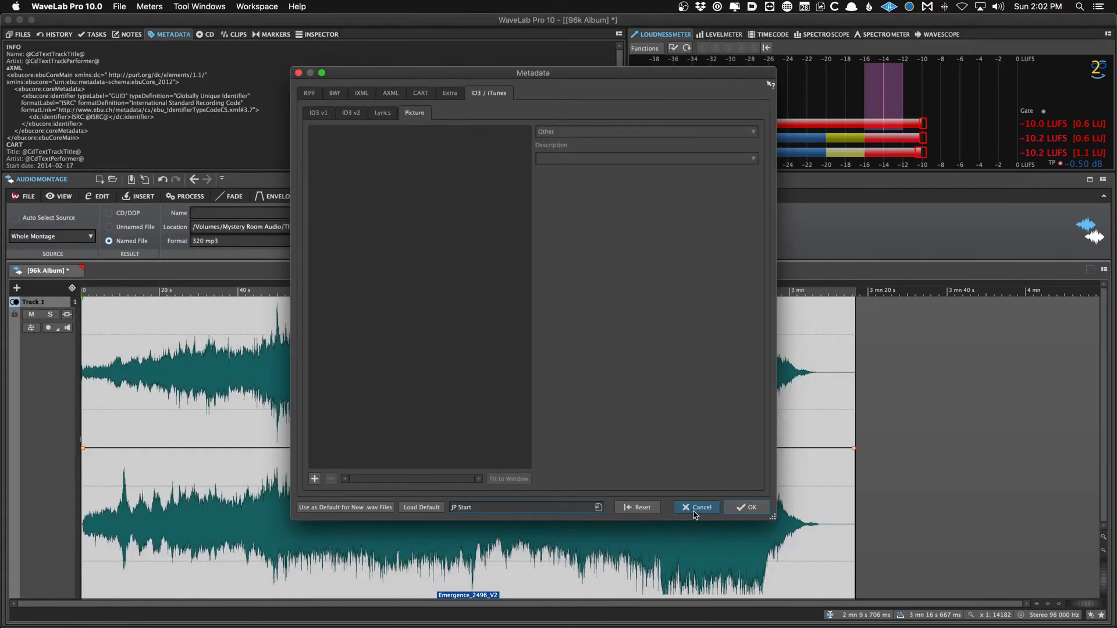
click(700, 506)
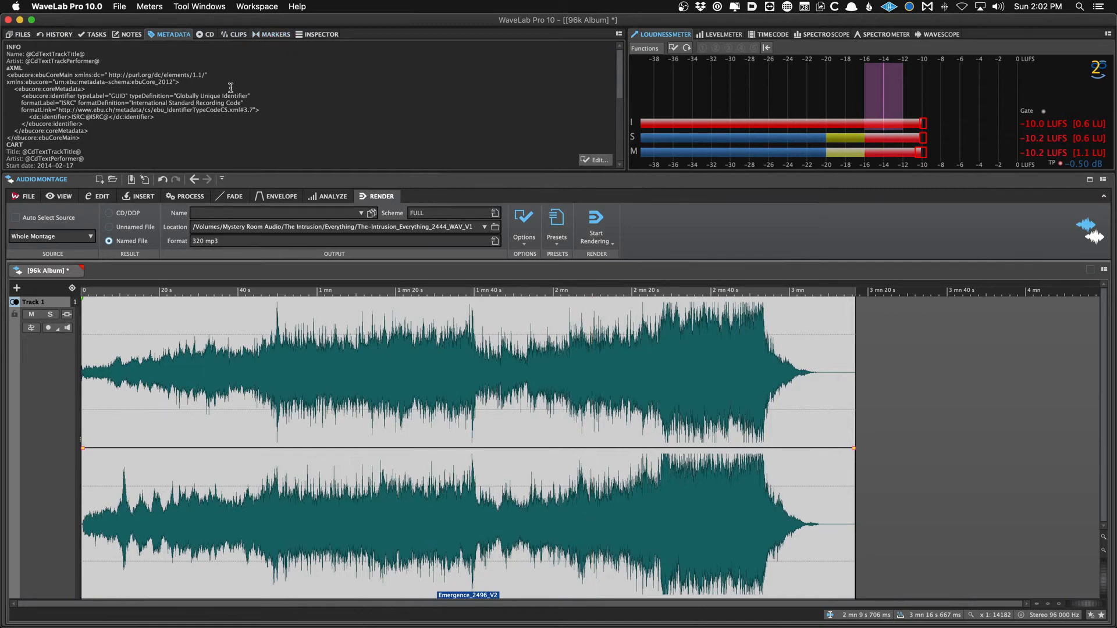
click(556, 221)
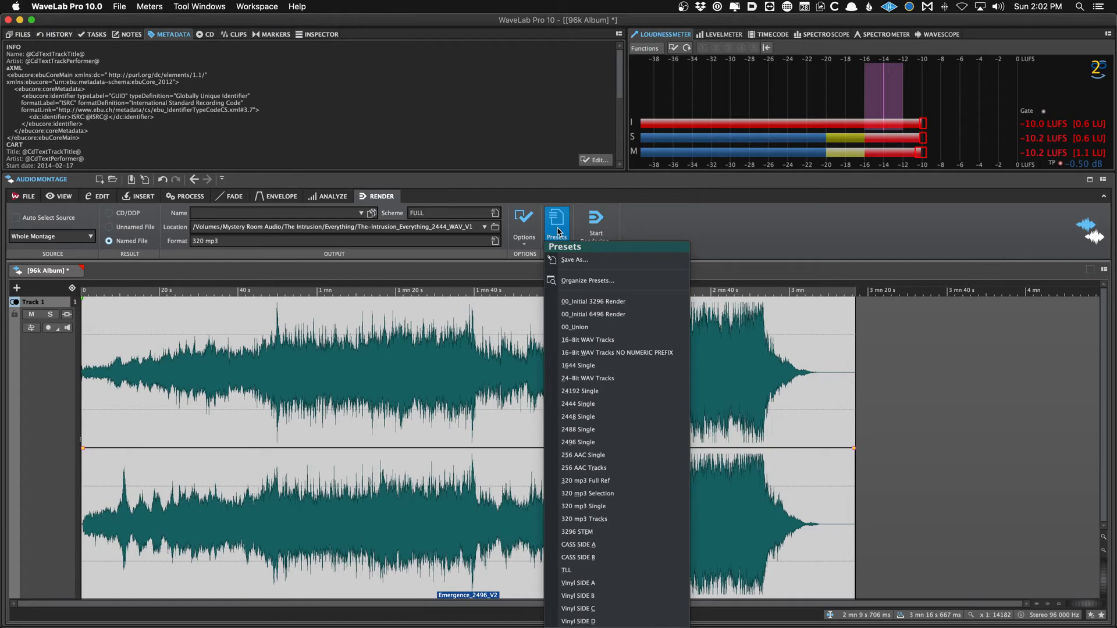
mouse_move(572, 238)
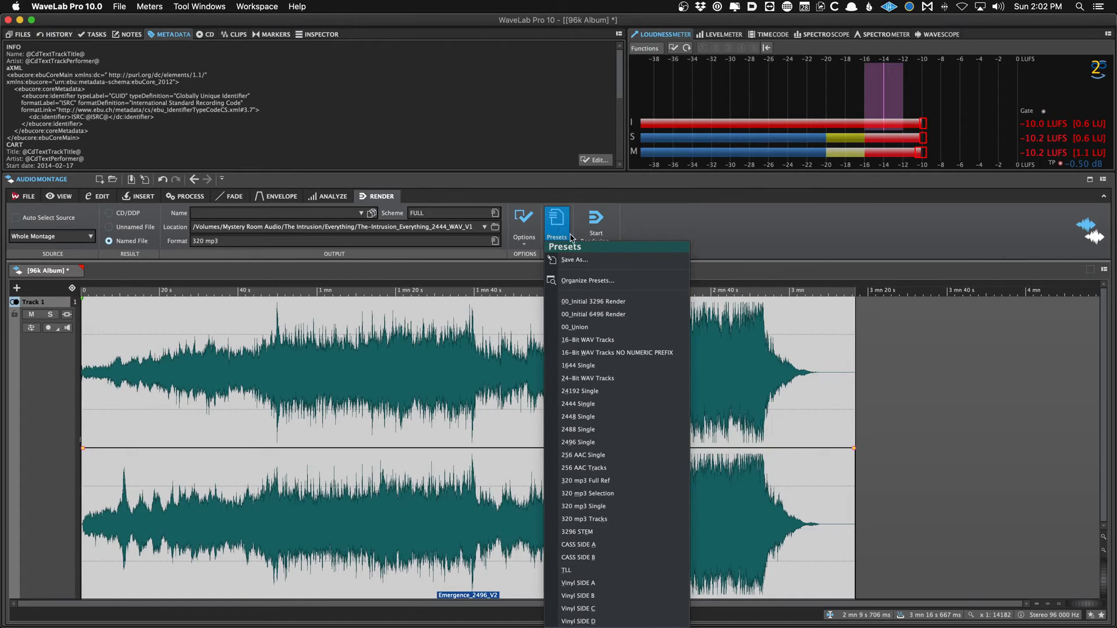
click(587, 280)
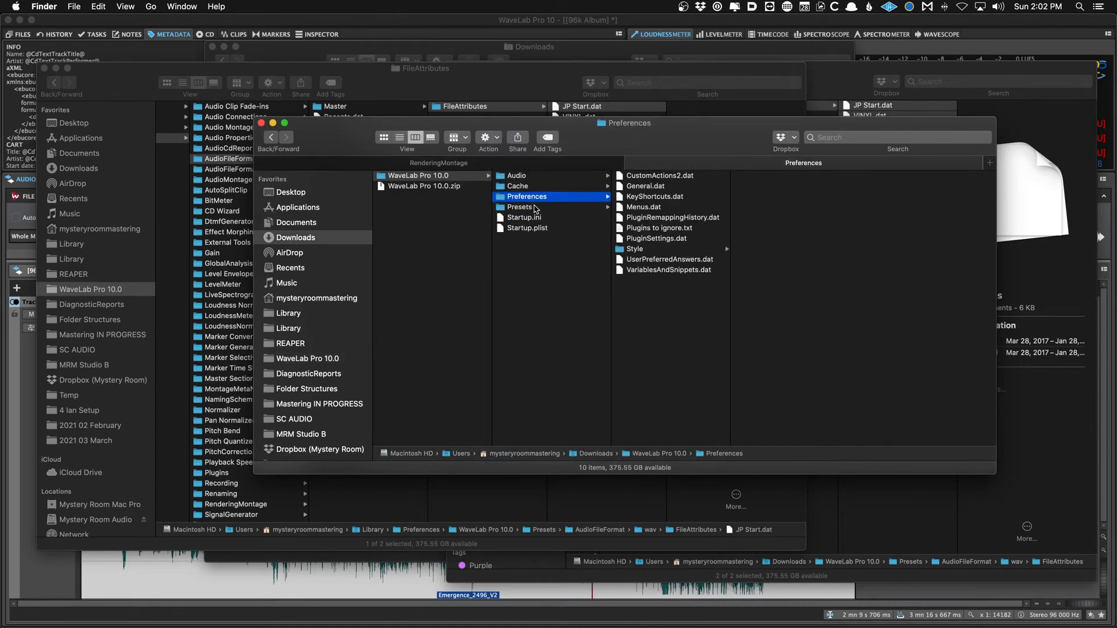
click(522, 207)
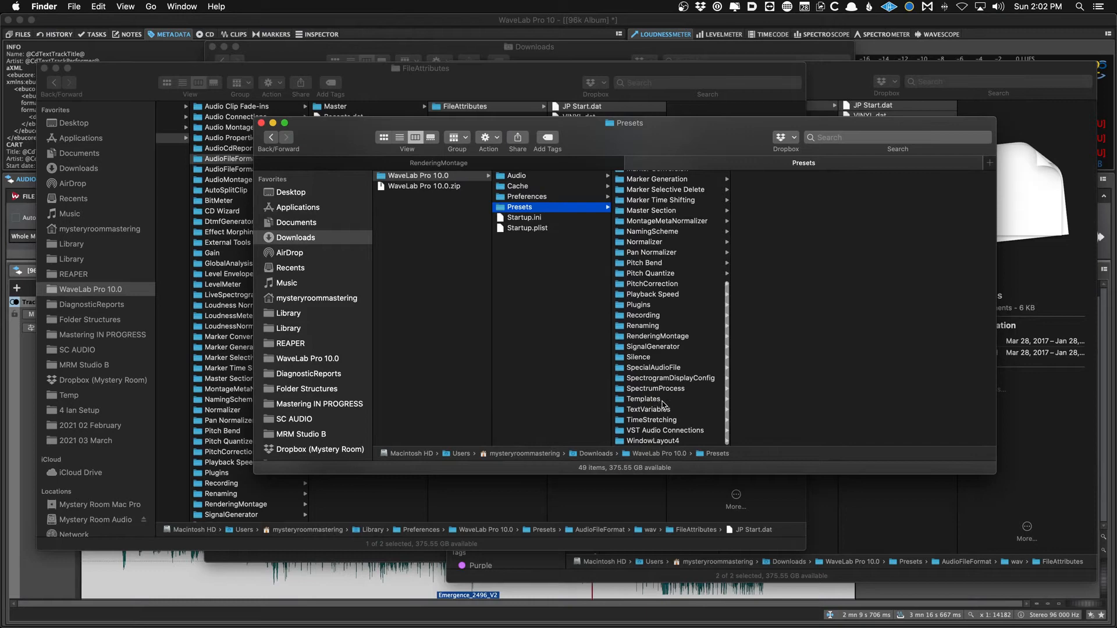
click(656, 336)
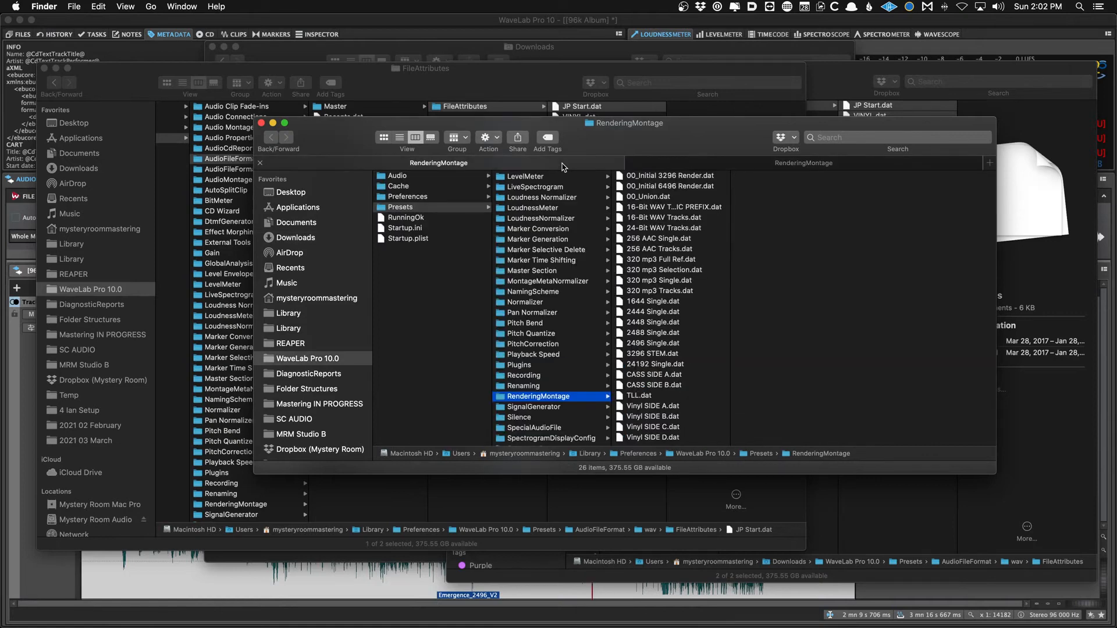
mouse_move(527, 193)
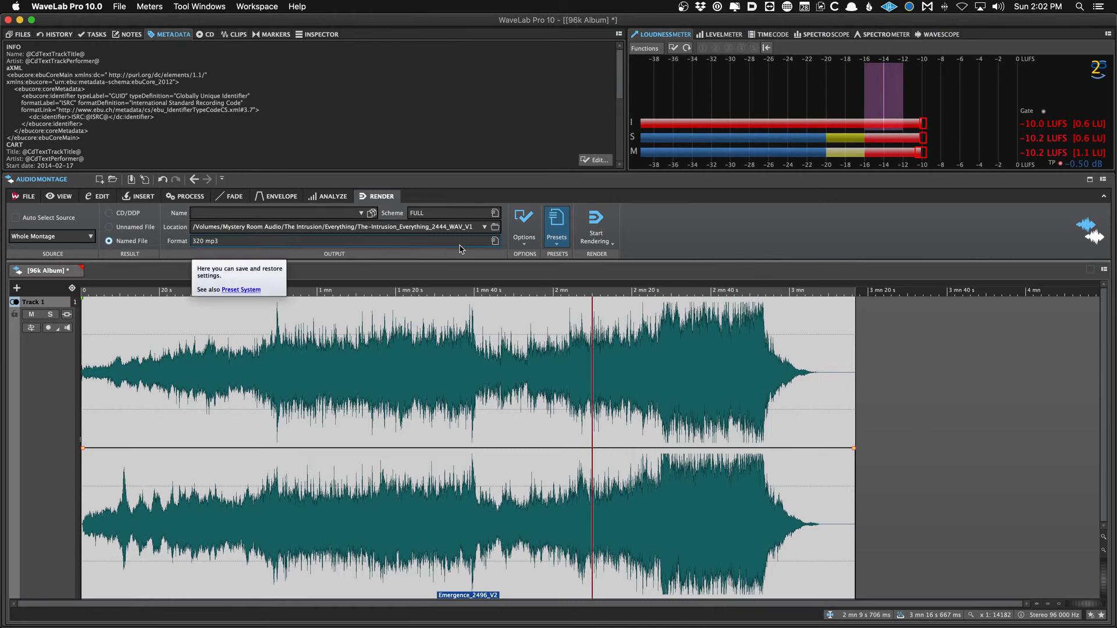
mouse_move(474, 245)
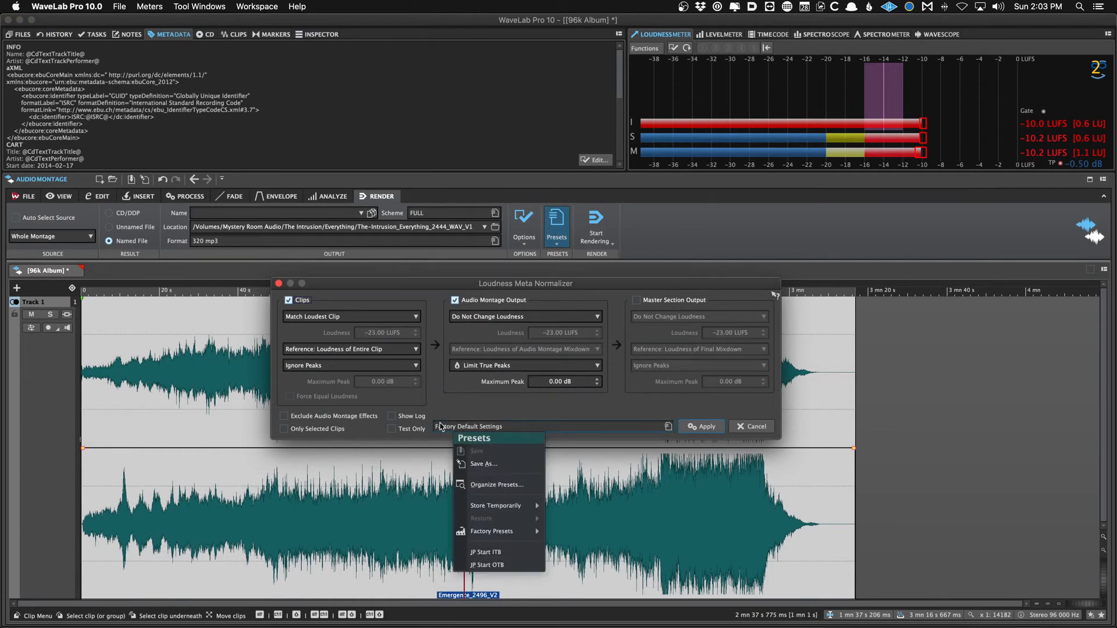
click(496, 485)
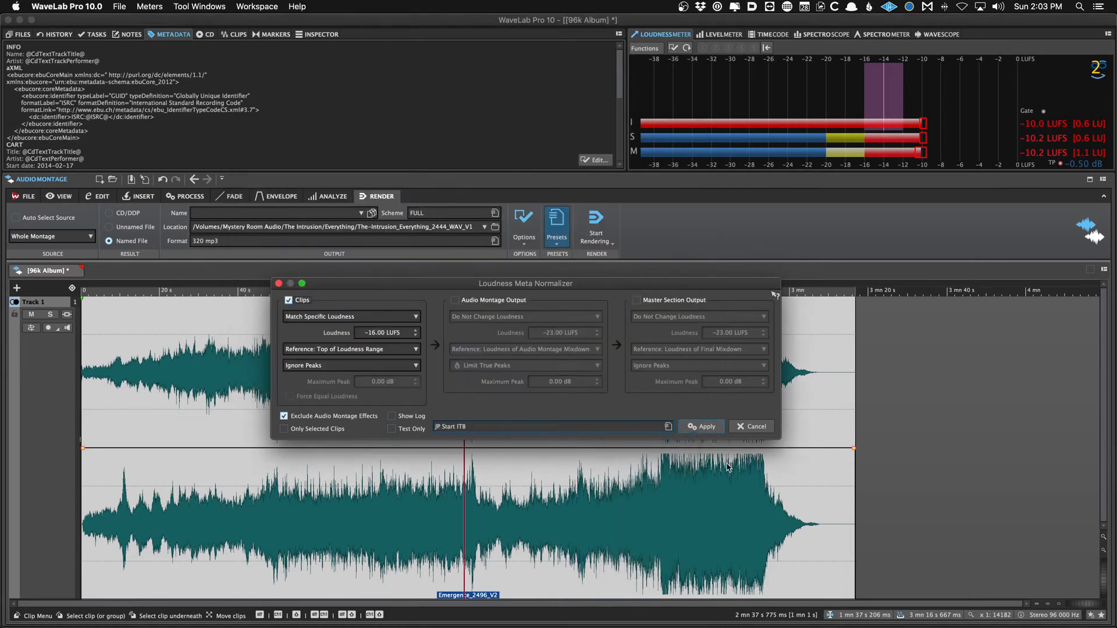
click(750, 426)
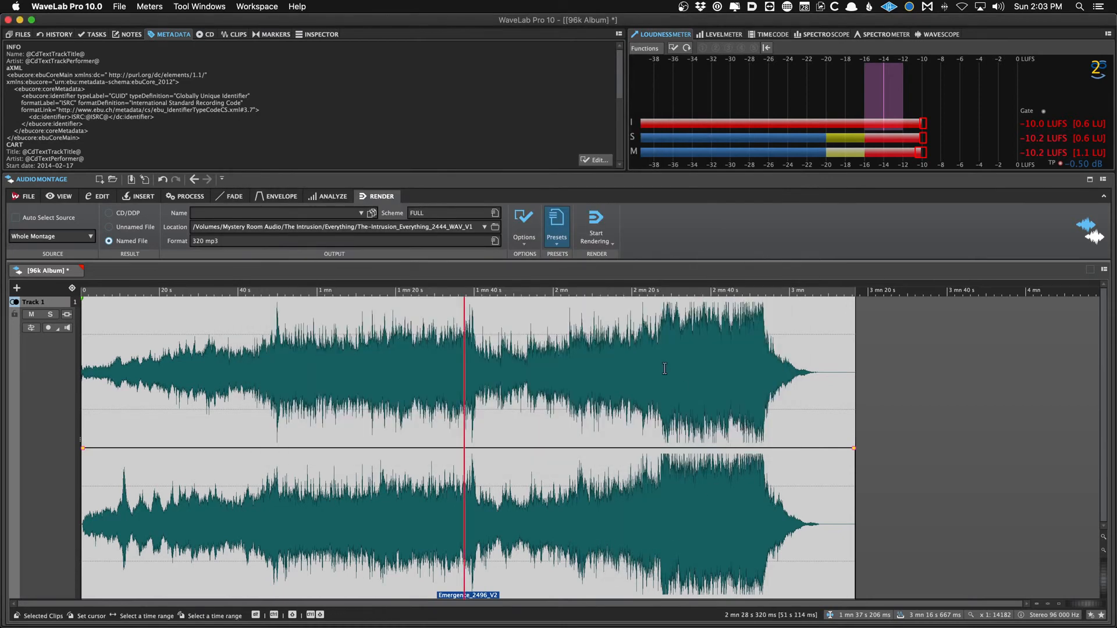
click(596, 221)
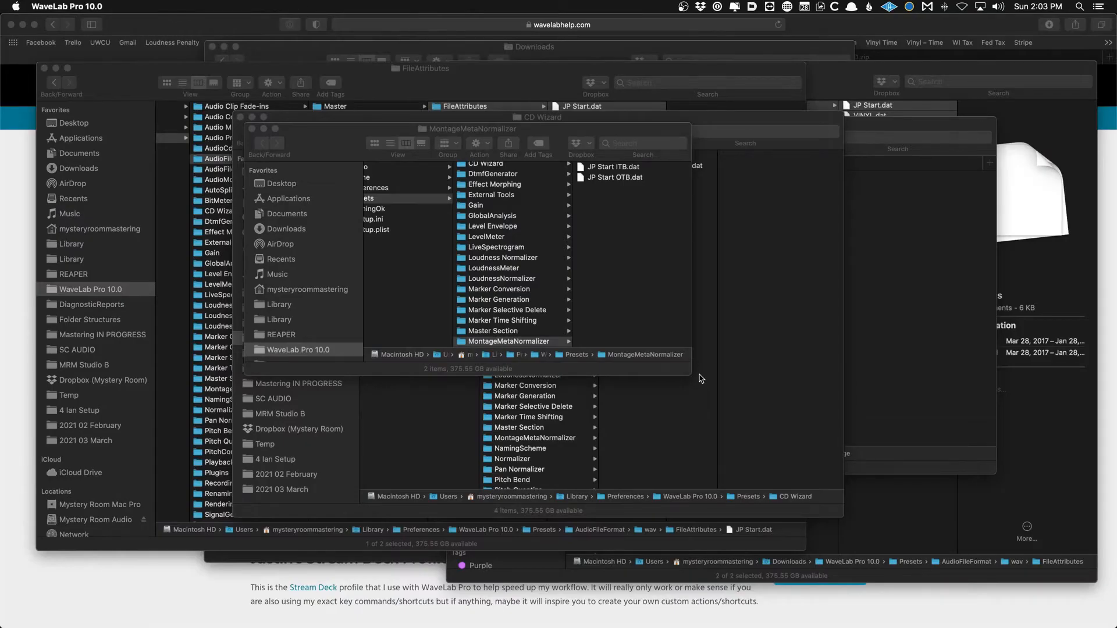
Locate the WaveLab Pro 10.0 folder in Library Preferences via Show in Enclosing Folder.
click(510, 341)
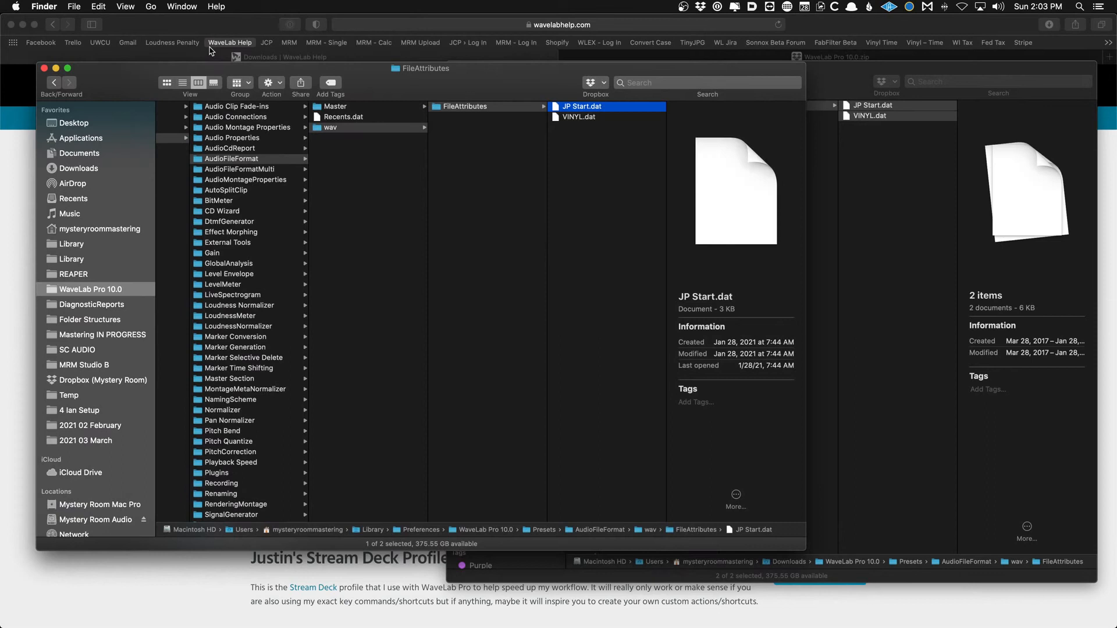
click(89, 289)
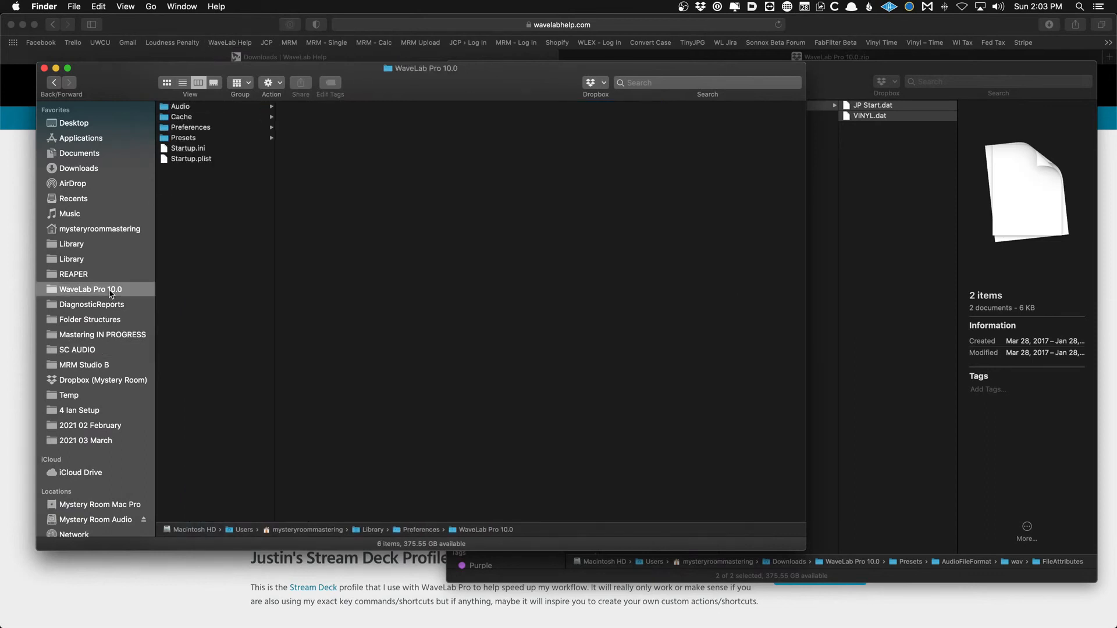
right_click(90, 289)
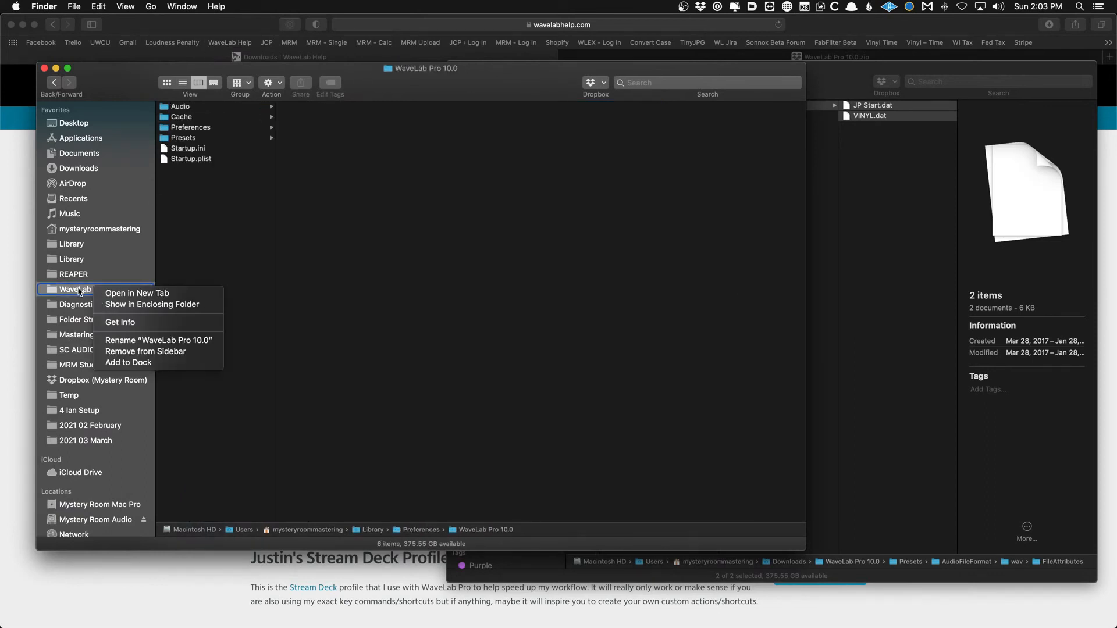
mouse_move(143, 340)
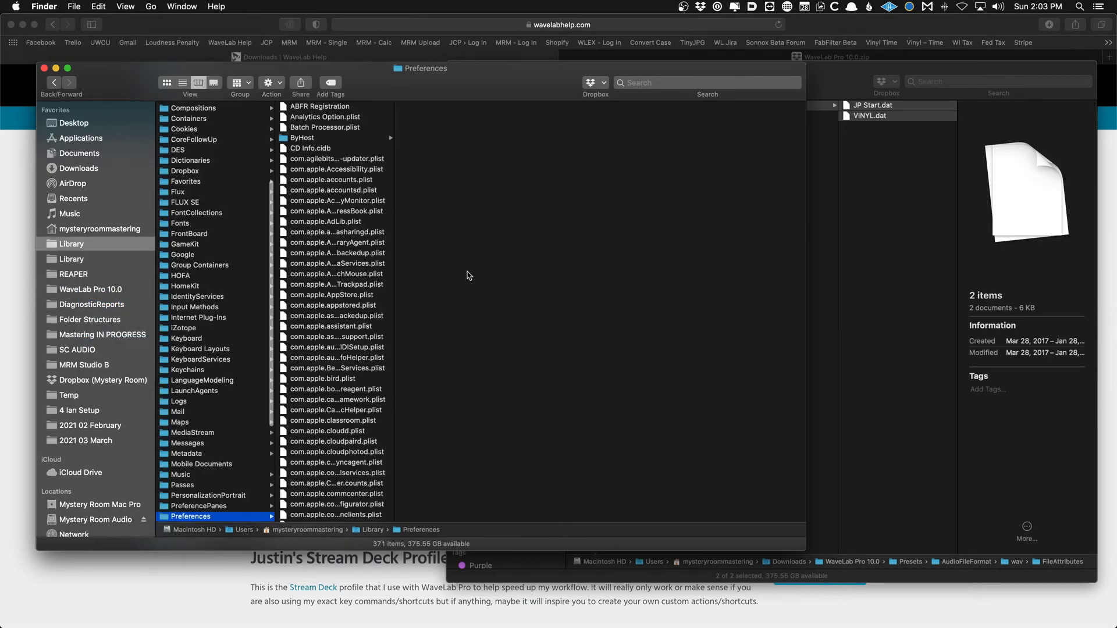
scroll(down, 3)
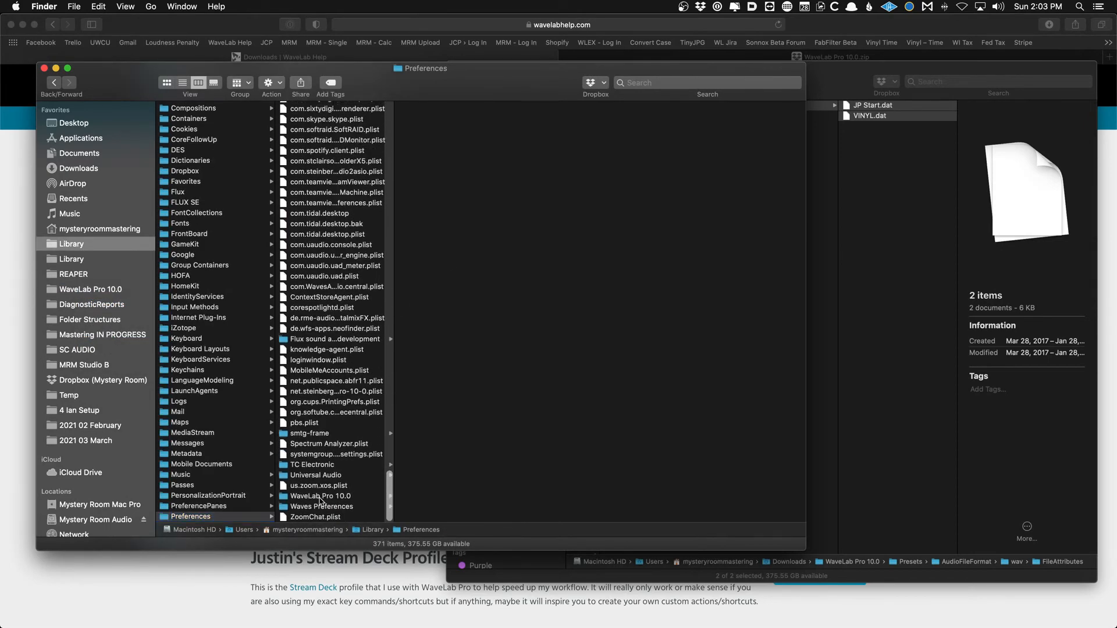
click(320, 495)
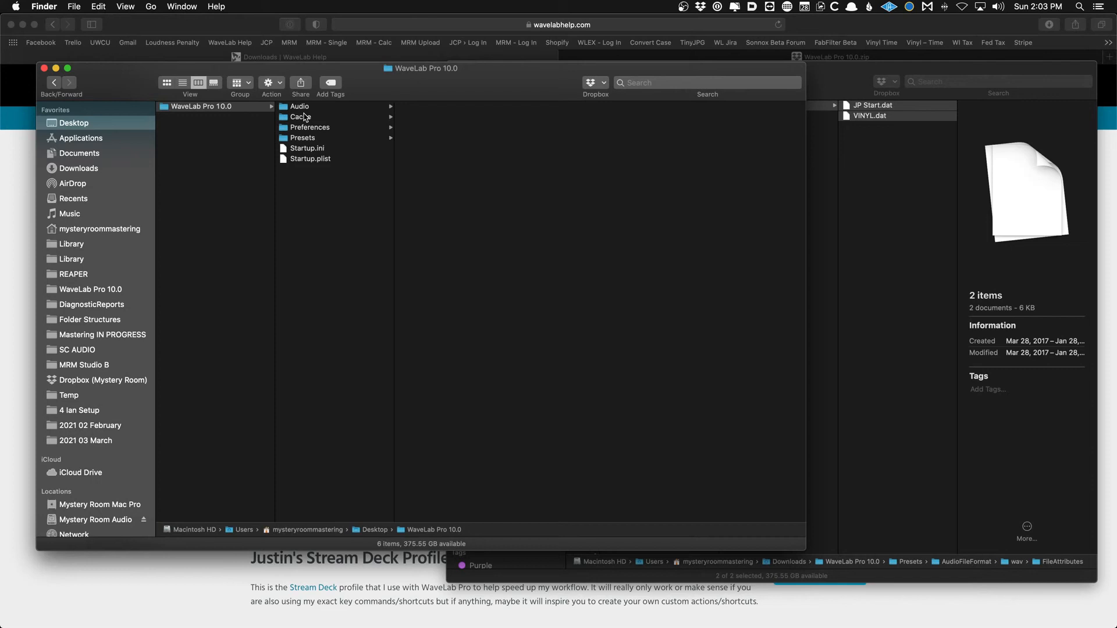
Inspect the Desktop WaveLab Pro 10.0 copy and bring up its options.
click(301, 117)
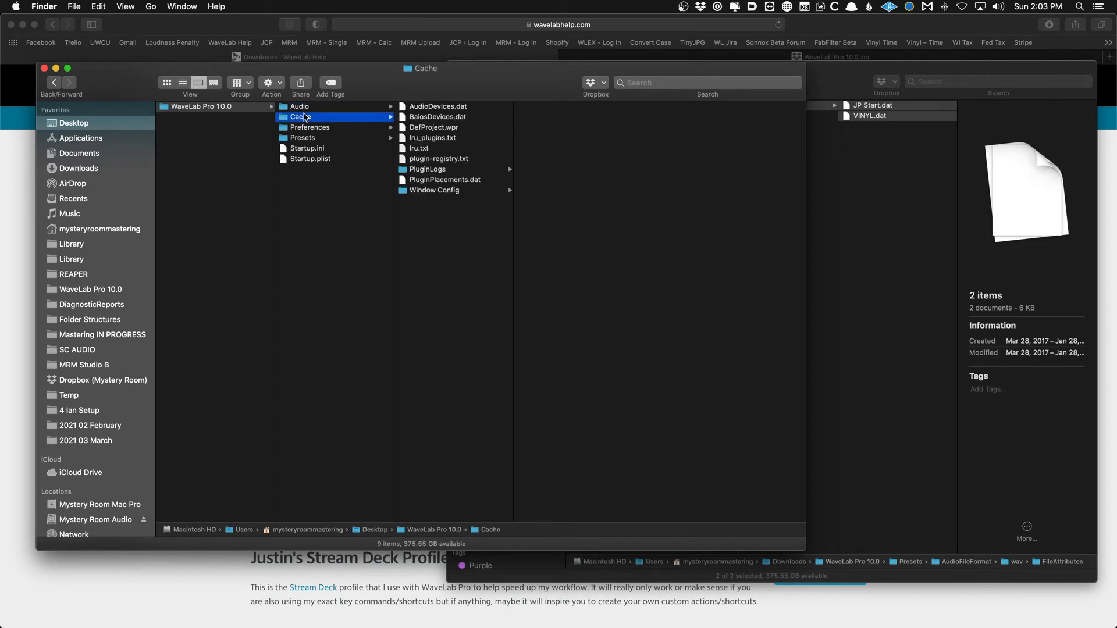
click(207, 105)
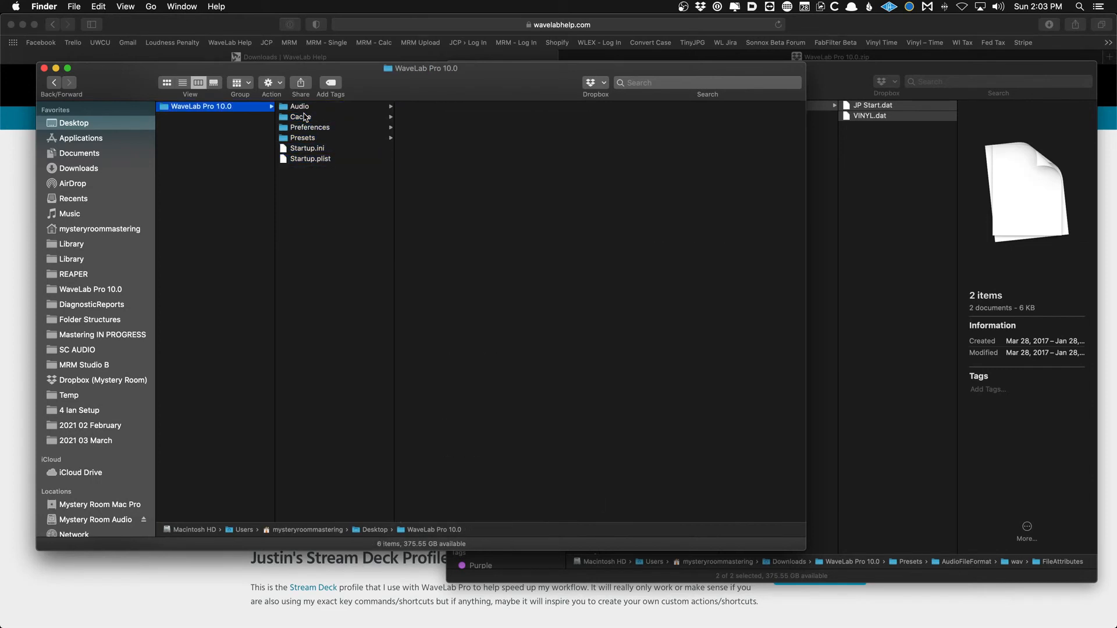
right_click(202, 106)
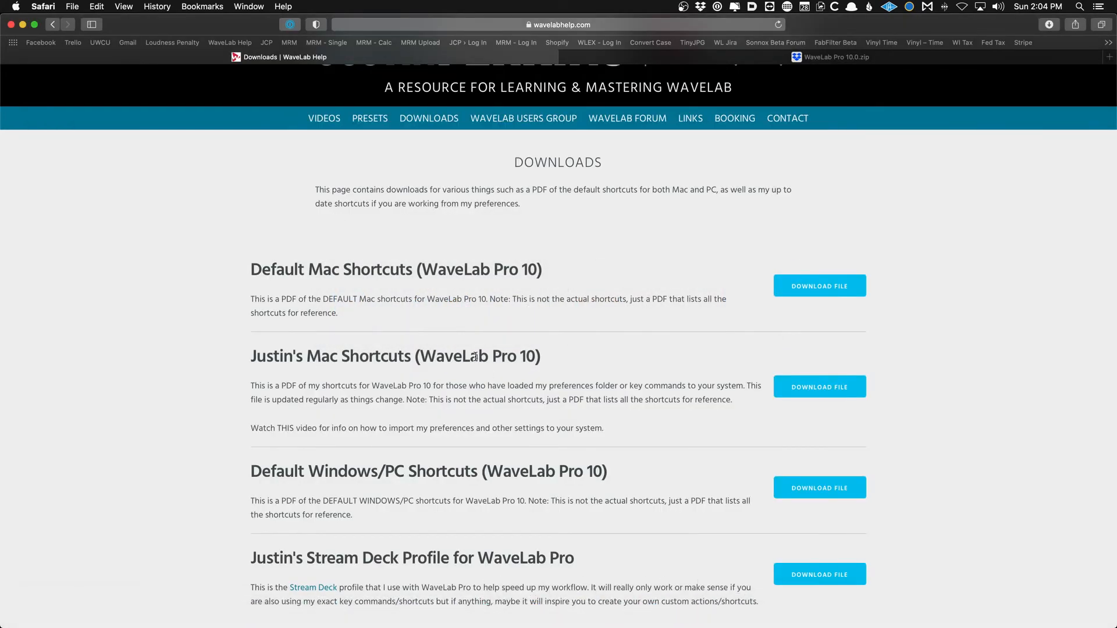
Scroll down the wavelabhelp.com Downloads page toward the site navigation.
scroll(down, 3)
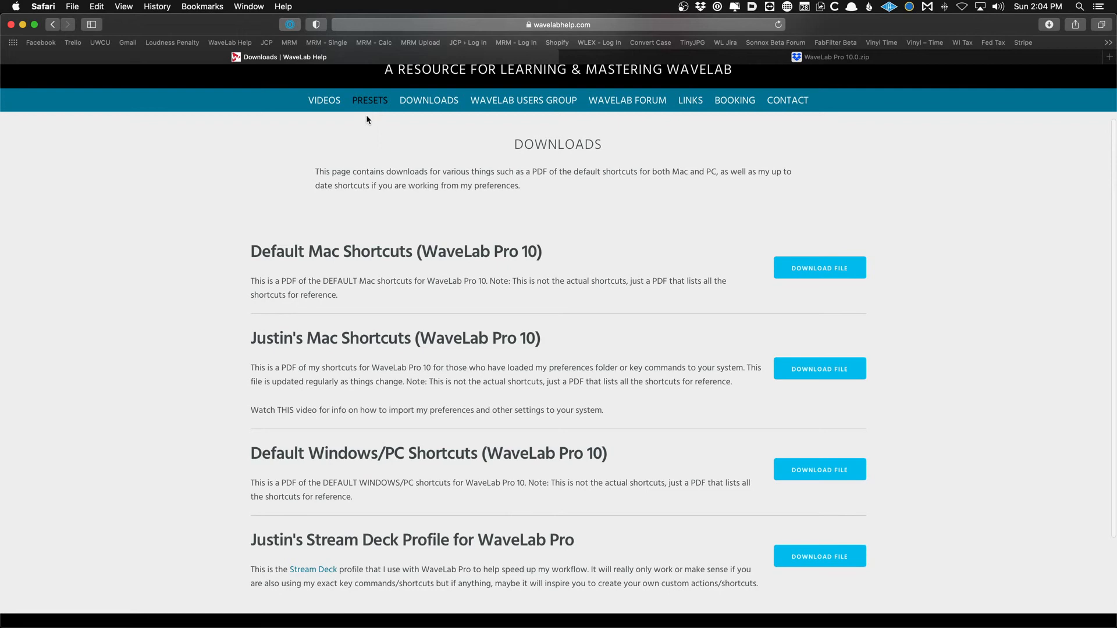
scroll(down, 3)
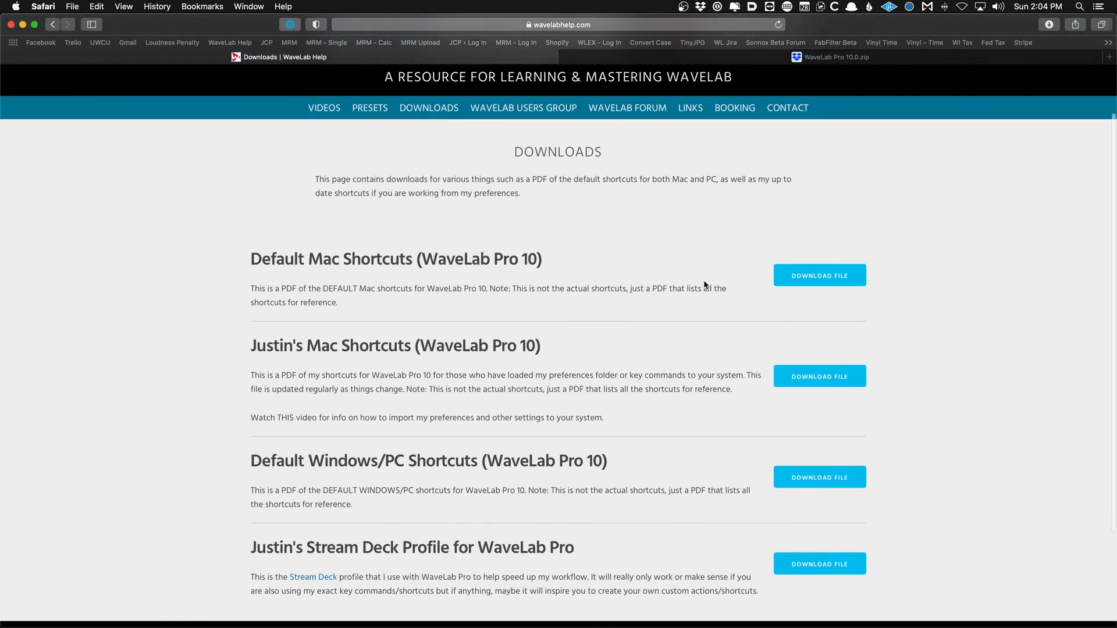
mouse_move(329, 229)
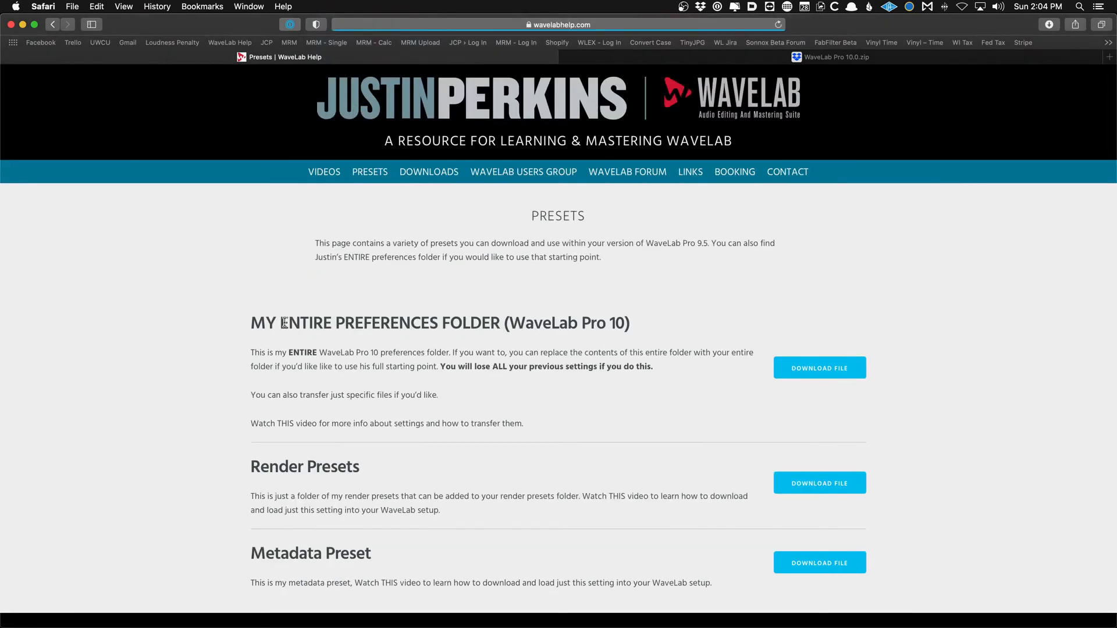
mouse_move(701, 337)
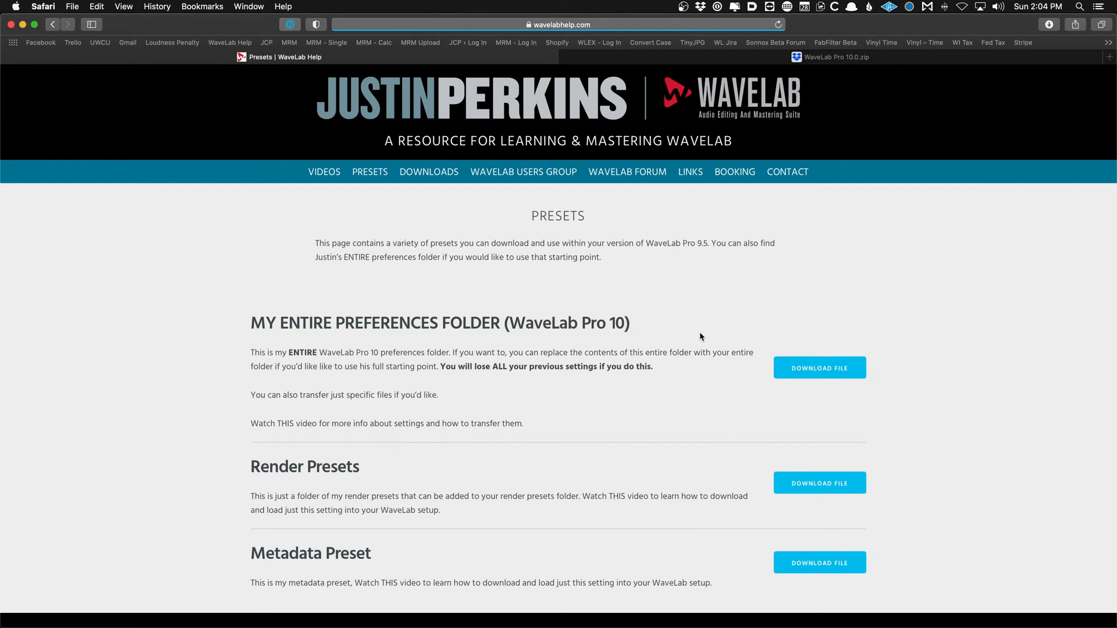
mouse_move(653, 316)
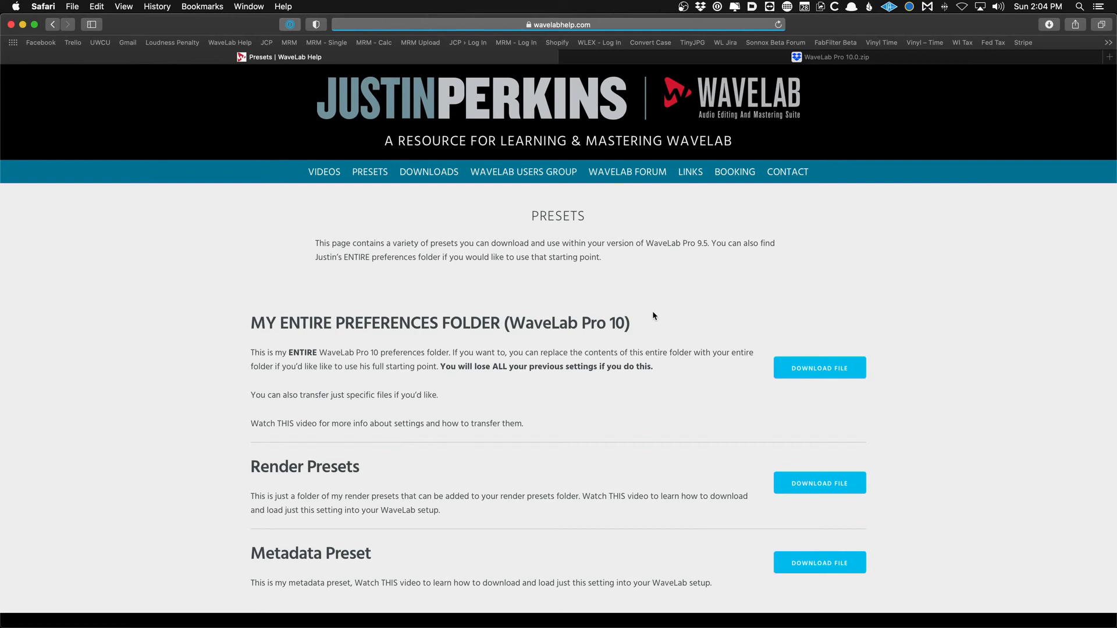
mouse_move(702, 487)
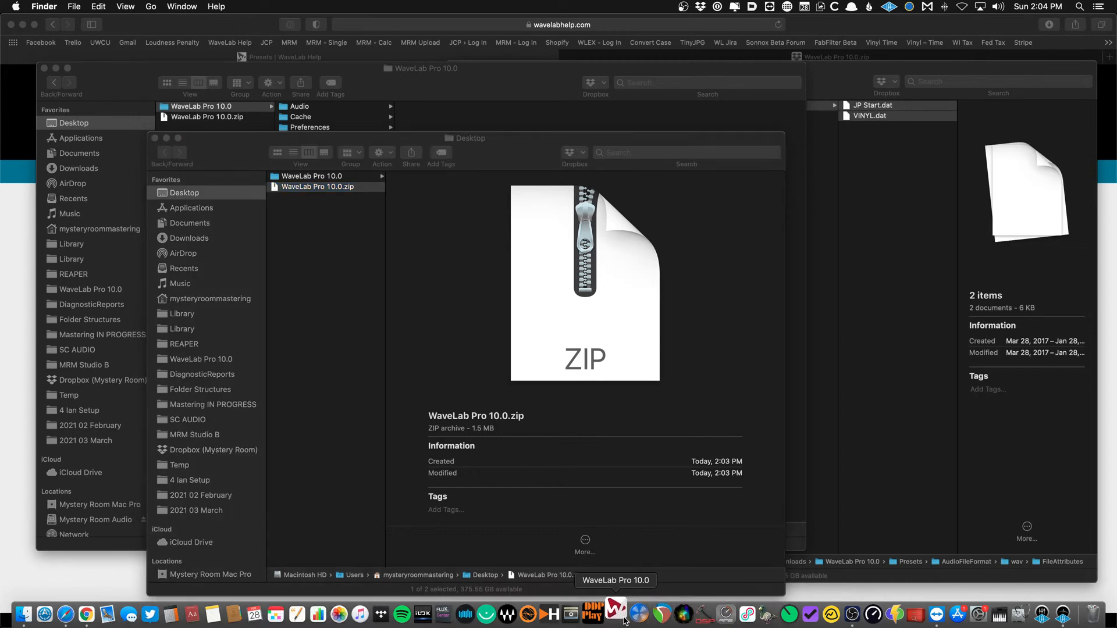
Switch to WaveLab Pro and use Open Setting Folder to show it in Finder.
click(614, 613)
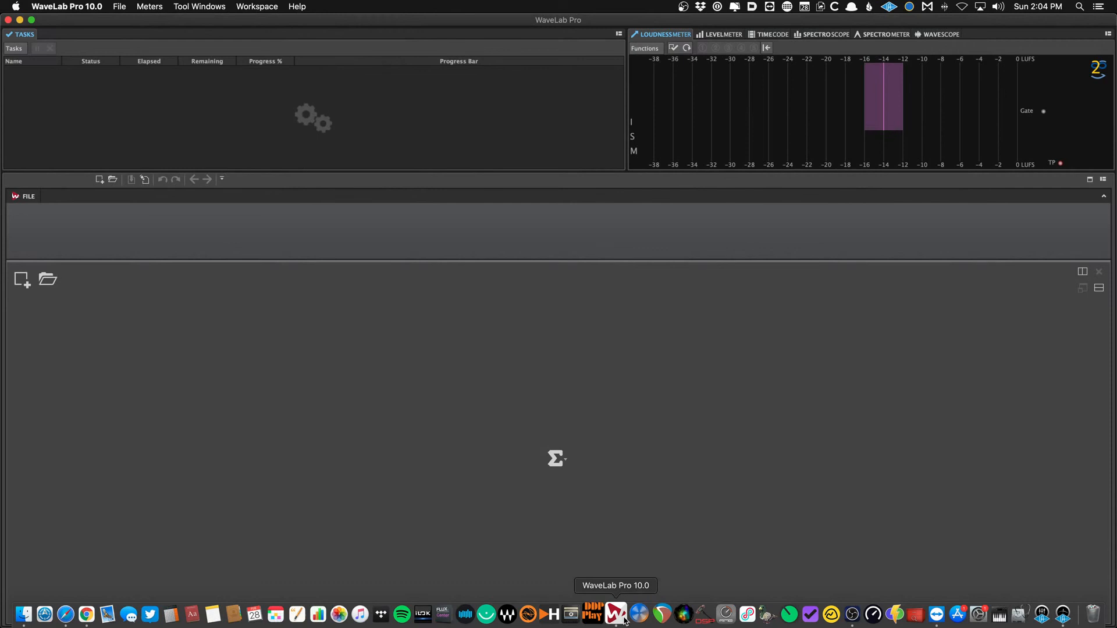
click(615, 612)
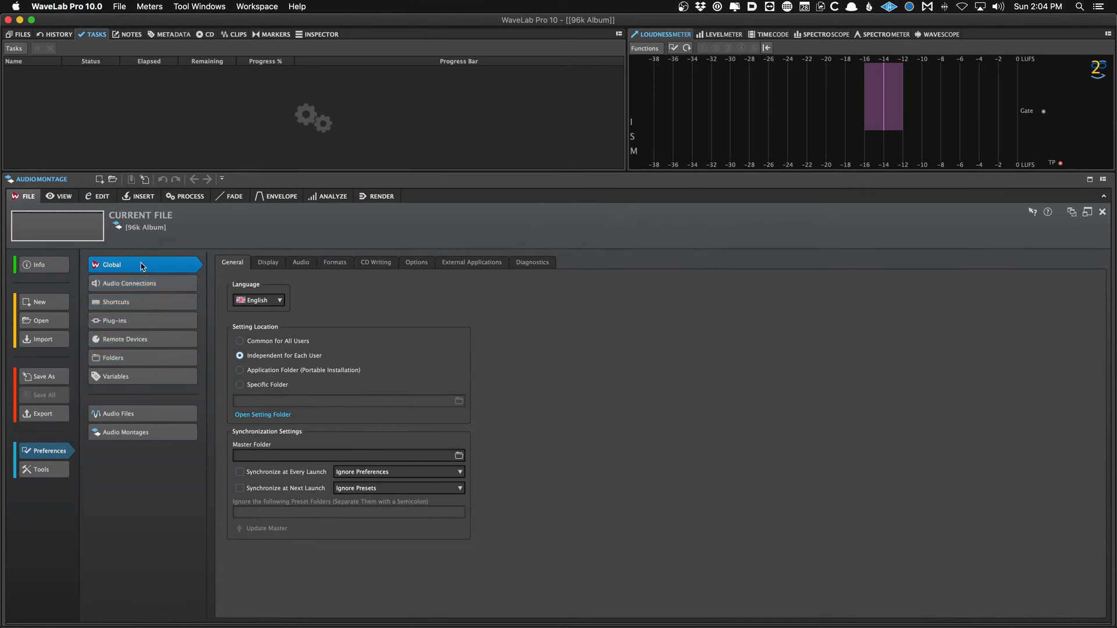
mouse_move(263, 415)
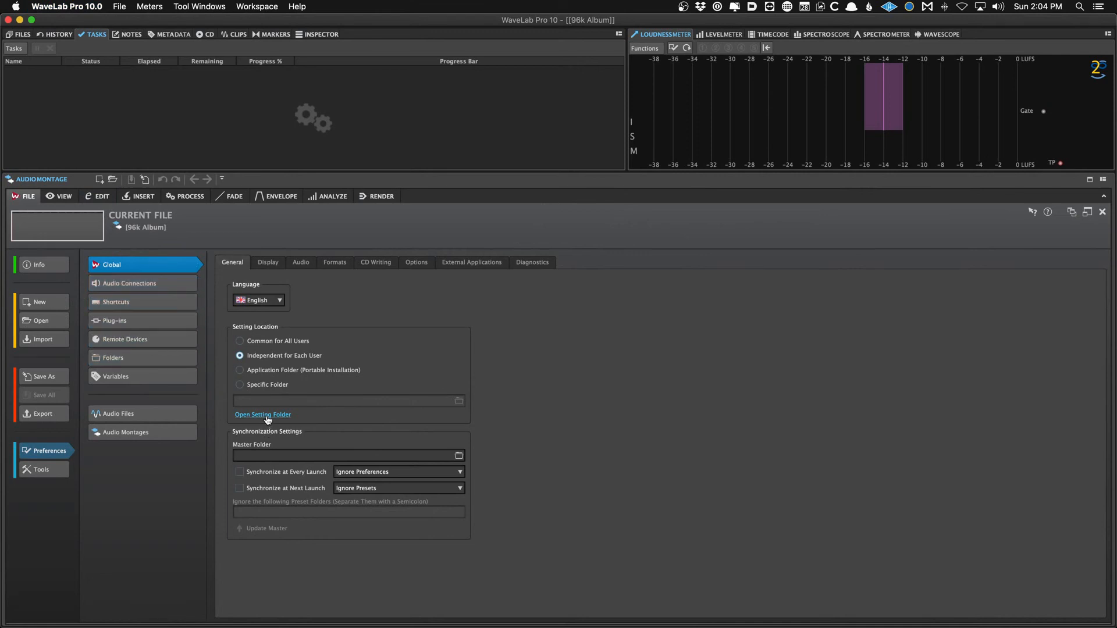
click(263, 415)
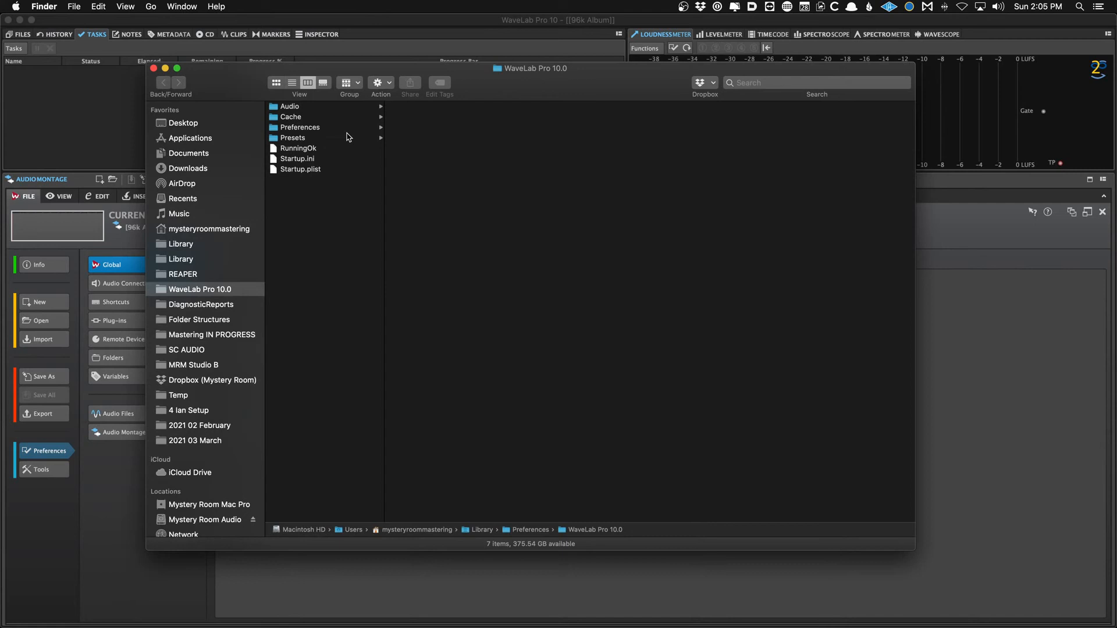
mouse_move(342, 147)
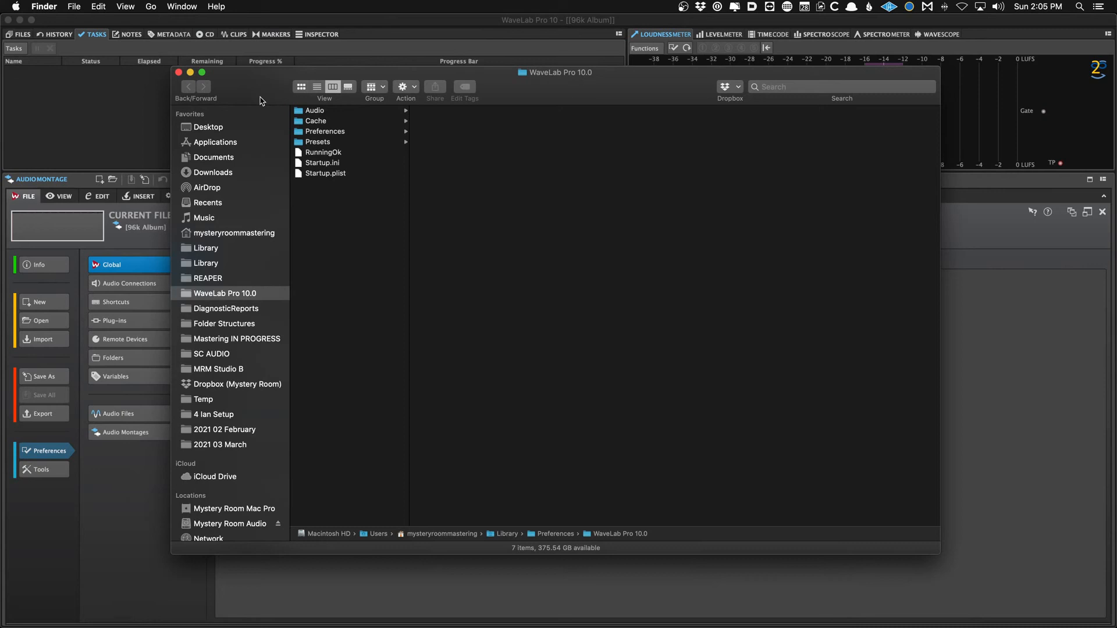
mouse_move(147, 123)
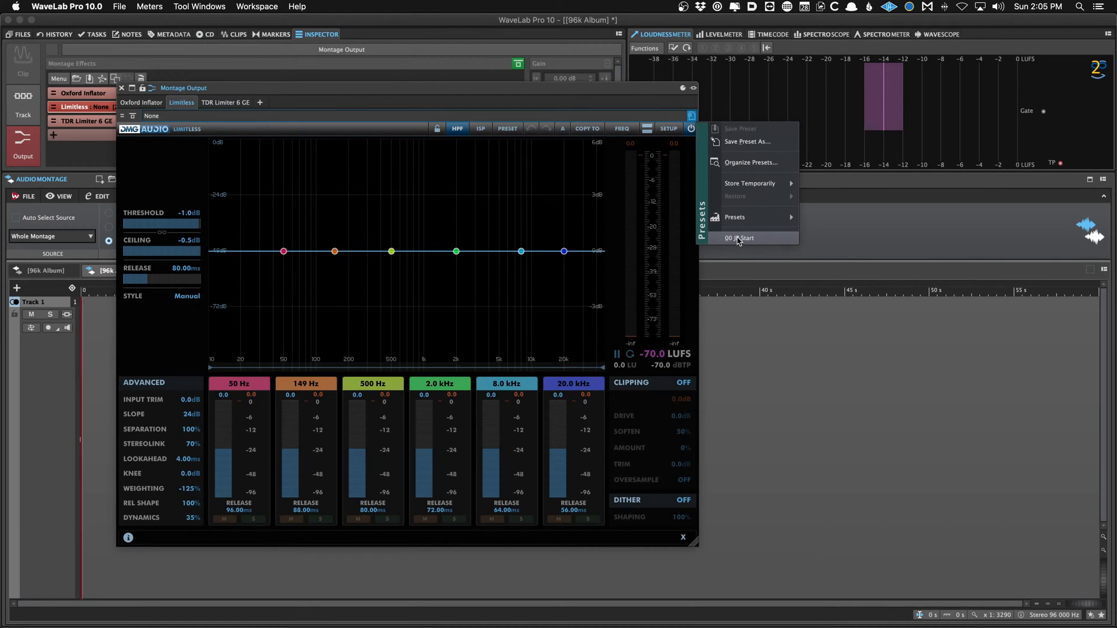
mouse_move(739, 239)
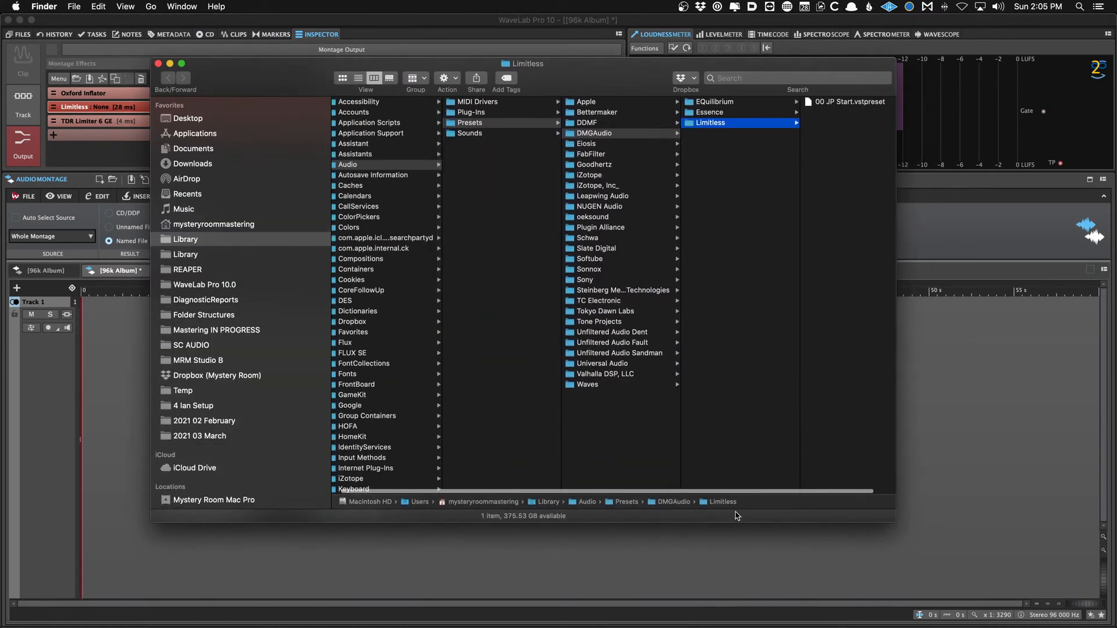
mouse_move(583, 510)
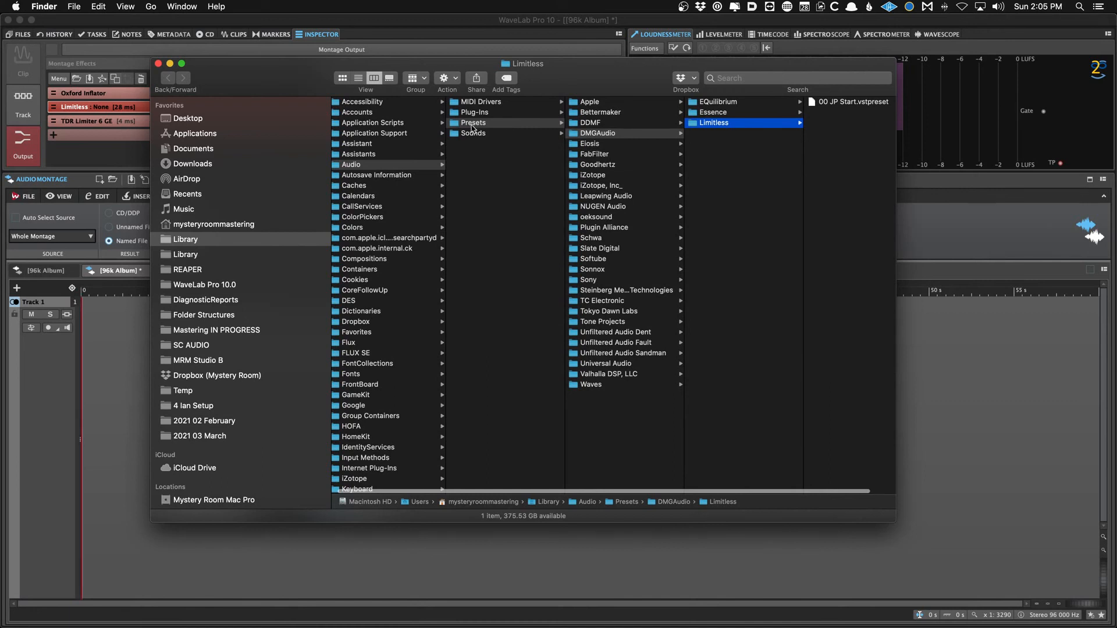
mouse_move(376, 174)
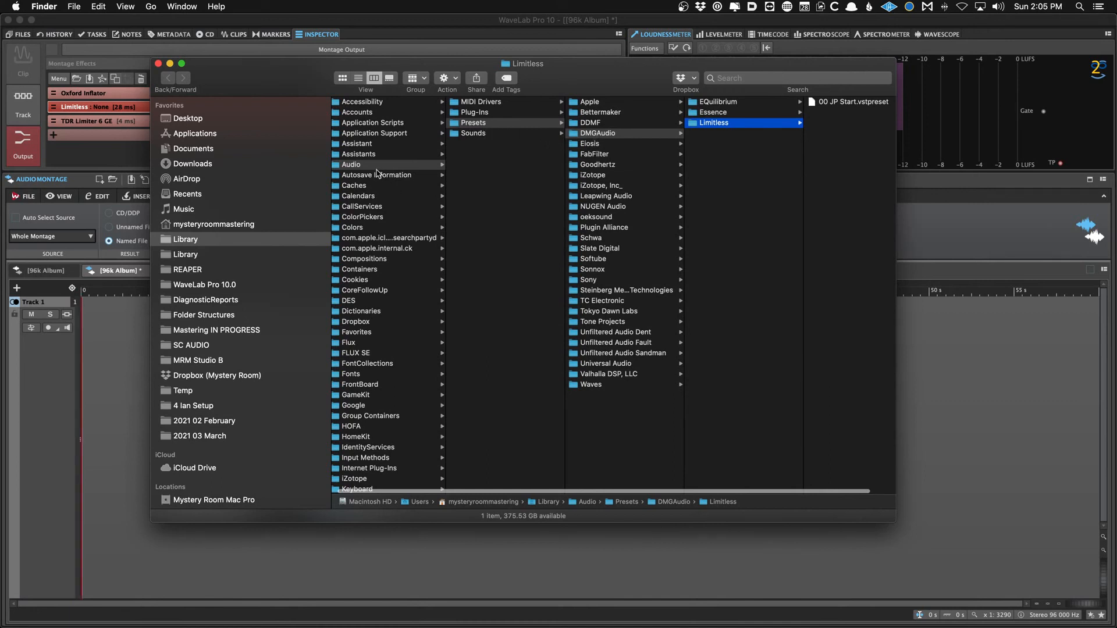
mouse_move(736, 440)
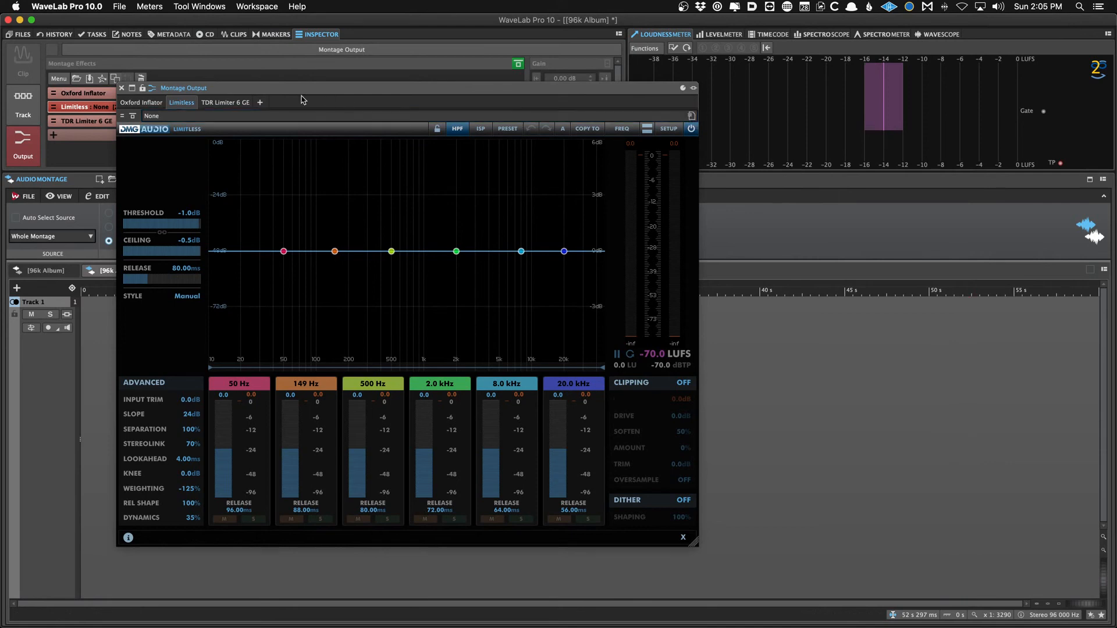
Close the Limitless plug-in window and remove Oxford Inflator from Montage Effects.
click(120, 87)
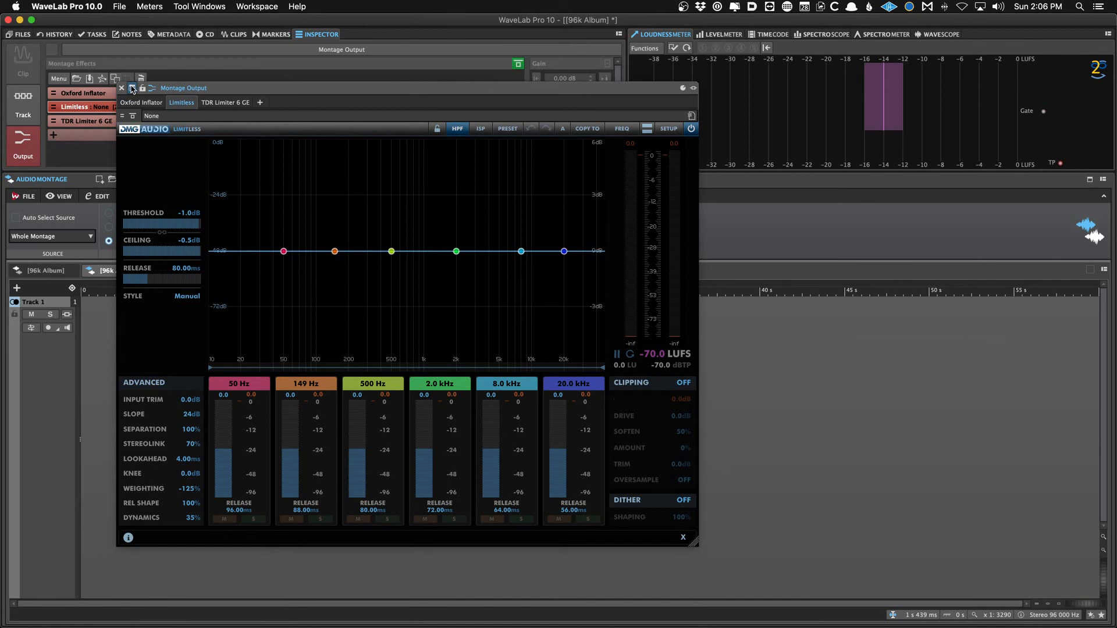
click(60, 79)
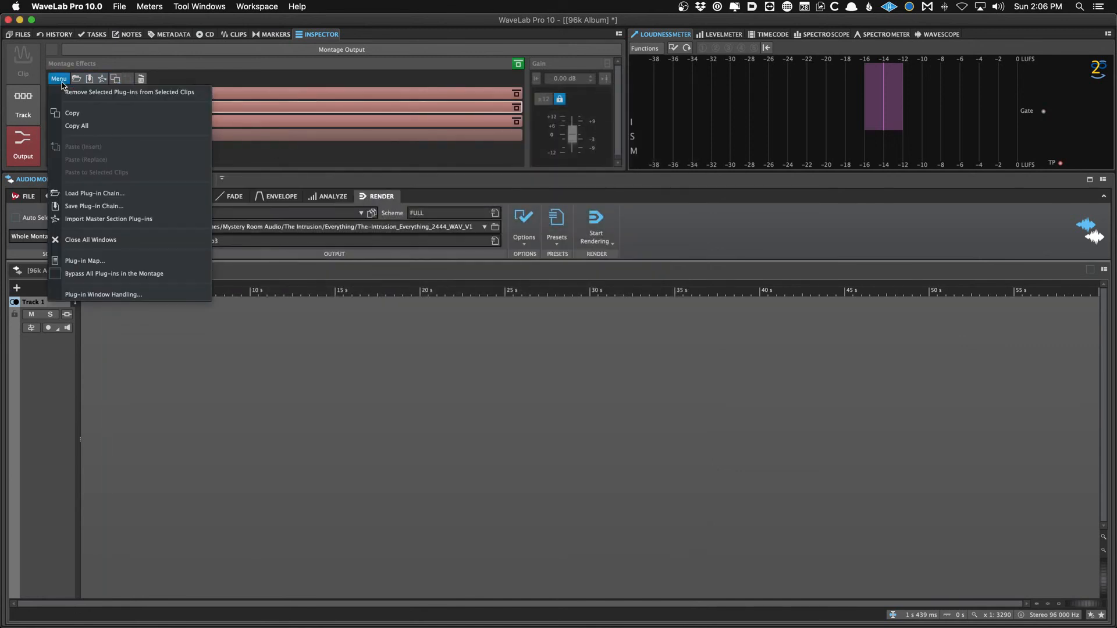
click(58, 79)
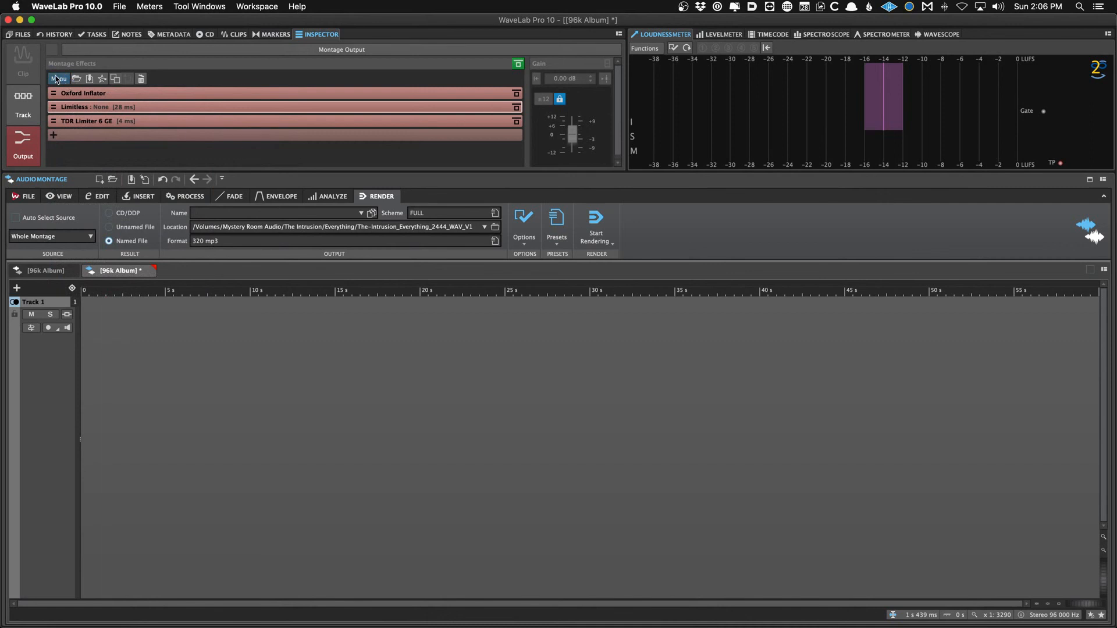
click(58, 79)
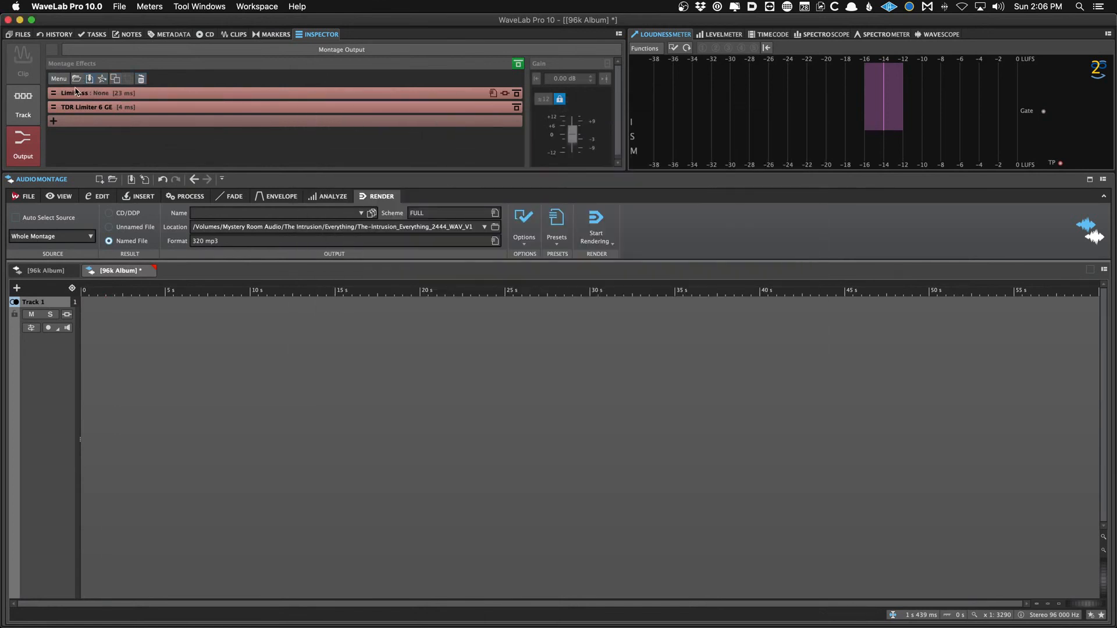
click(58, 79)
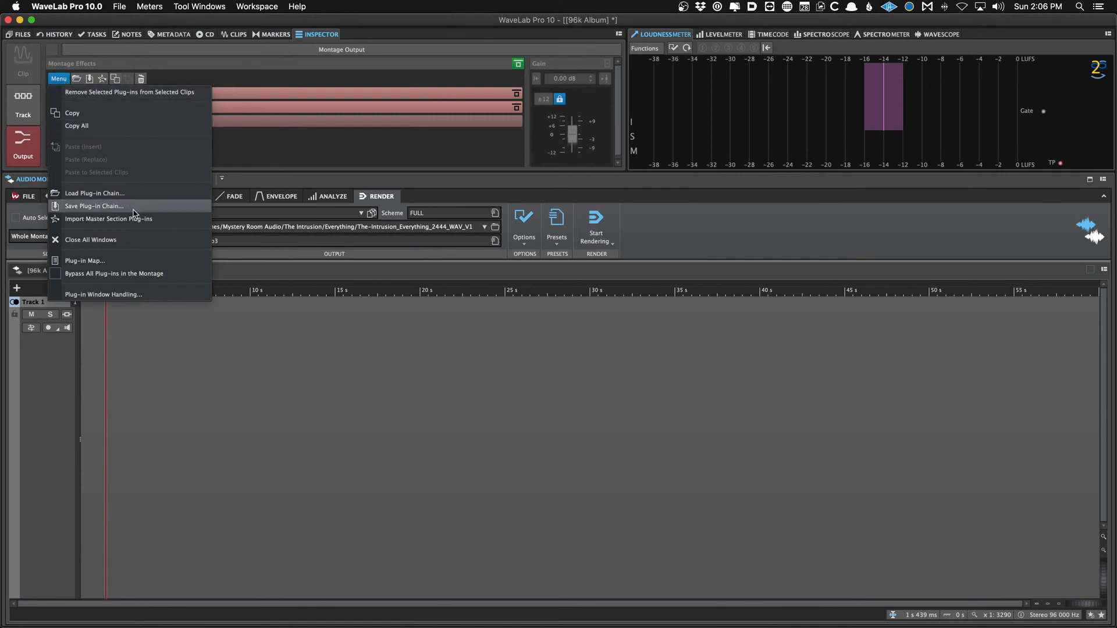
Check the plug-in chain dialog's path, then open the backup's Presets/Plugins/Plug-in chains folder in Finder.
click(93, 206)
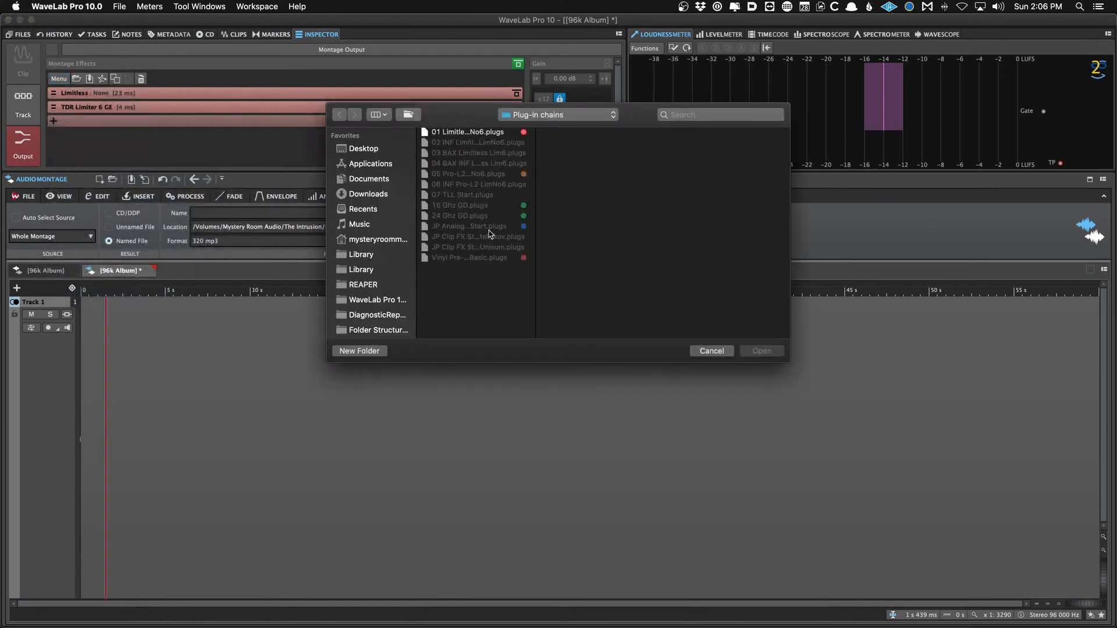
click(557, 114)
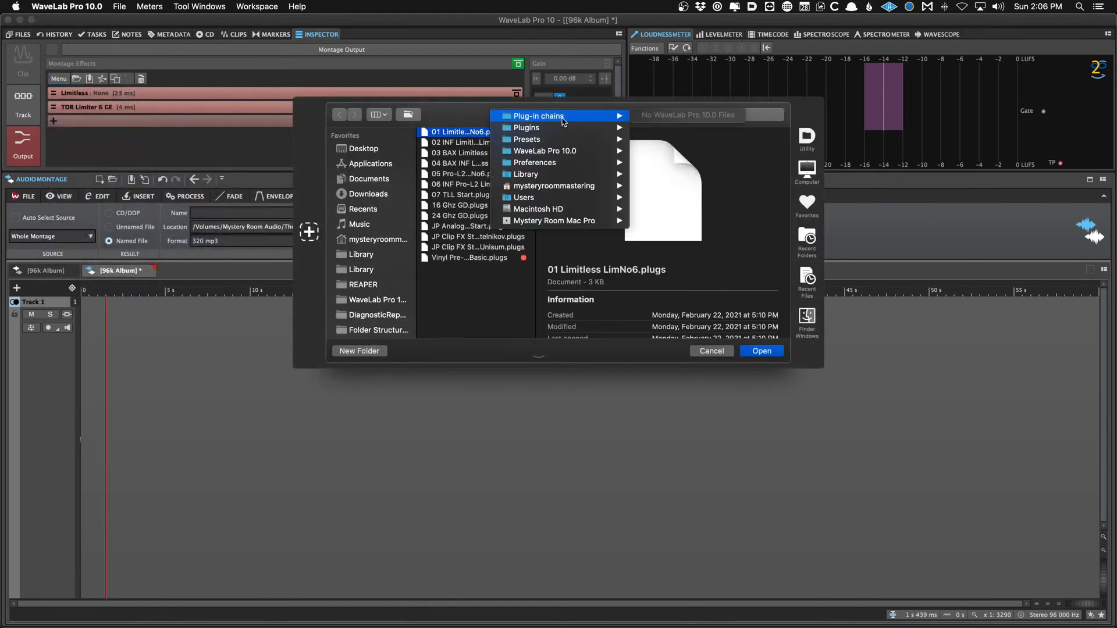
mouse_move(534, 162)
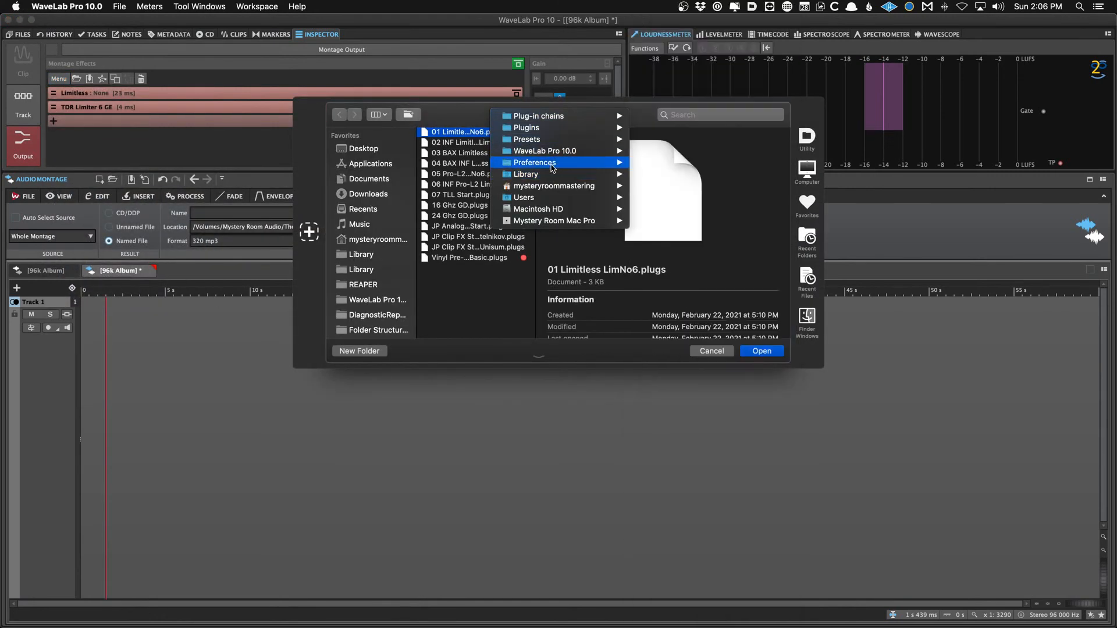
mouse_move(545, 150)
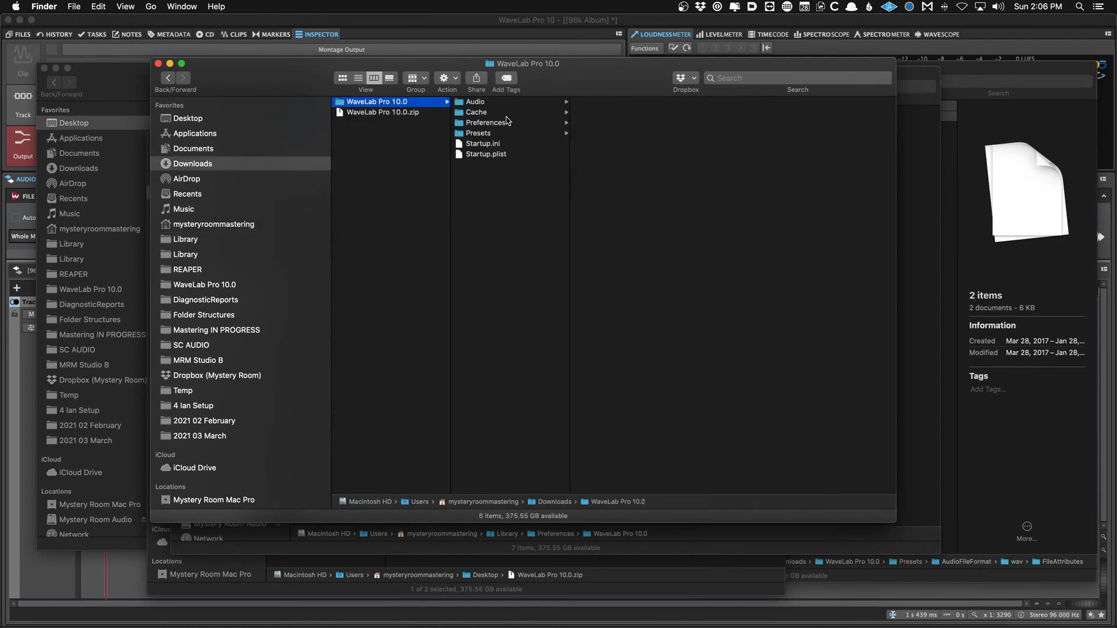
click(479, 133)
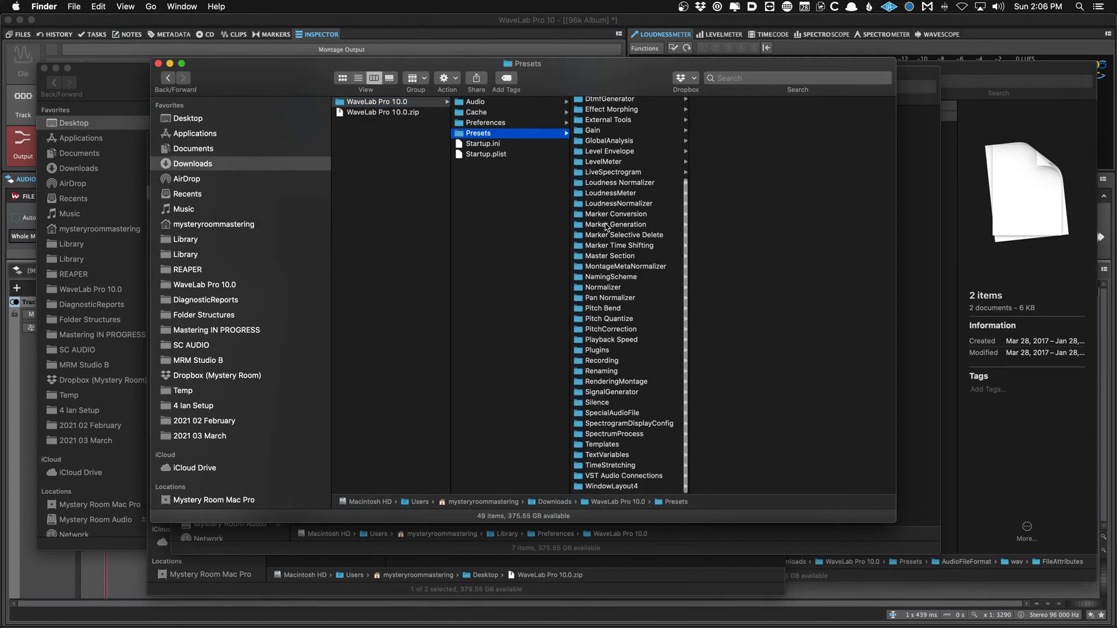
click(599, 352)
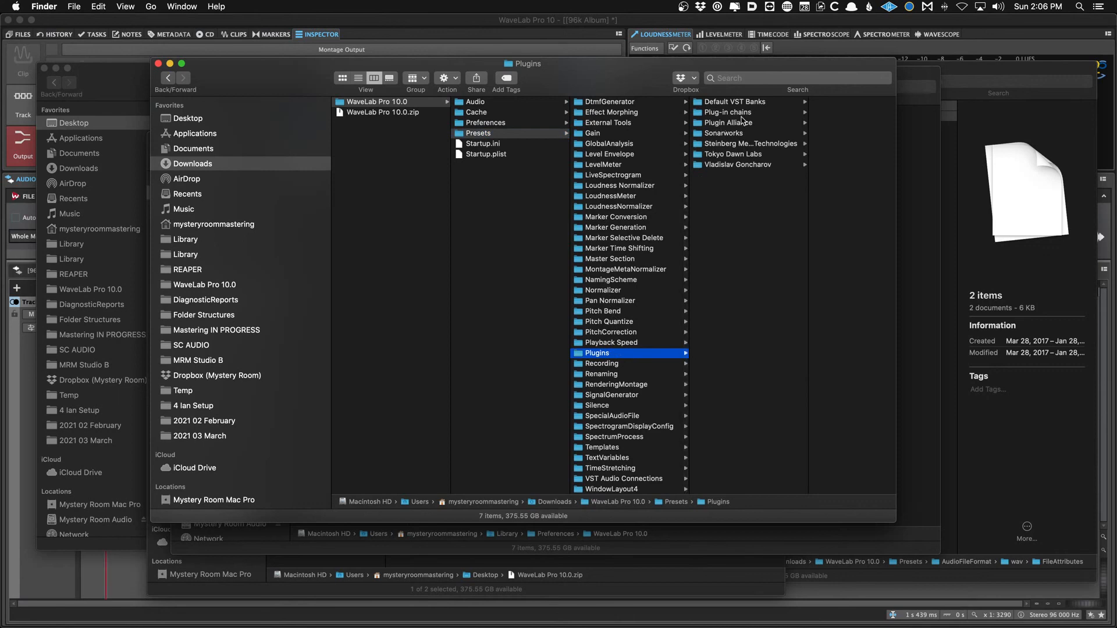
click(722, 112)
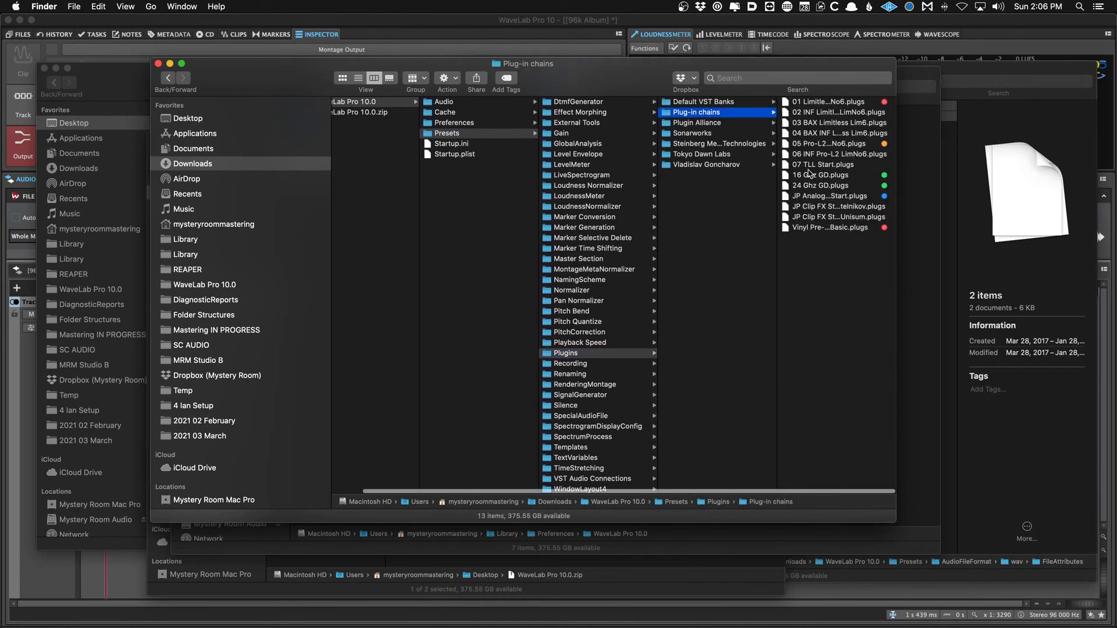
drag(523, 64, 453, 71)
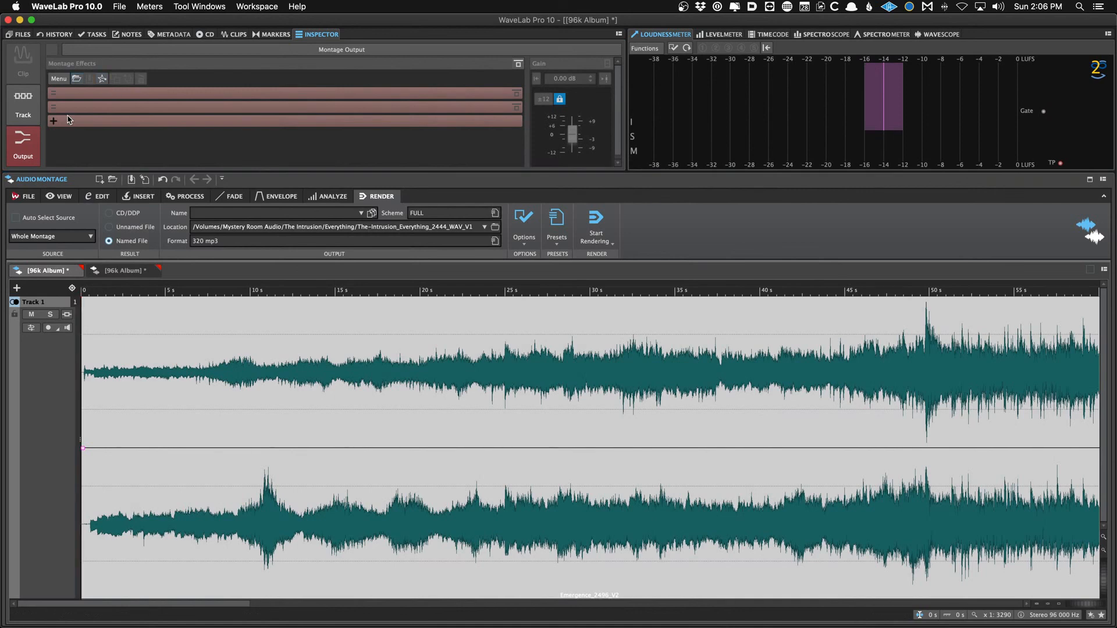
Load 01 Limitless LimNo6.plugs into the Output effects and open the Limitless plug-in.
click(200, 370)
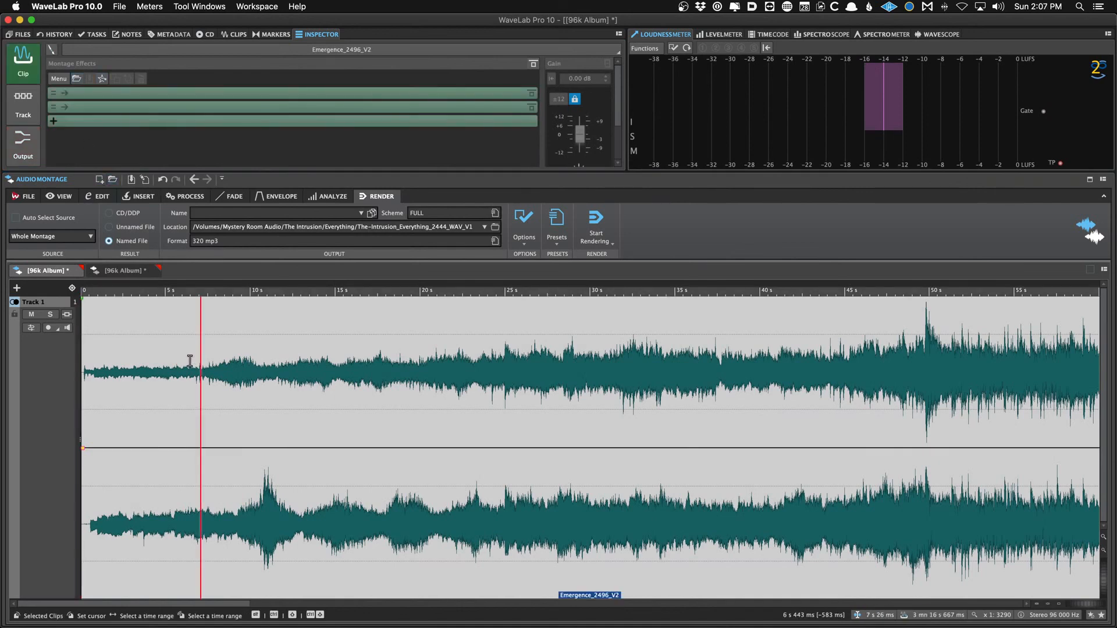
click(22, 146)
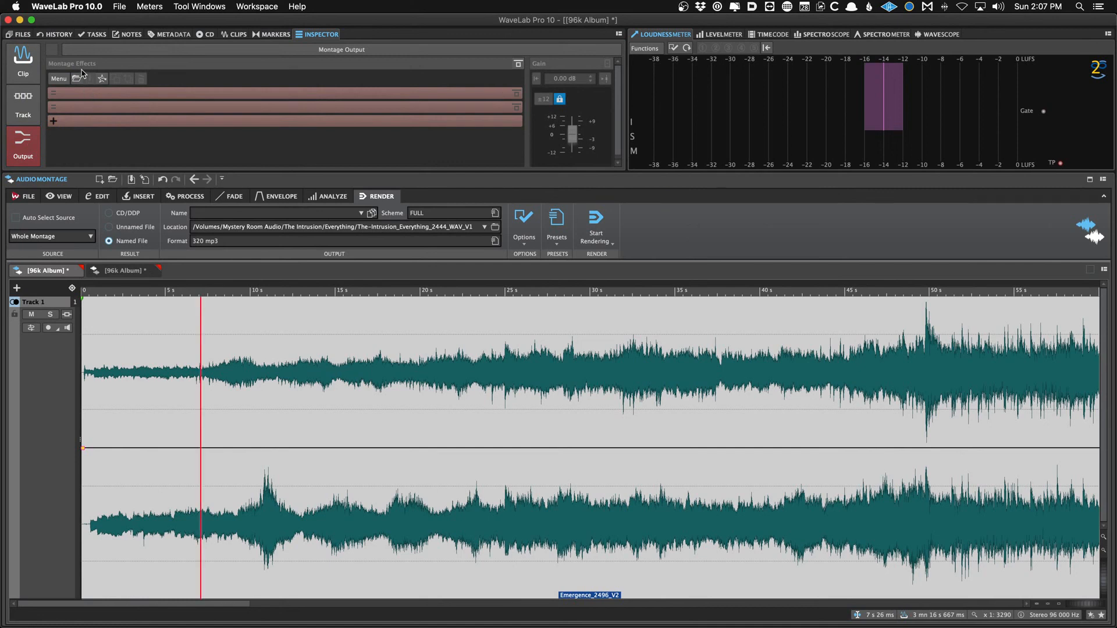
click(58, 79)
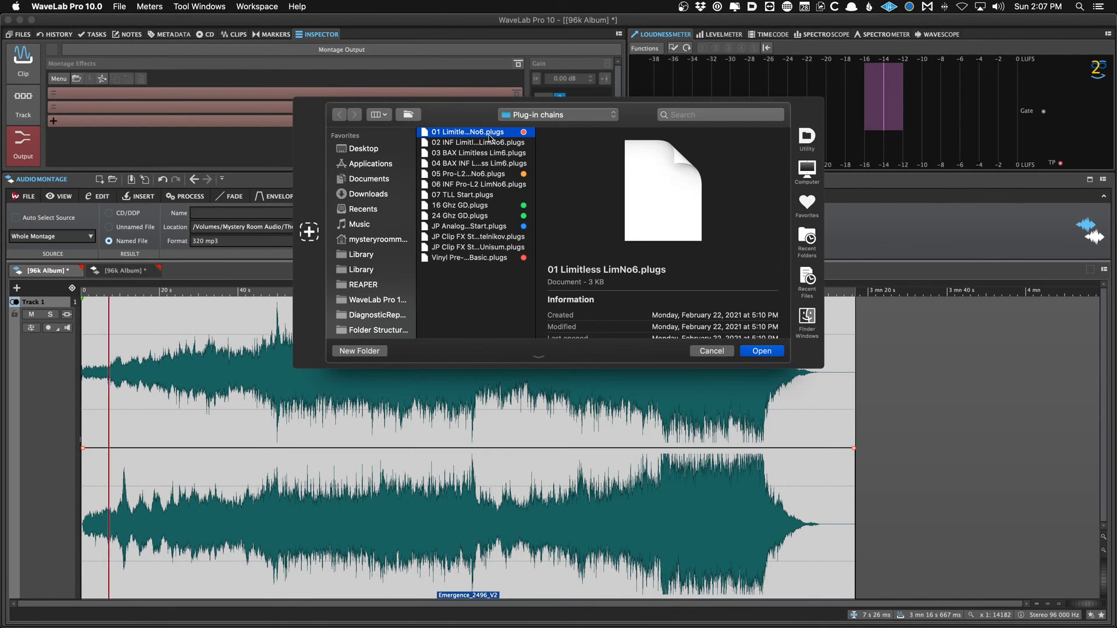
click(761, 350)
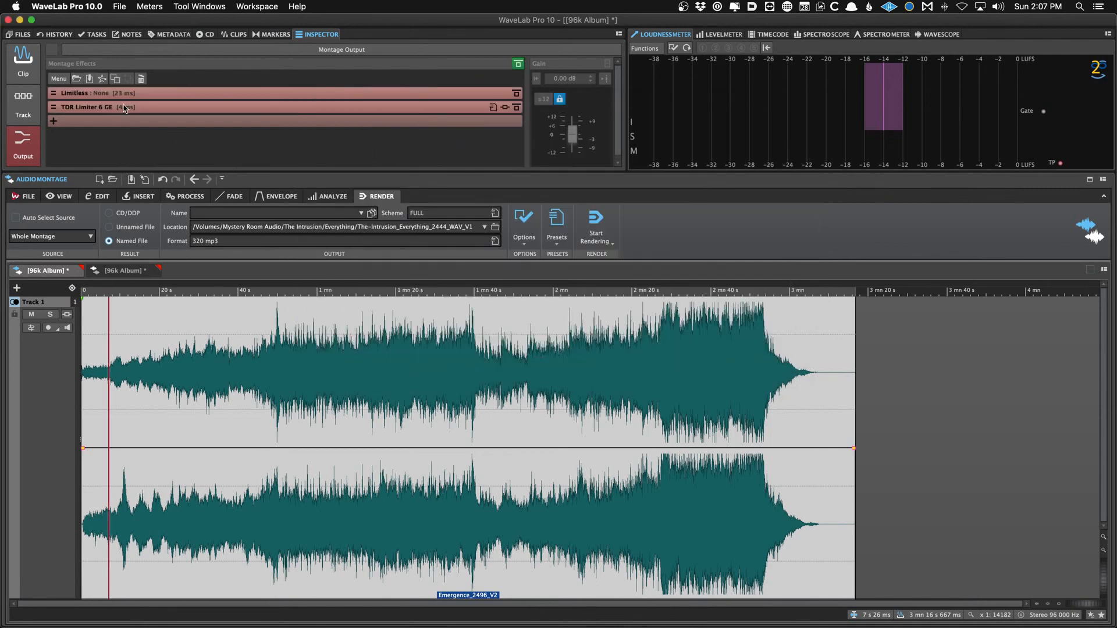
double_click(92, 93)
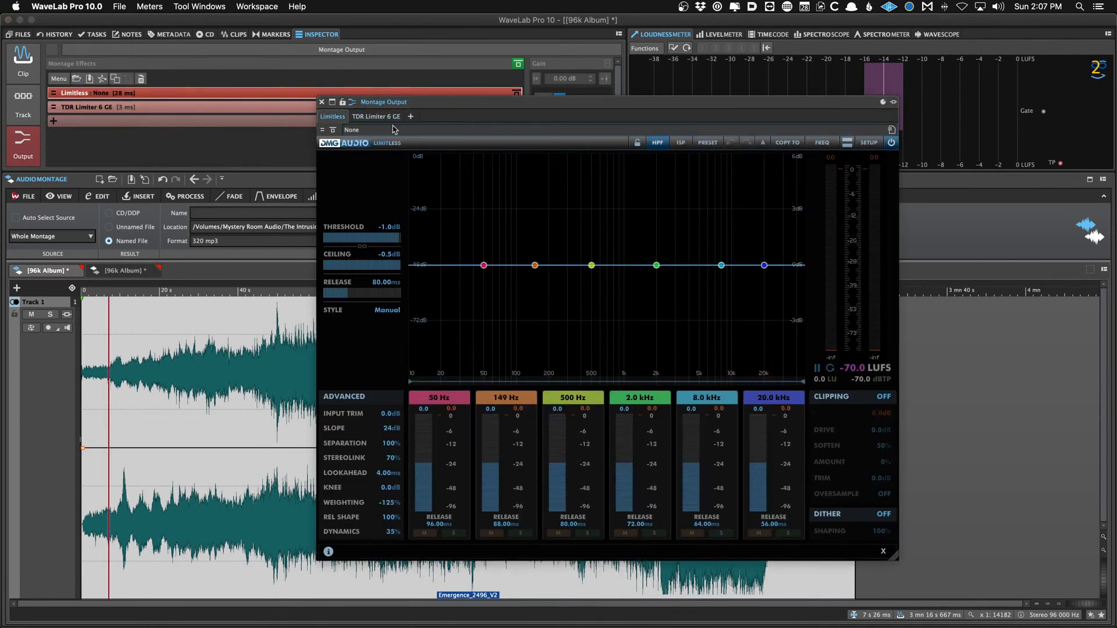
mouse_move(504, 180)
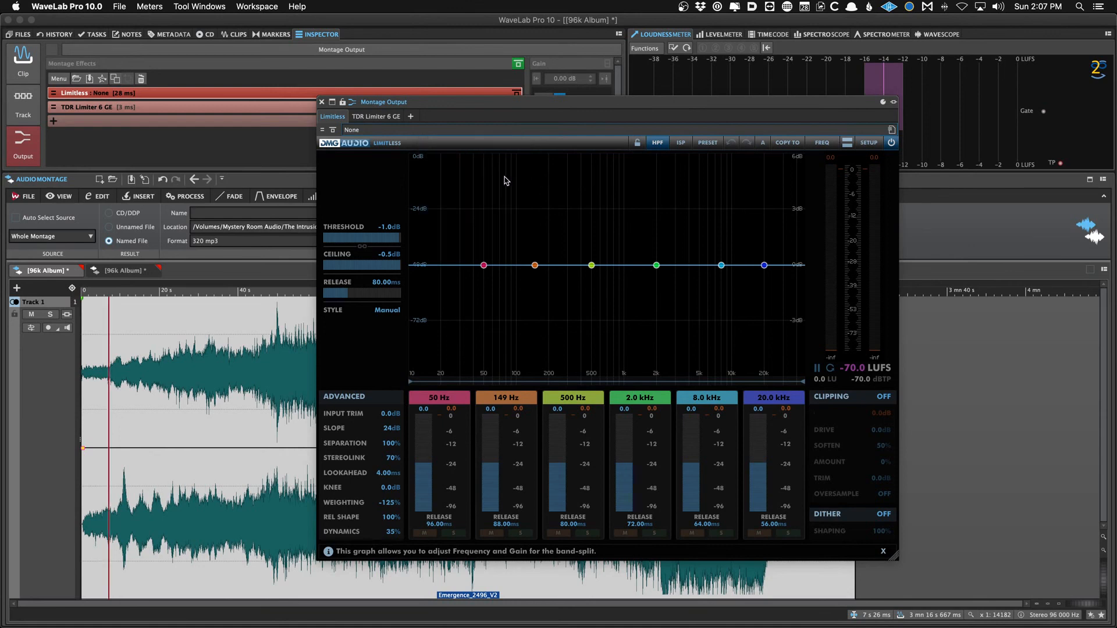